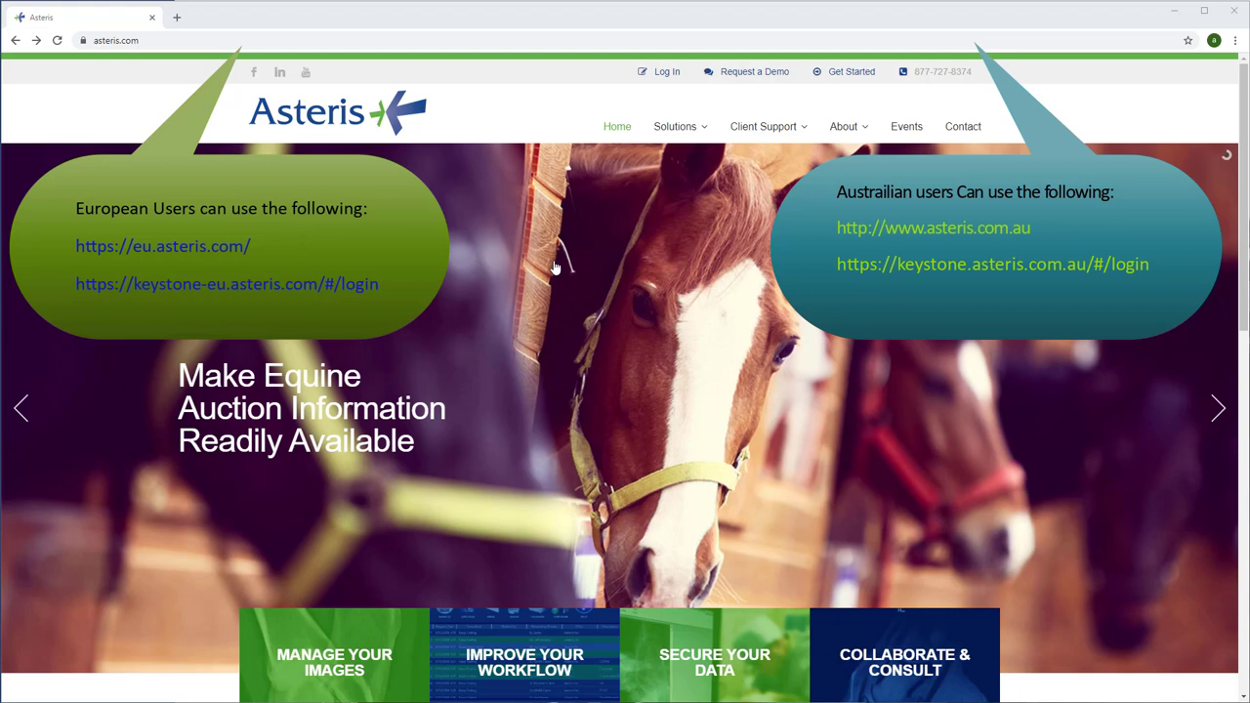
pyautogui.moveTo(615, 103)
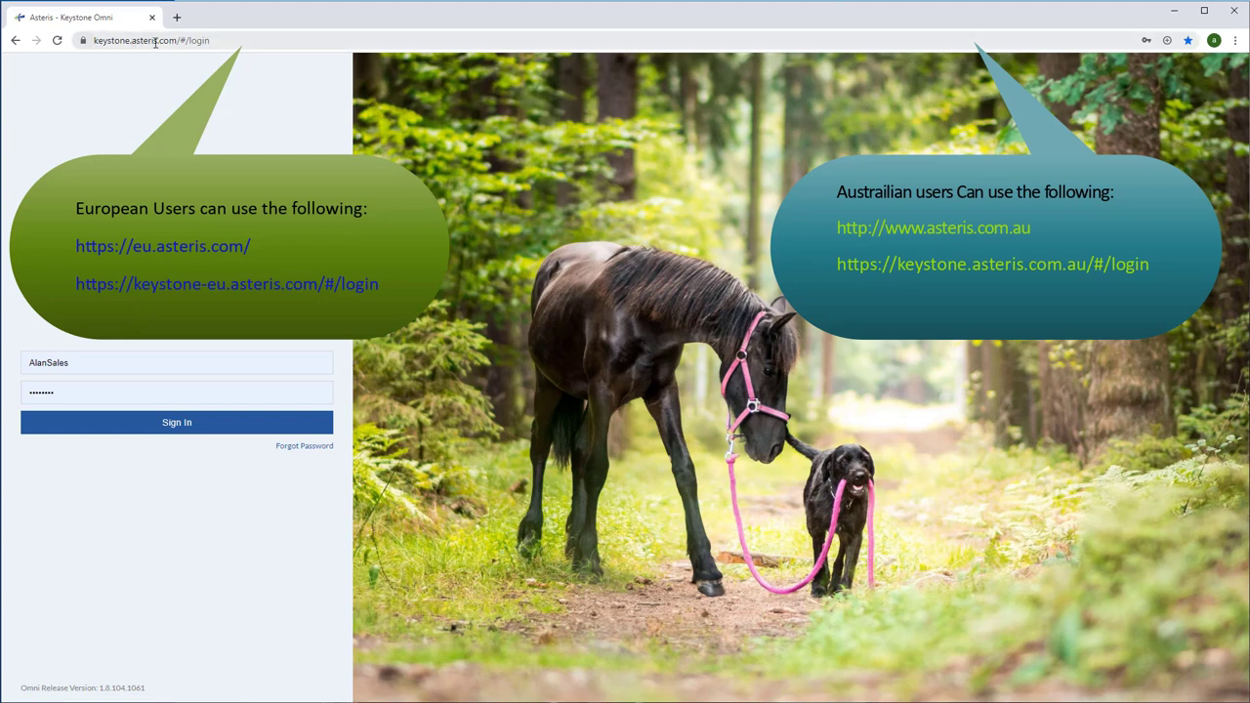
pyautogui.moveTo(571, 418)
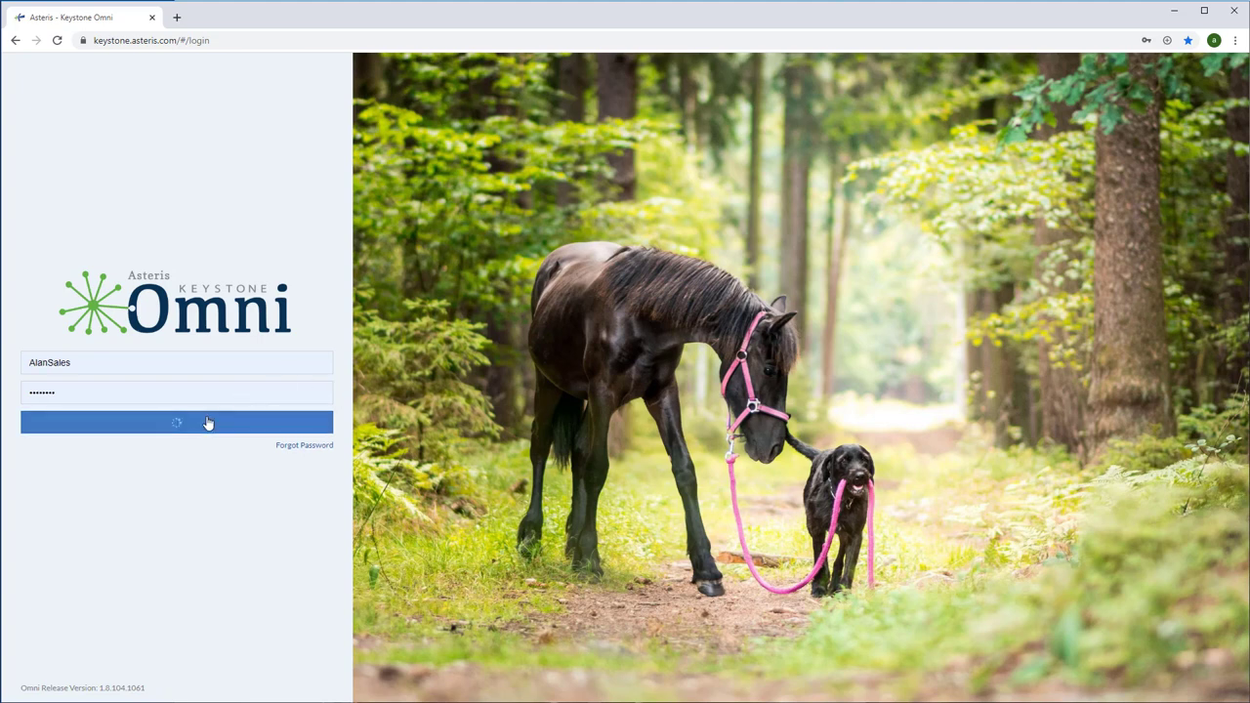
# Review the Modalities choices (CR, CT, DX, MR, US) without filtering the All studies list
pyautogui.click(176, 421)
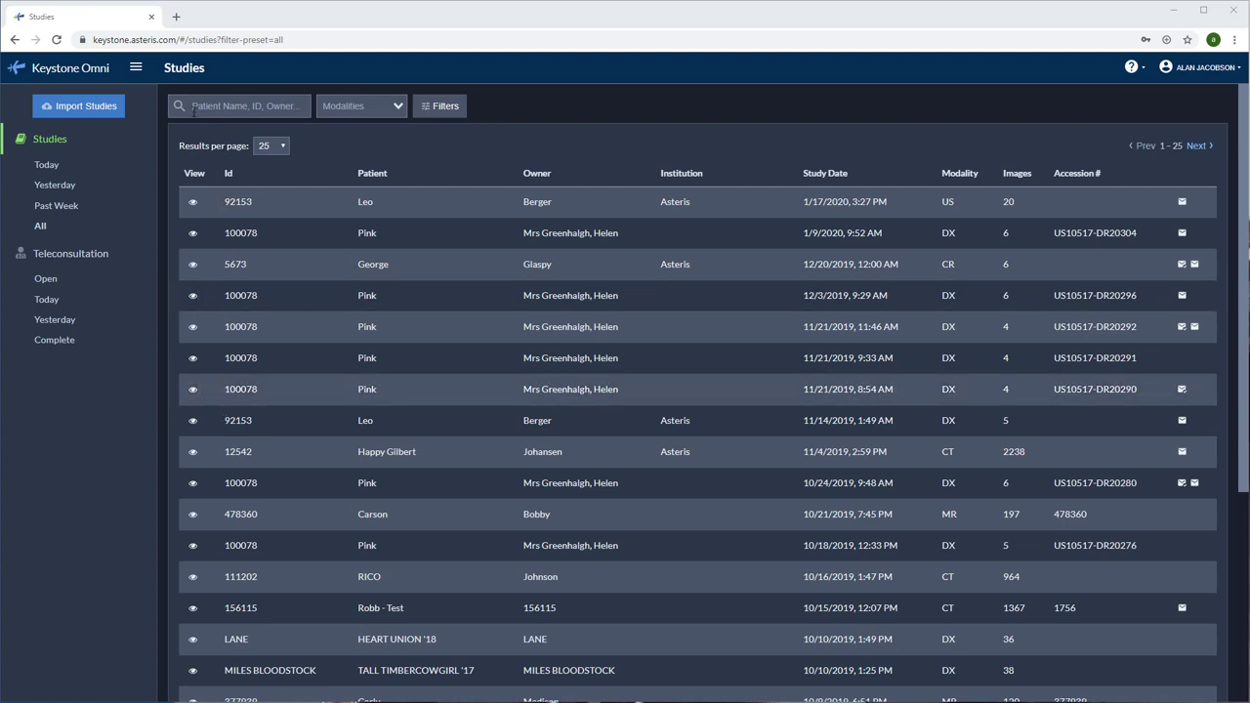
pyautogui.click(361, 106)
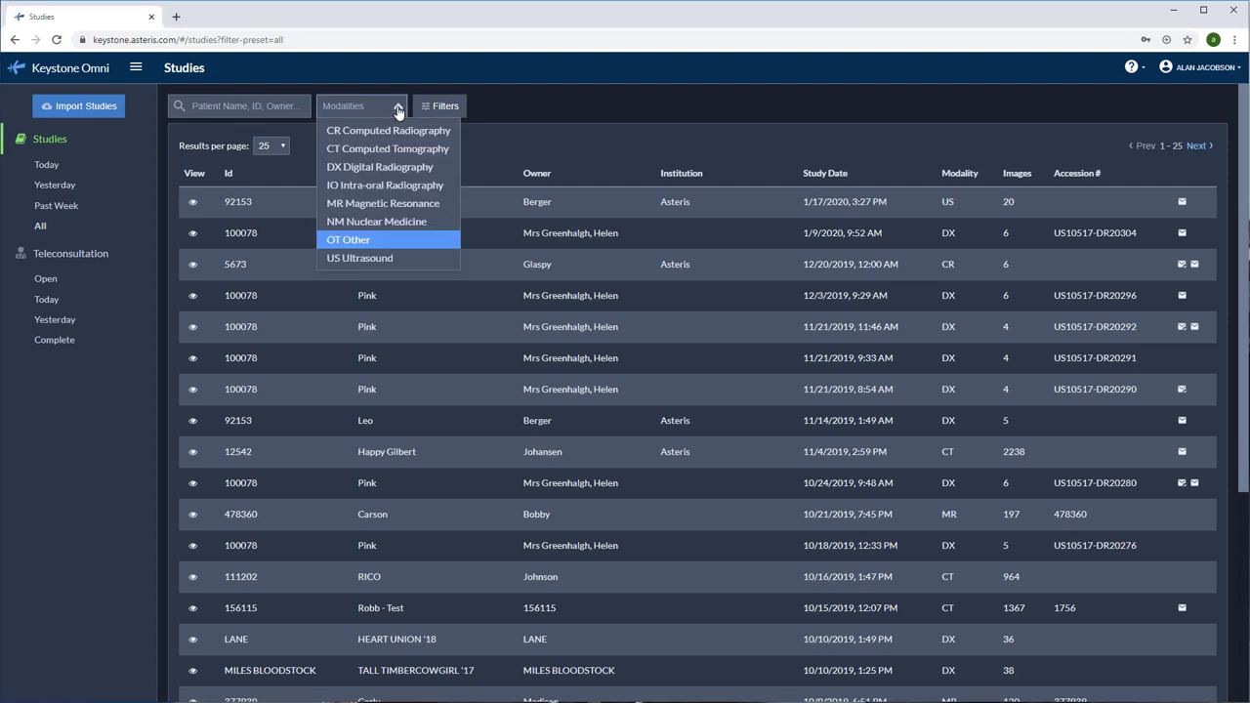
pyautogui.click(395, 105)
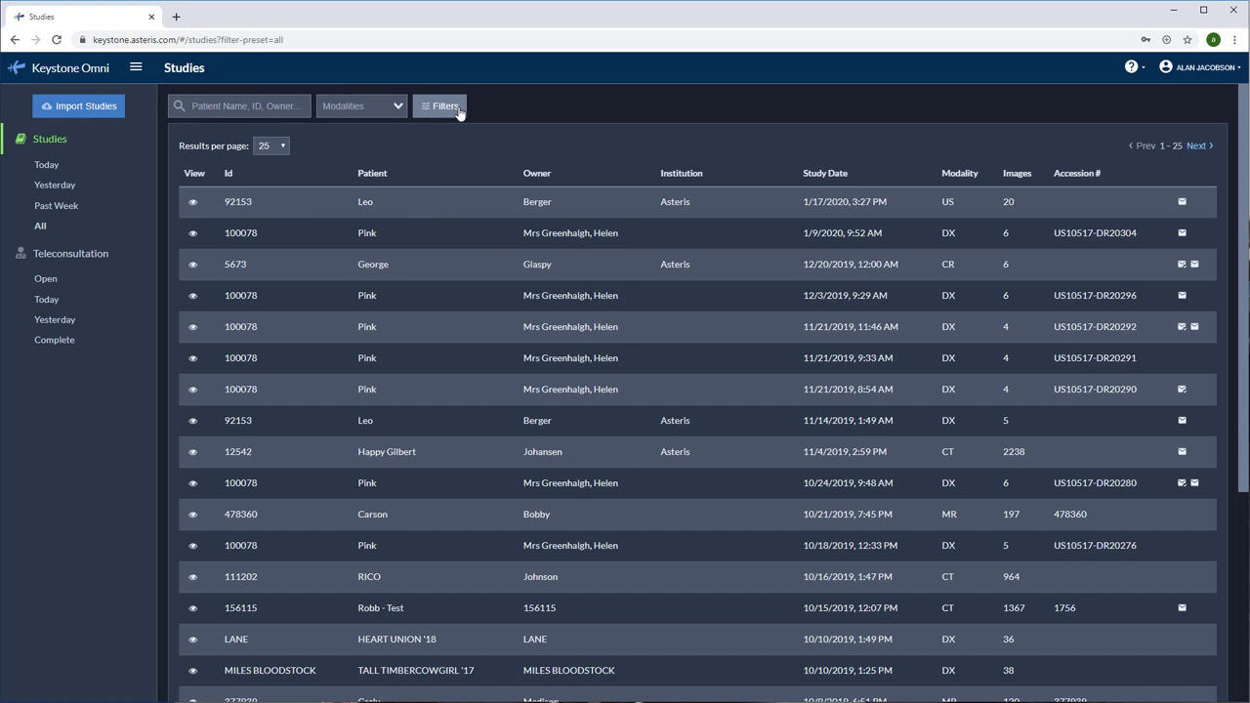
pyautogui.click(440, 106)
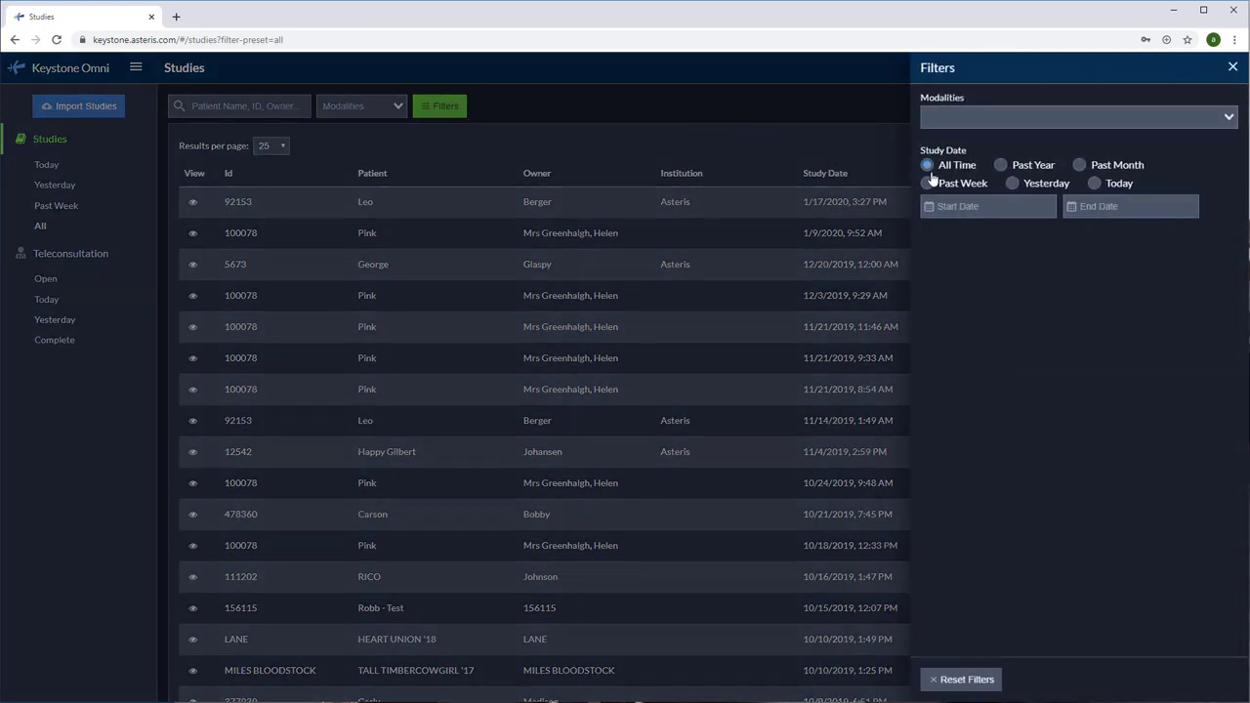
pyautogui.click(987, 207)
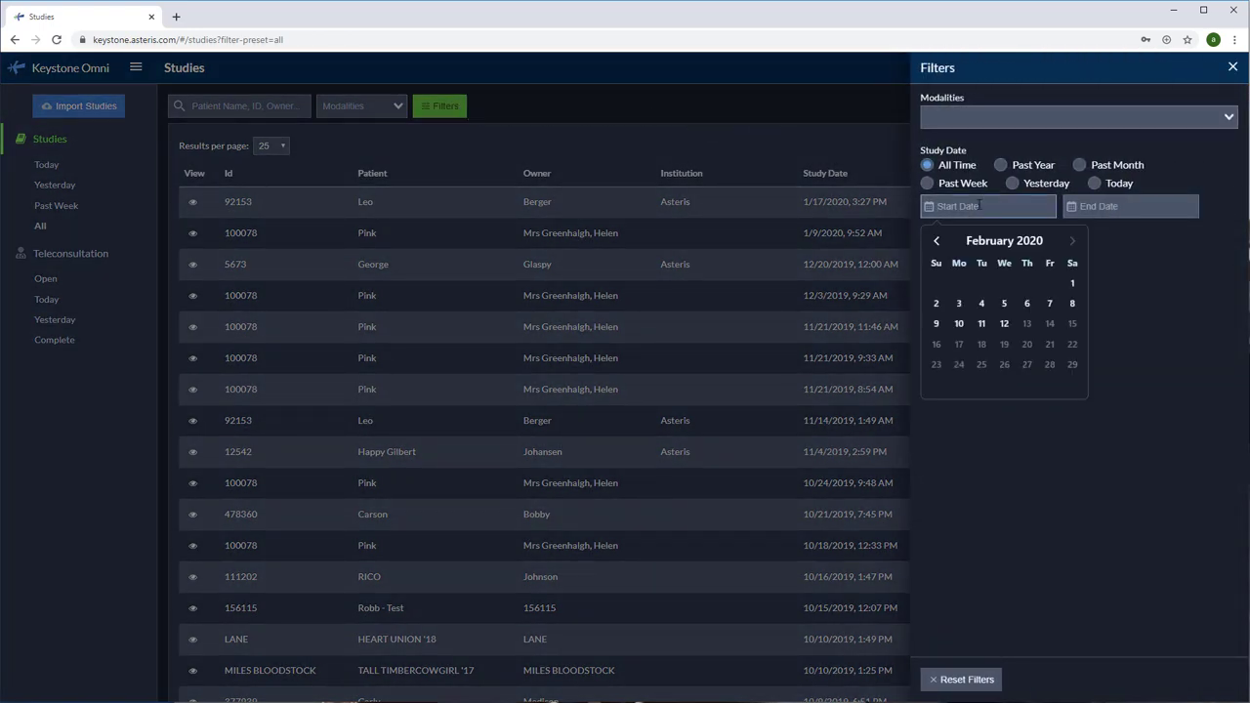
pyautogui.click(1130, 207)
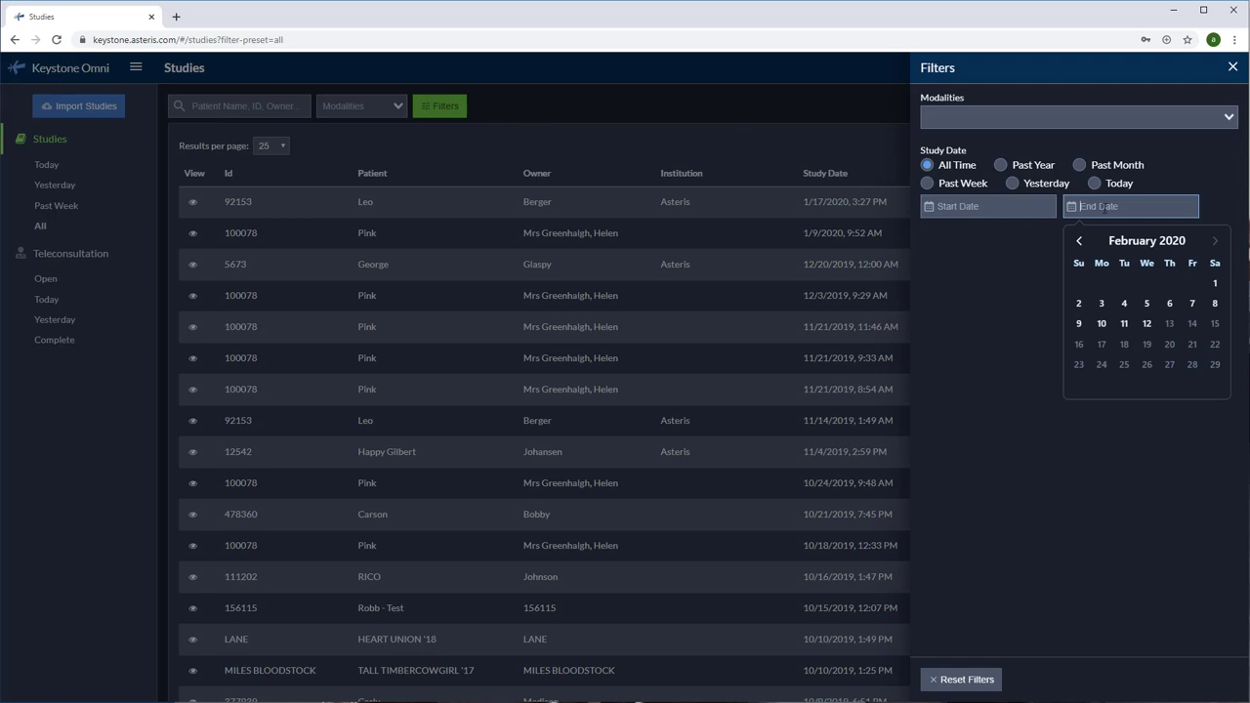
pyautogui.click(1227, 117)
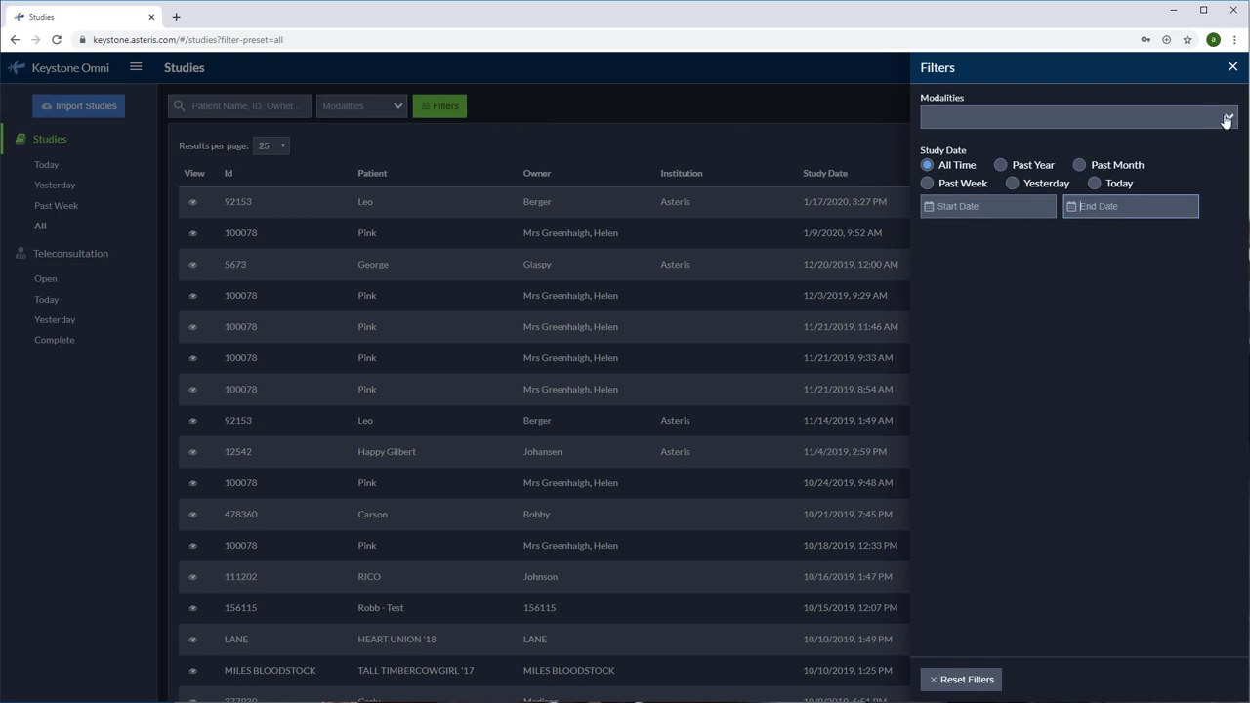
pyautogui.click(1227, 117)
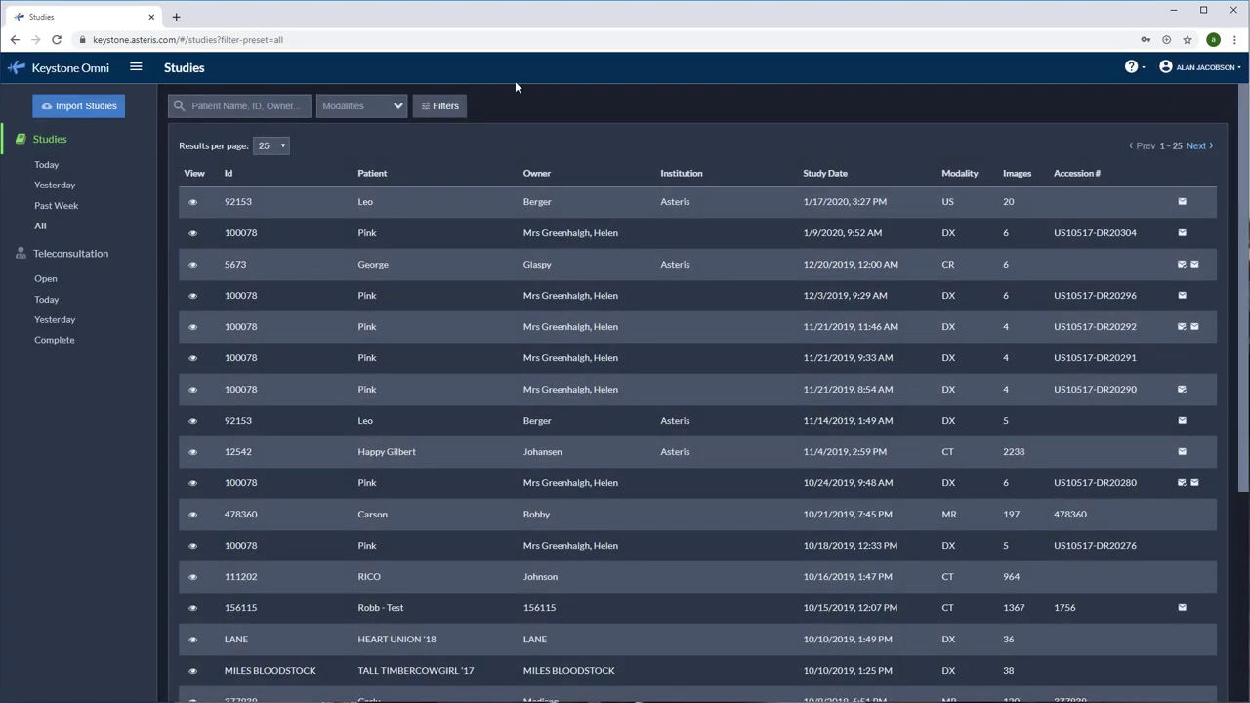
# Filter the studies to patient 'leo' with modality DX
pyautogui.write('leo')
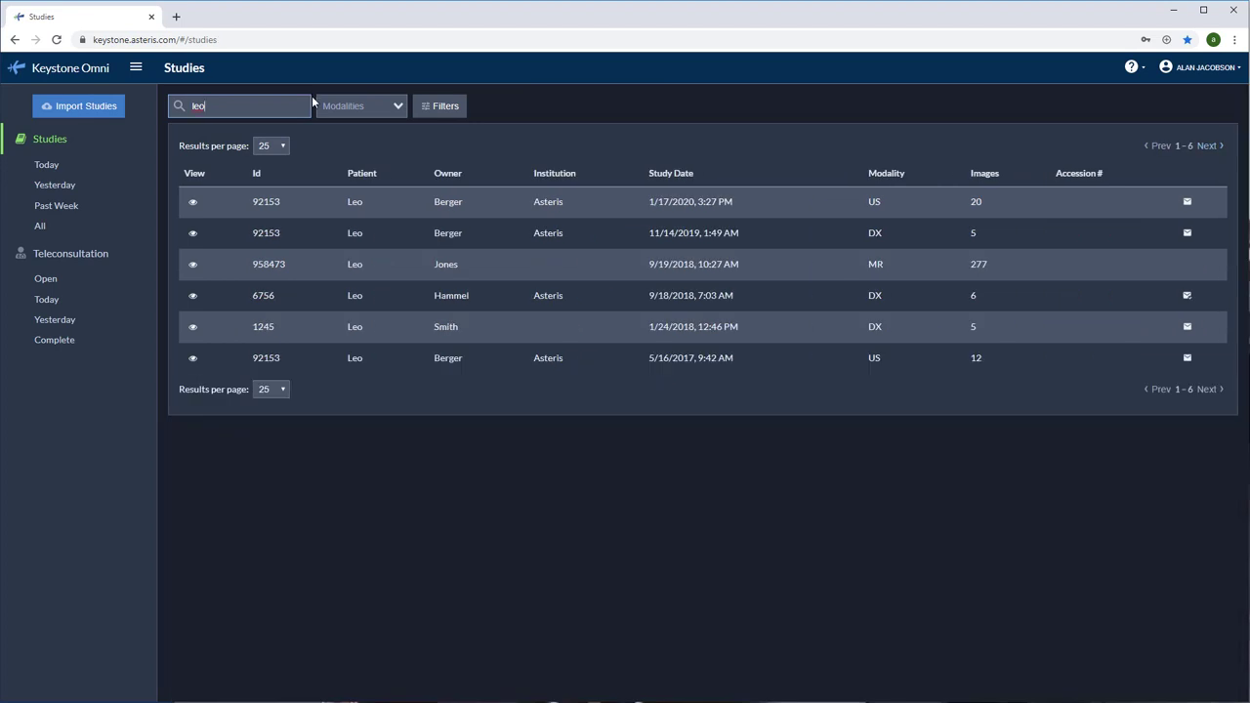
pyautogui.click(361, 106)
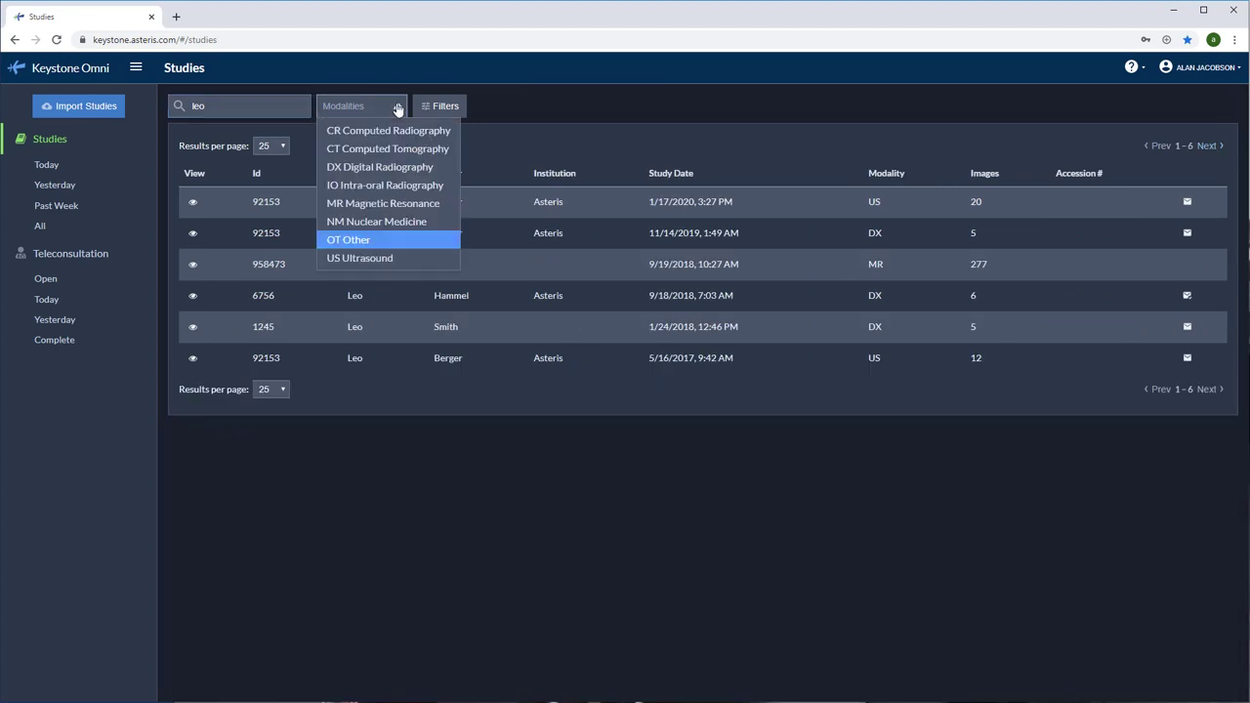
pyautogui.click(379, 166)
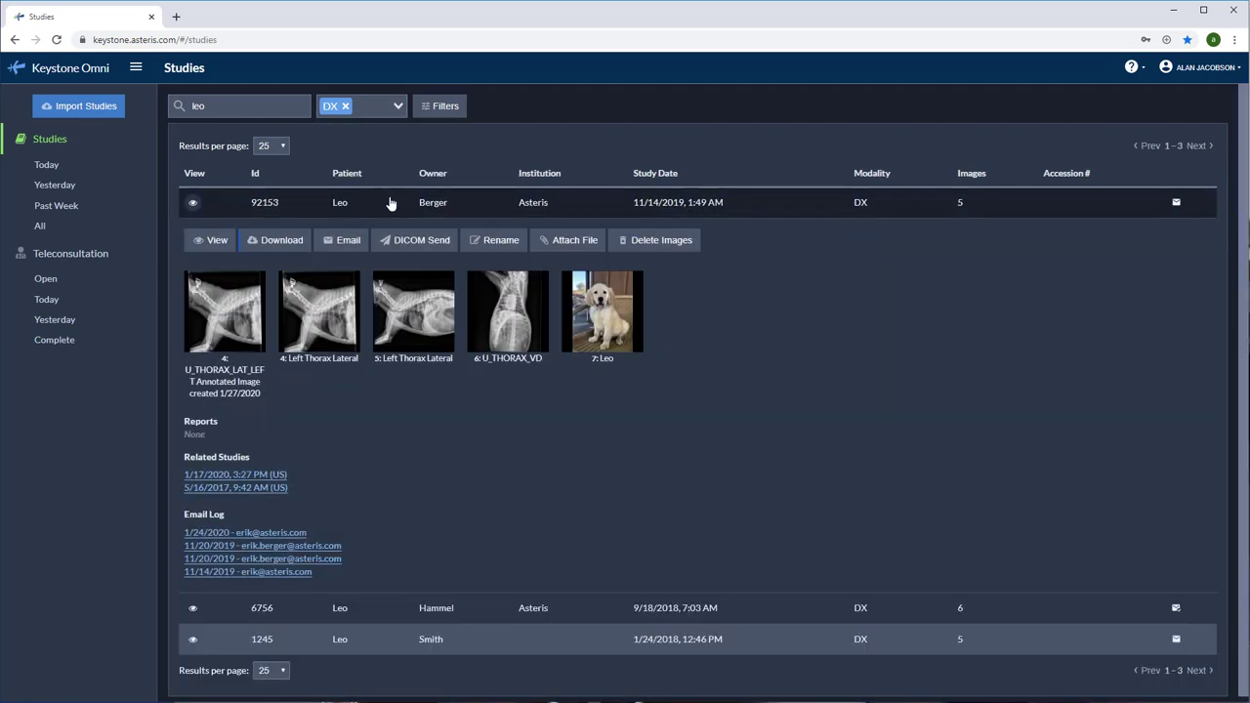
pyautogui.moveTo(175, 322)
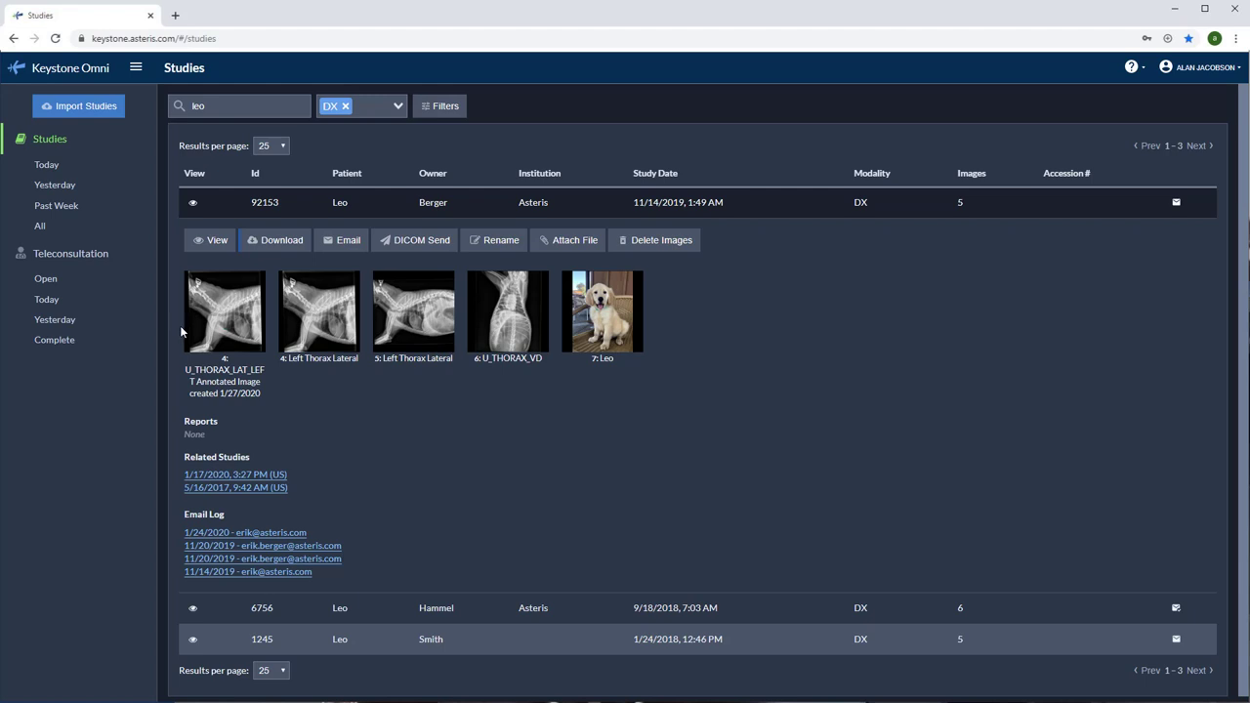
pyautogui.moveTo(281, 241)
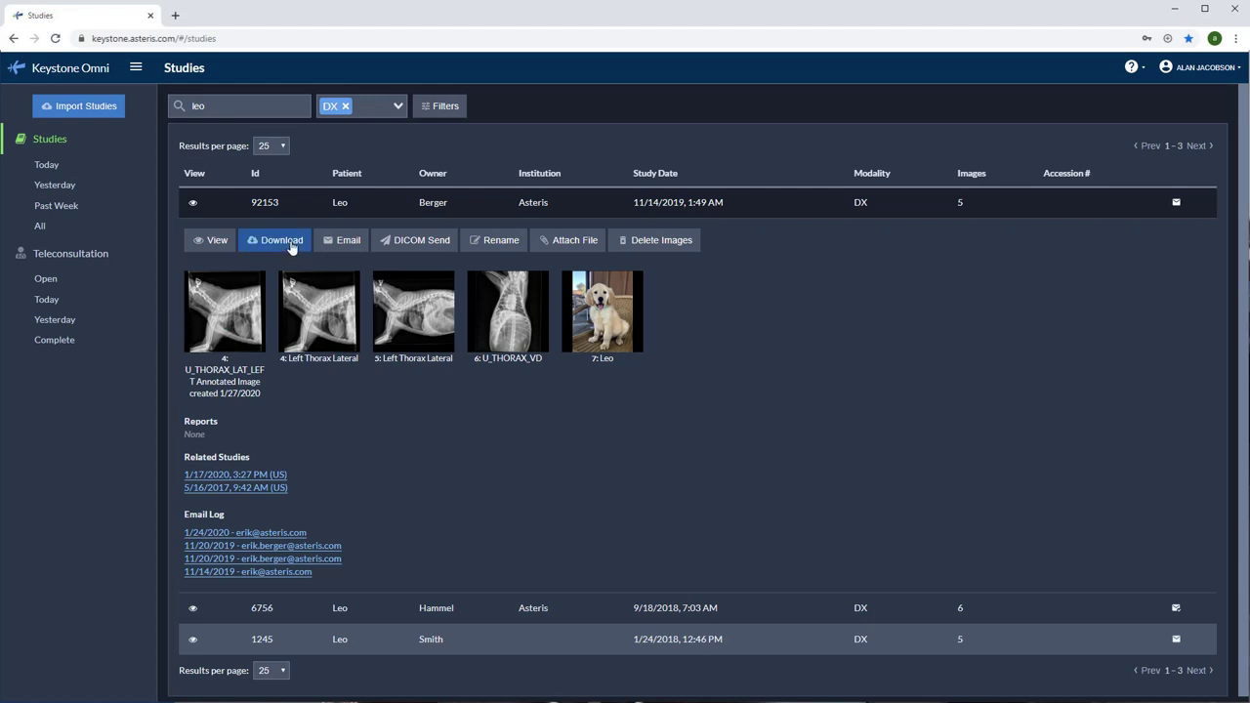
# Check the 11/14/2019 study's download formats and start emailing its 5 images
pyautogui.click(282, 238)
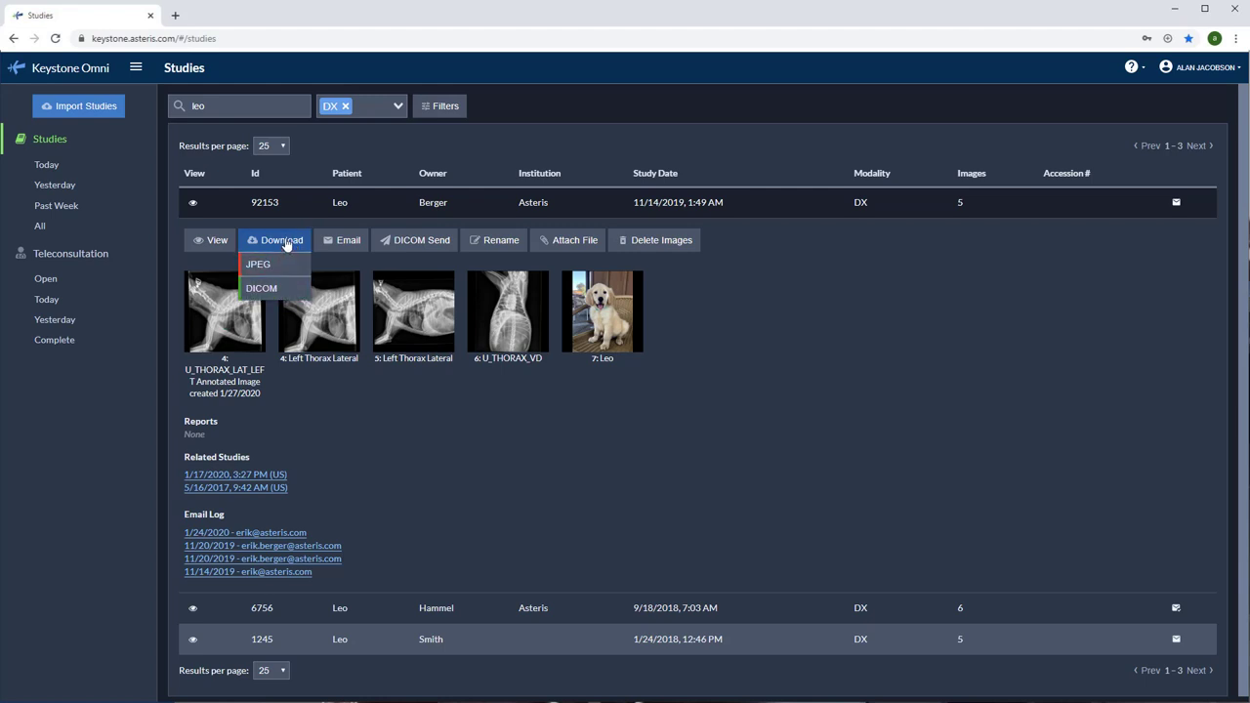
pyautogui.click(340, 238)
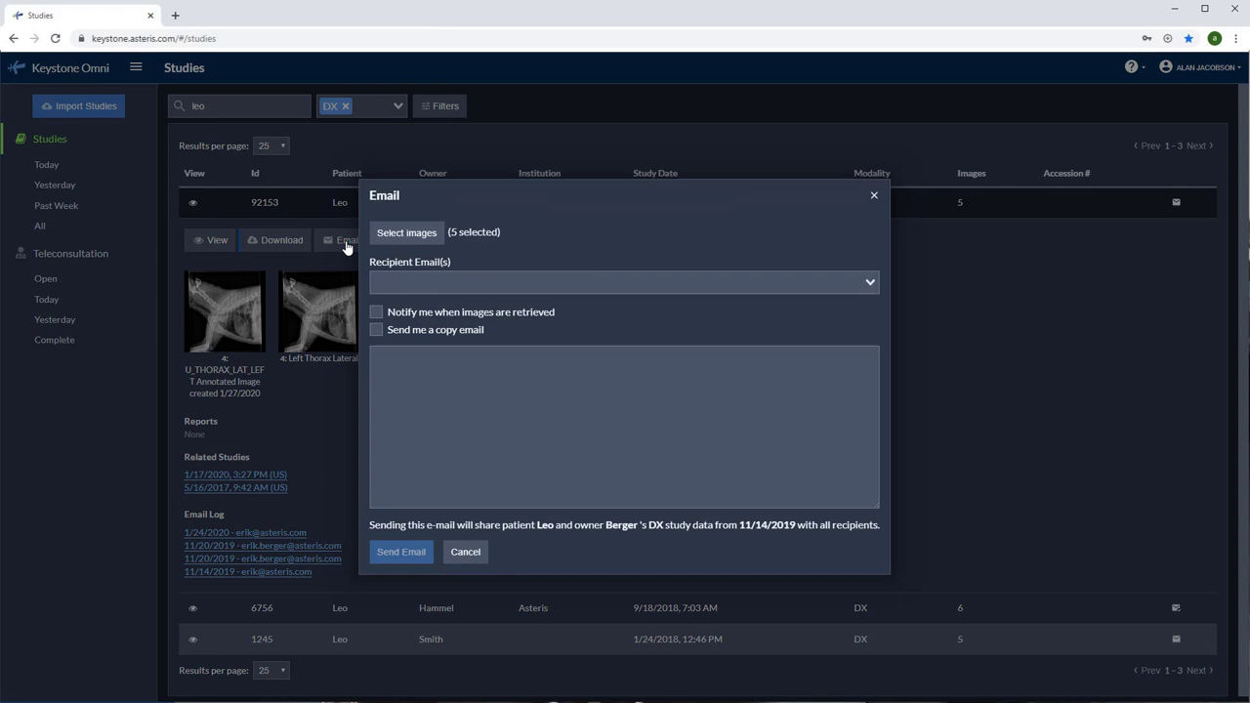
pyautogui.moveTo(496, 309)
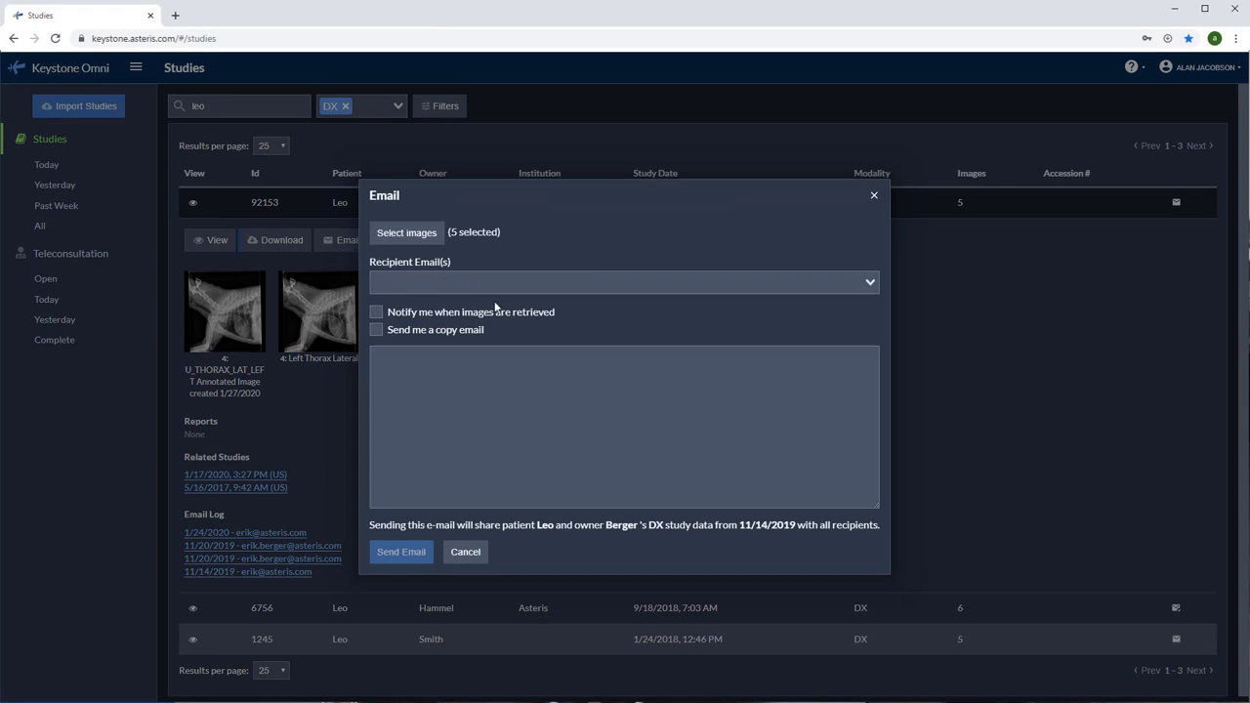
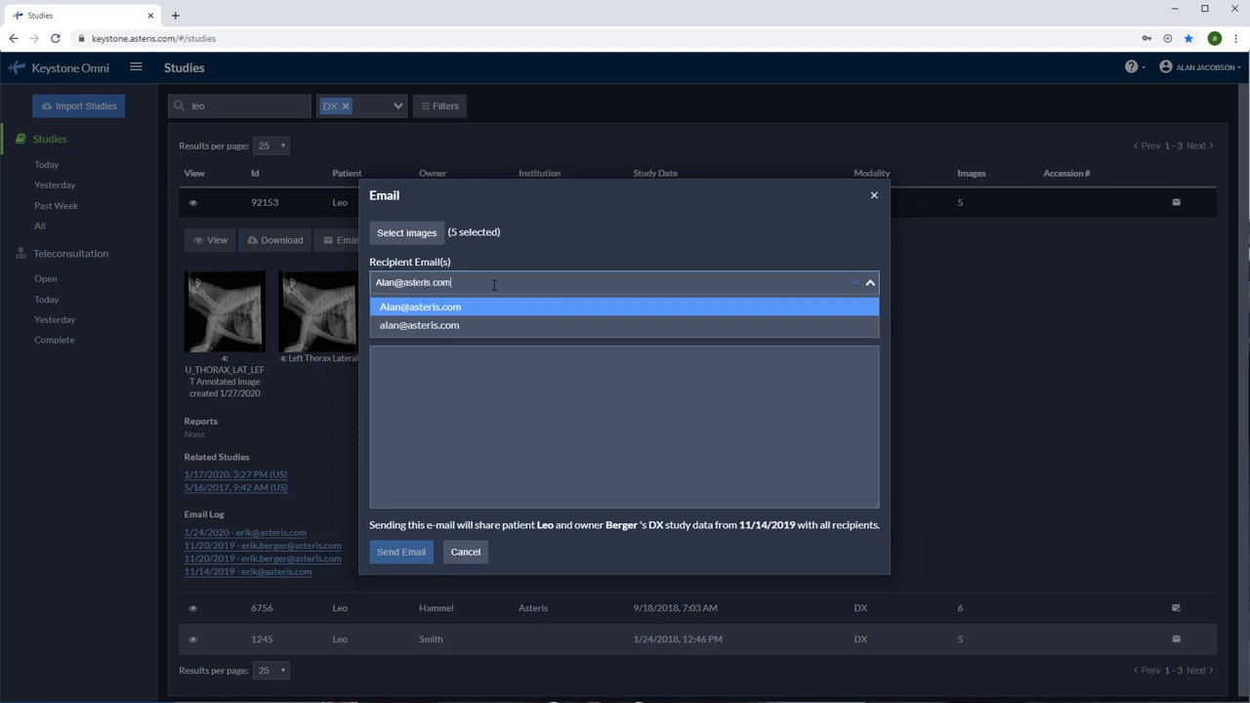
# Address the email to two recipients, Alan and Erik@
pyautogui.click(420, 306)
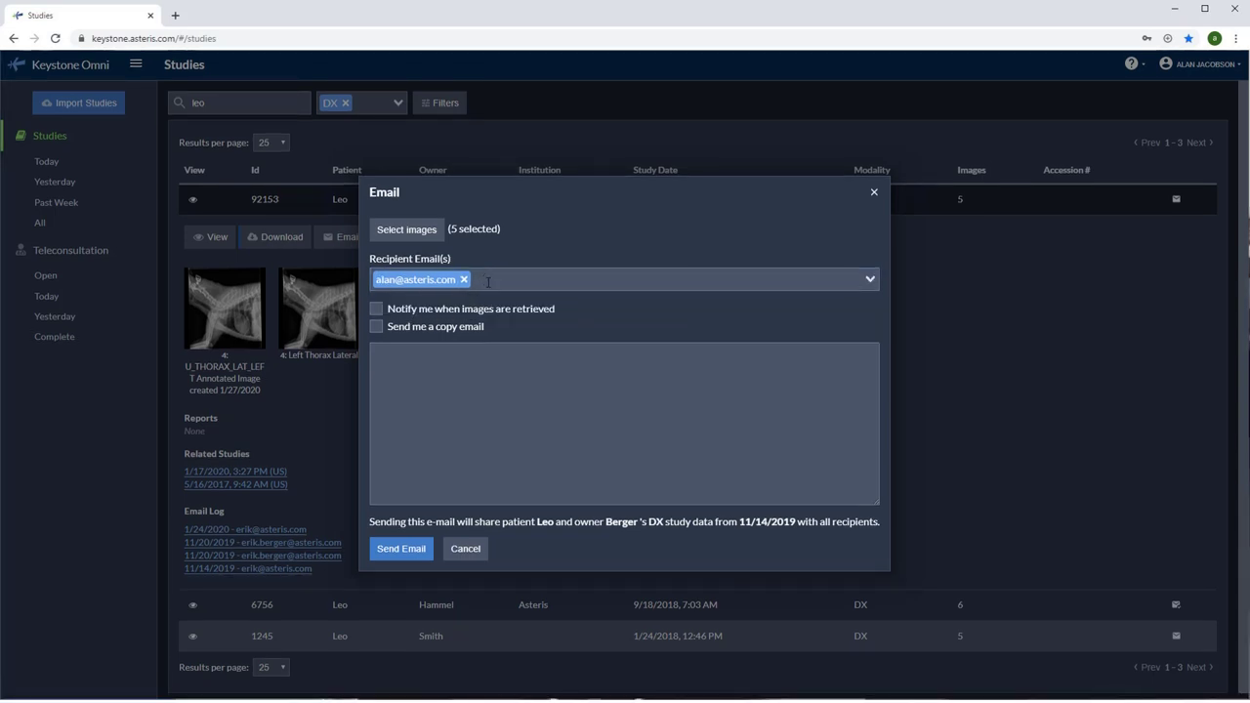
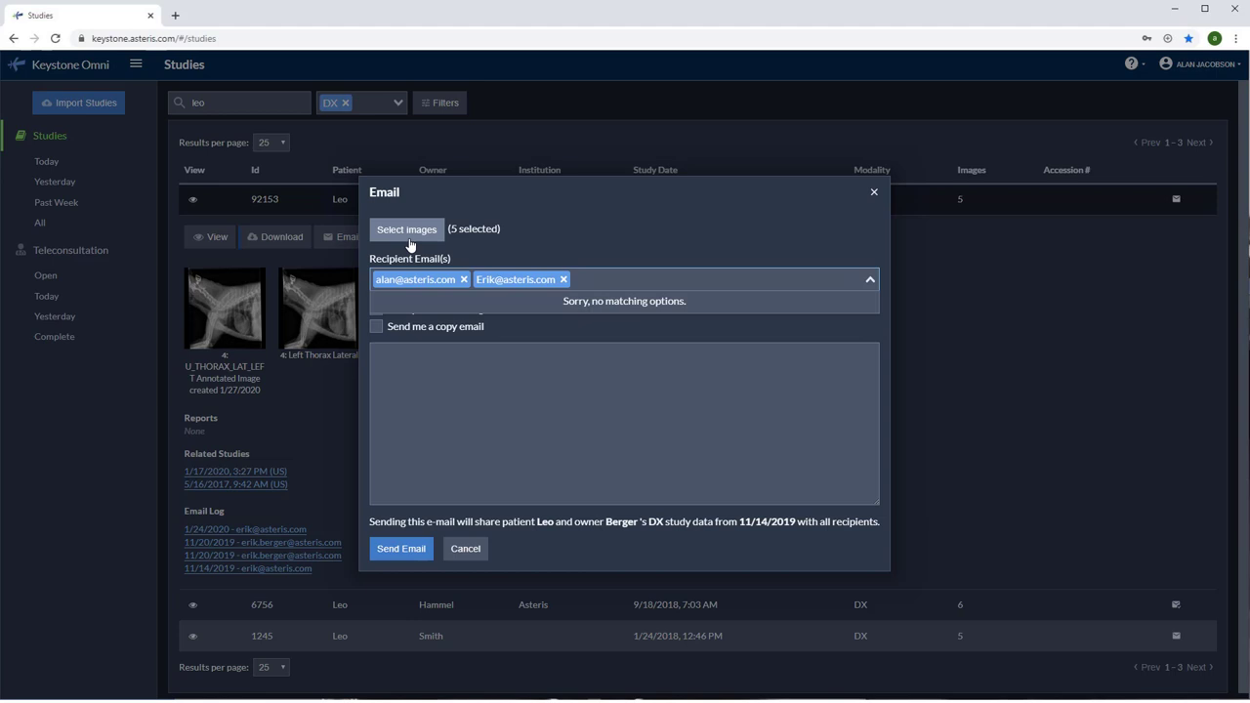
# Exclude two thumbnails so three images are included, then cancel the email unsent
pyautogui.click(406, 228)
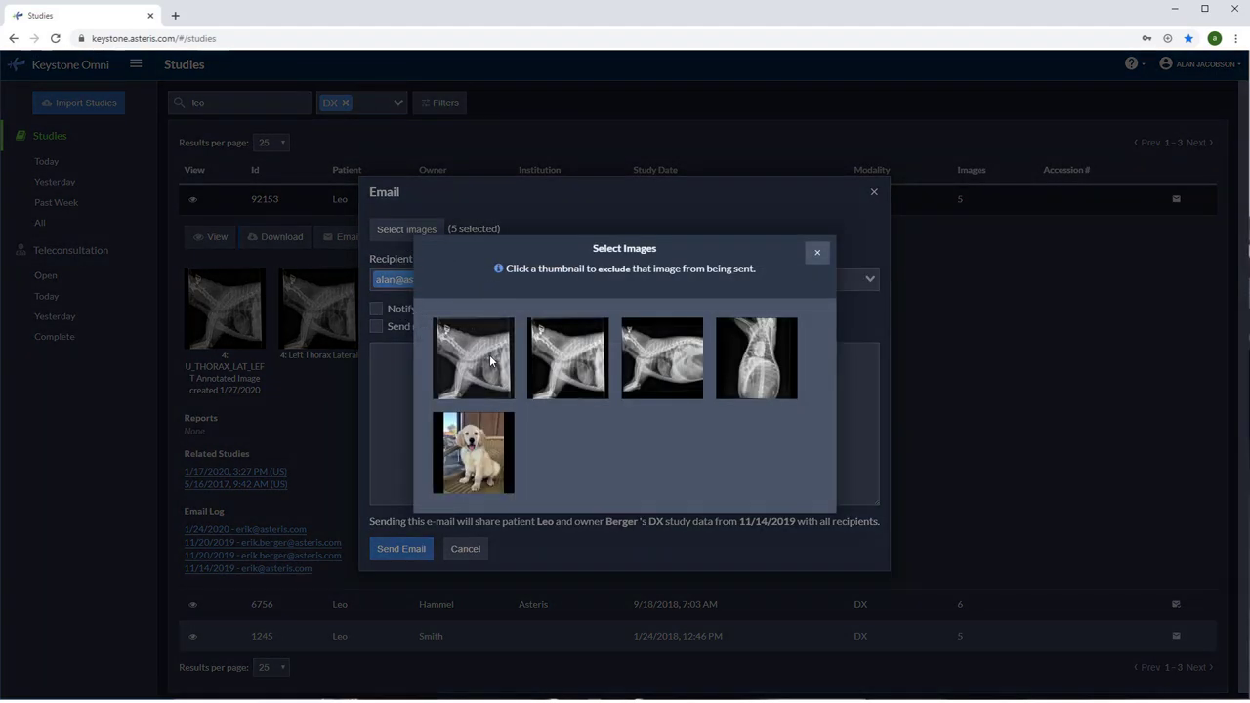
pyautogui.moveTo(485, 364)
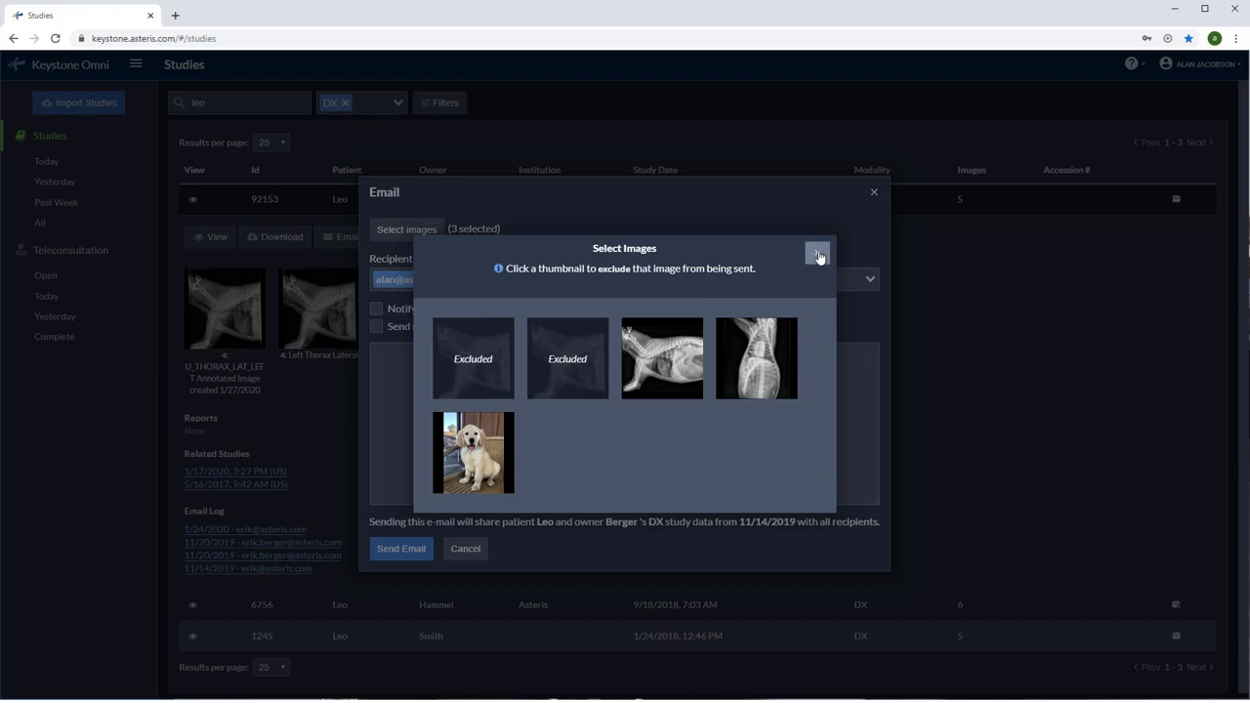
pyautogui.click(819, 254)
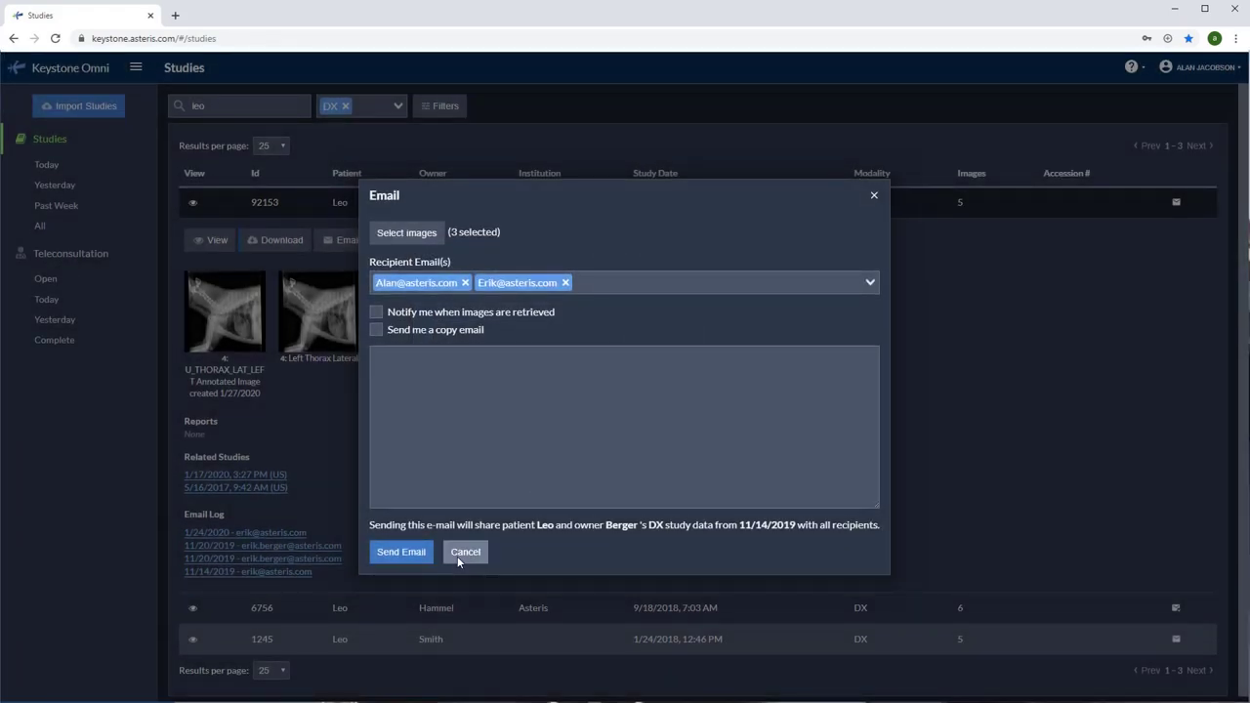
pyautogui.click(465, 551)
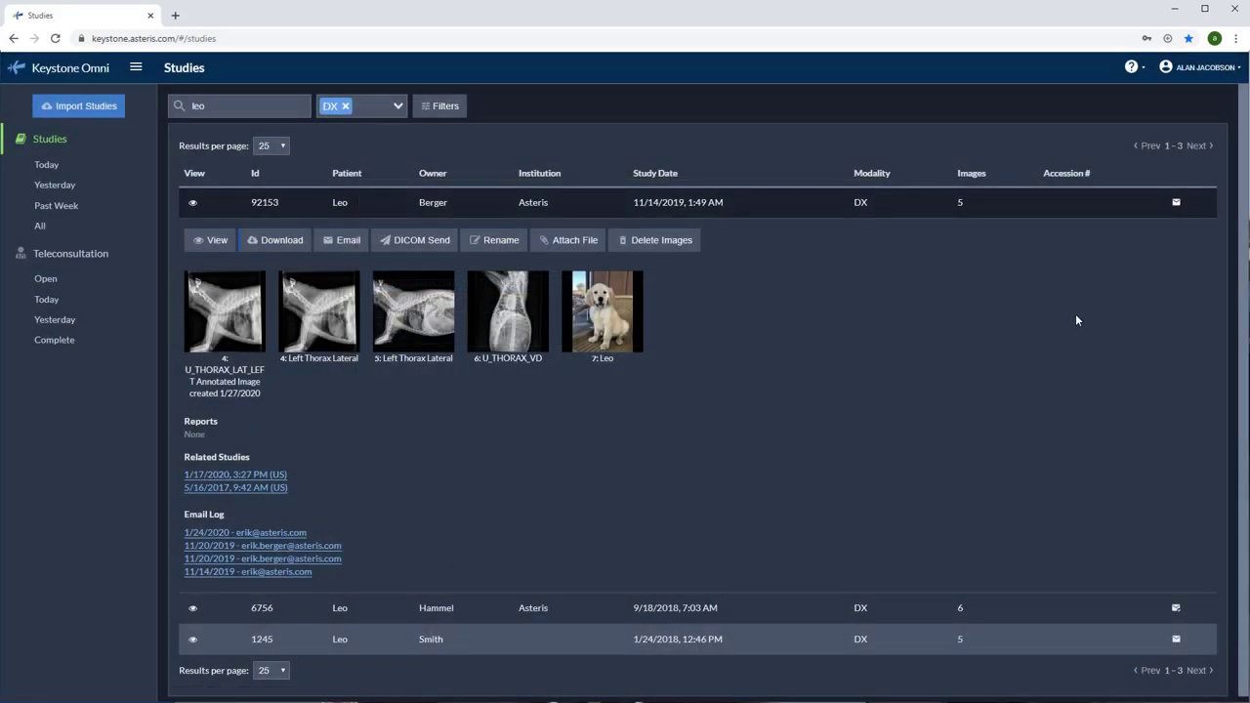
pyautogui.moveTo(1184, 222)
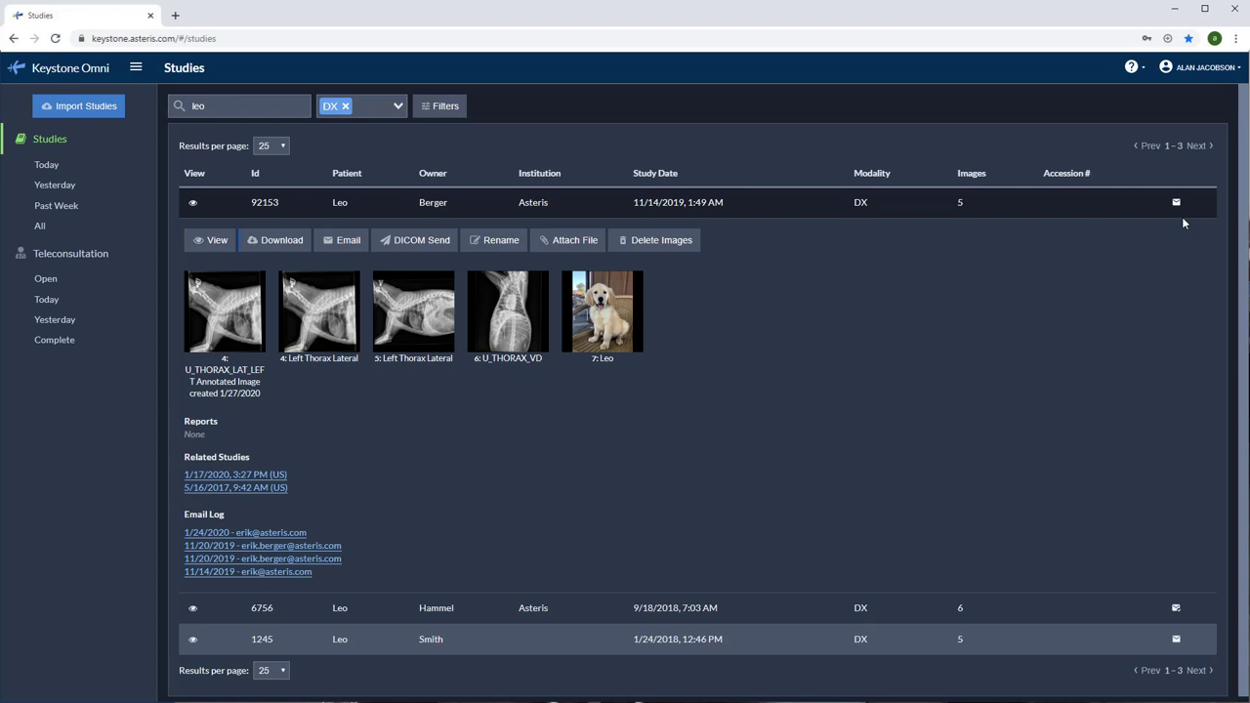
pyautogui.moveTo(1098, 250)
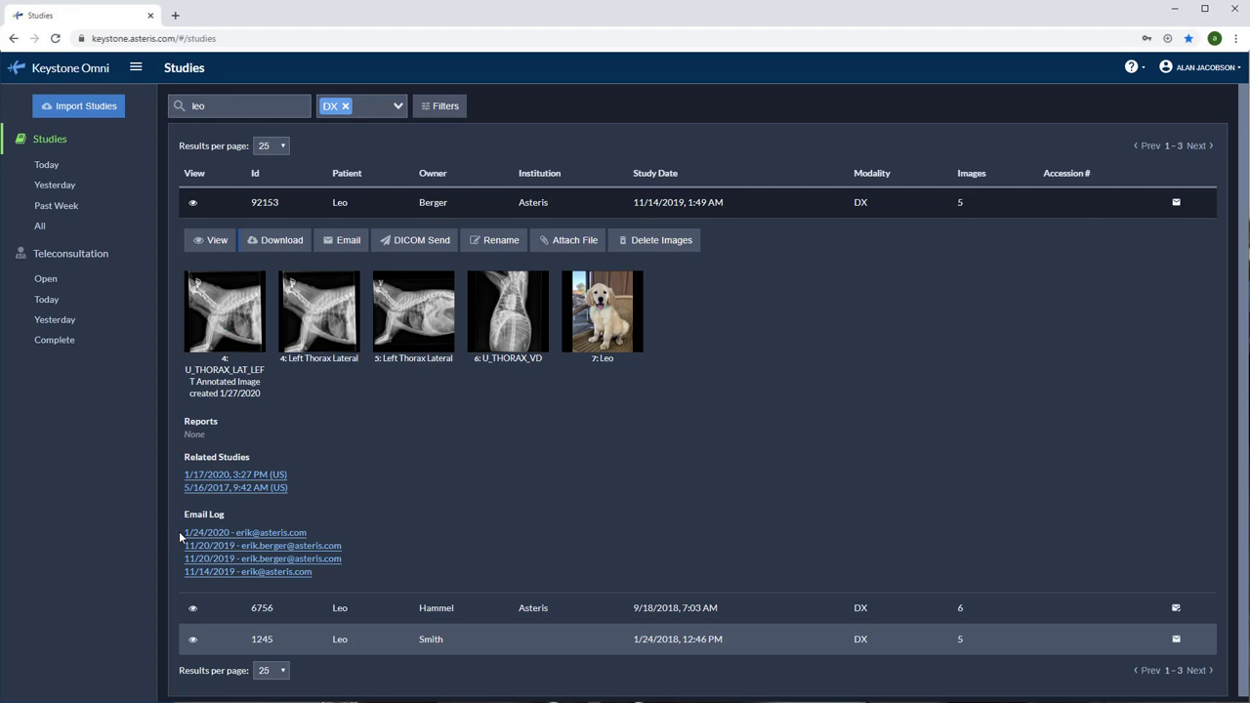
pyautogui.moveTo(312, 532)
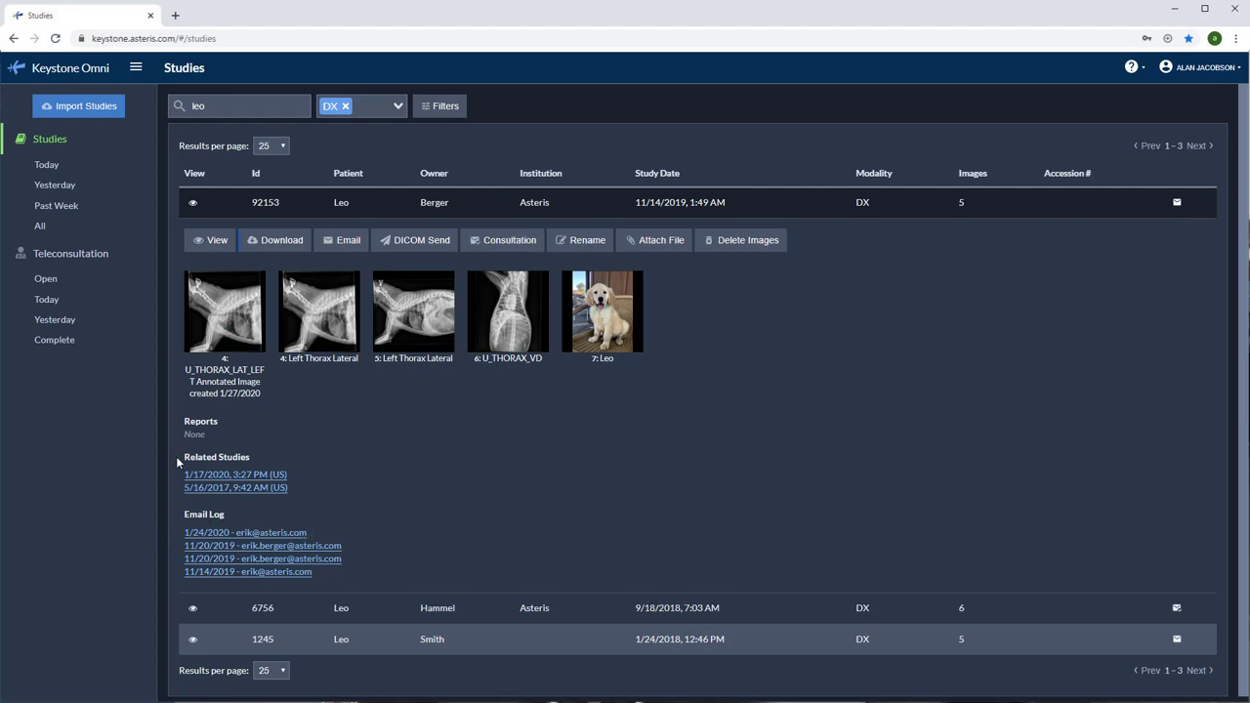
pyautogui.click(414, 239)
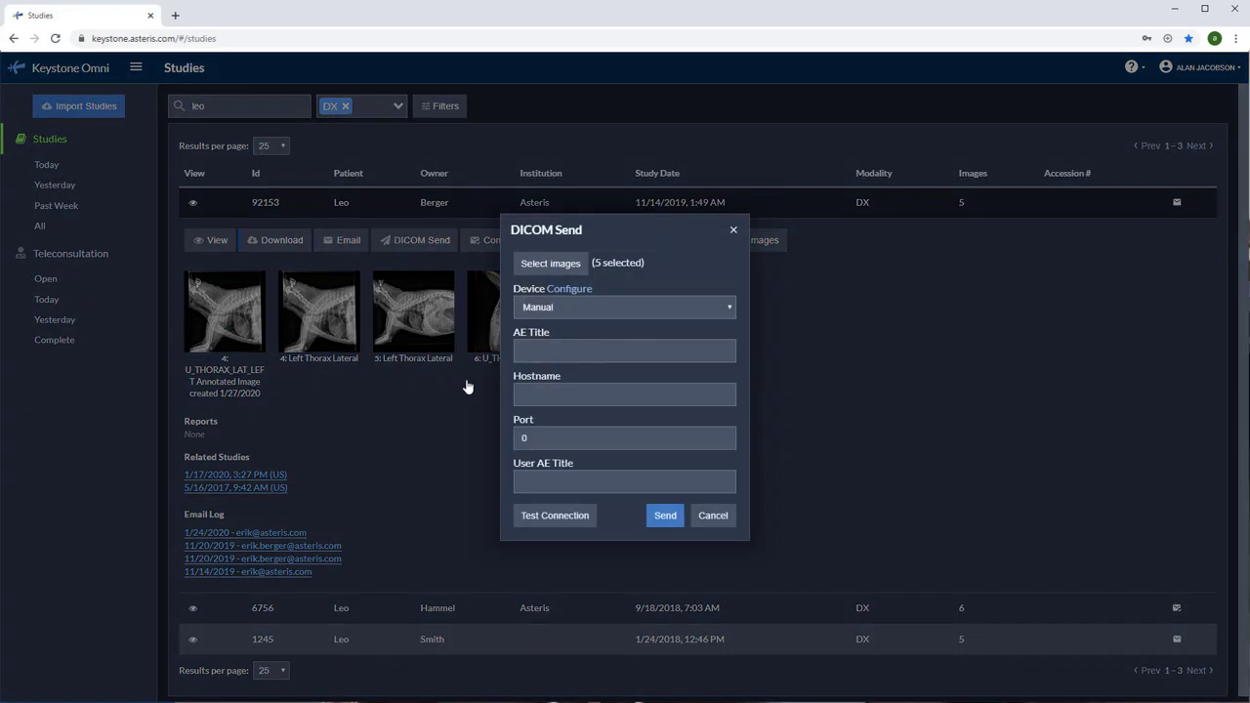
pyautogui.moveTo(473, 403)
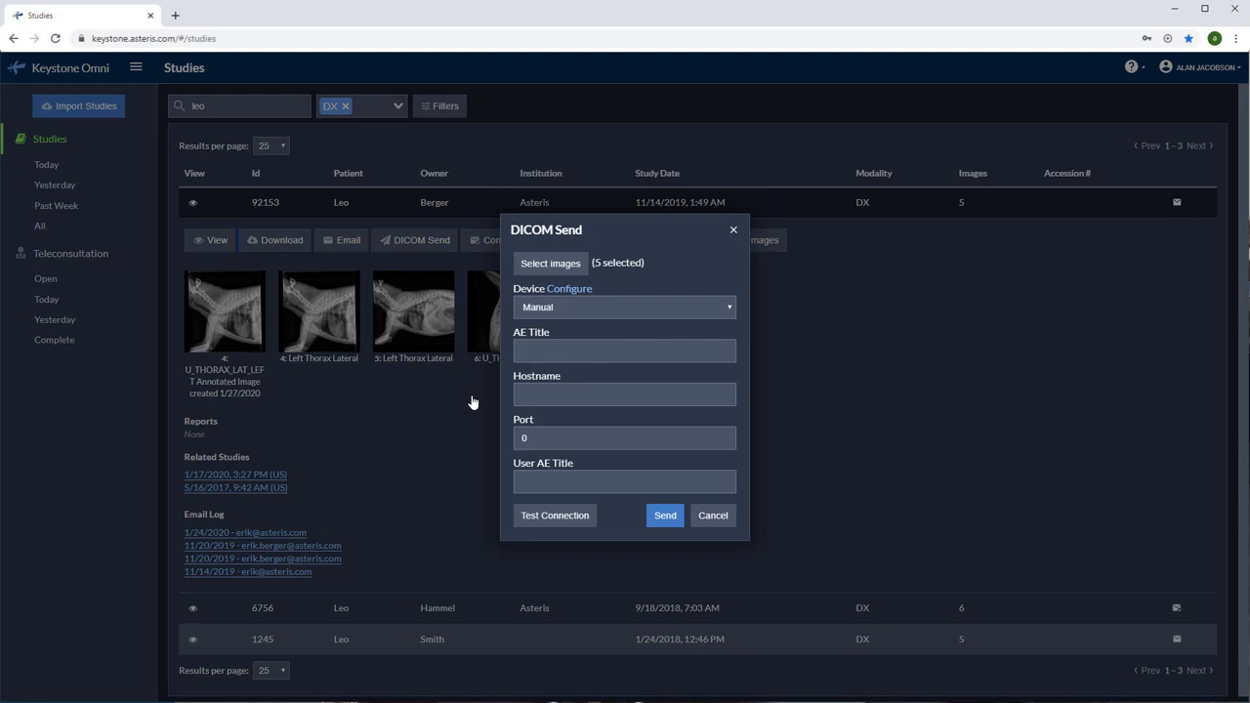
pyautogui.moveTo(512, 379)
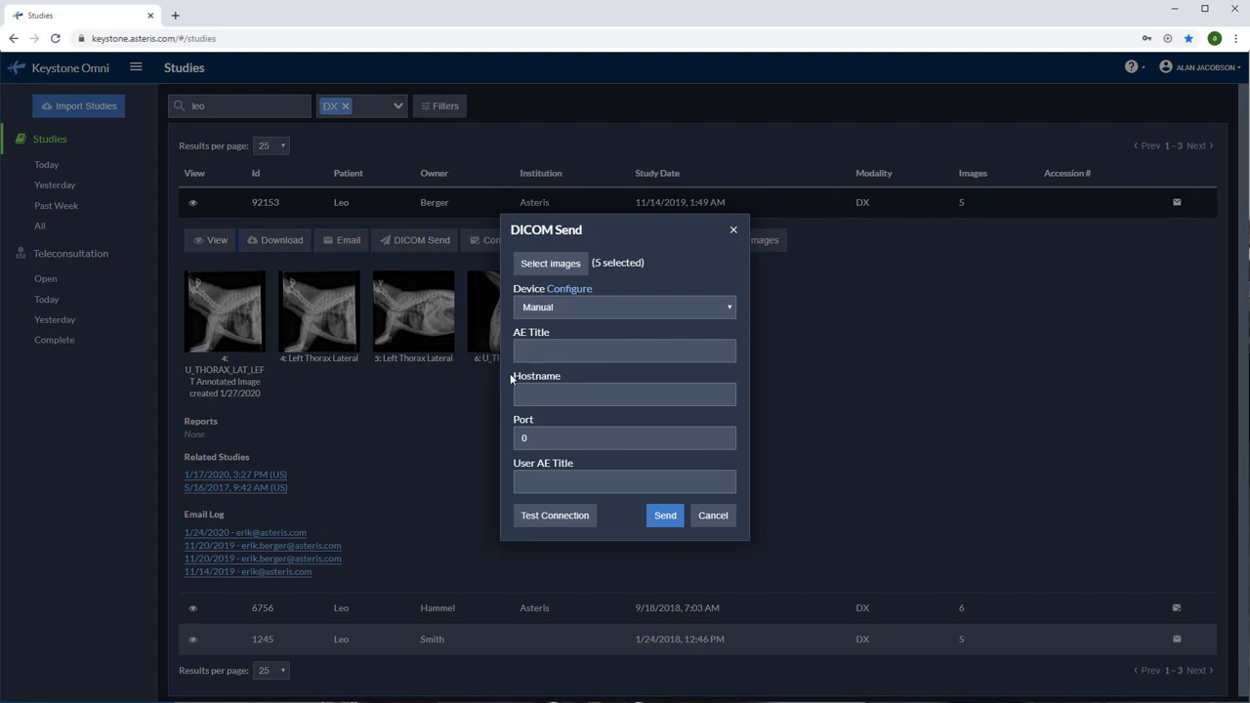
pyautogui.moveTo(508, 418)
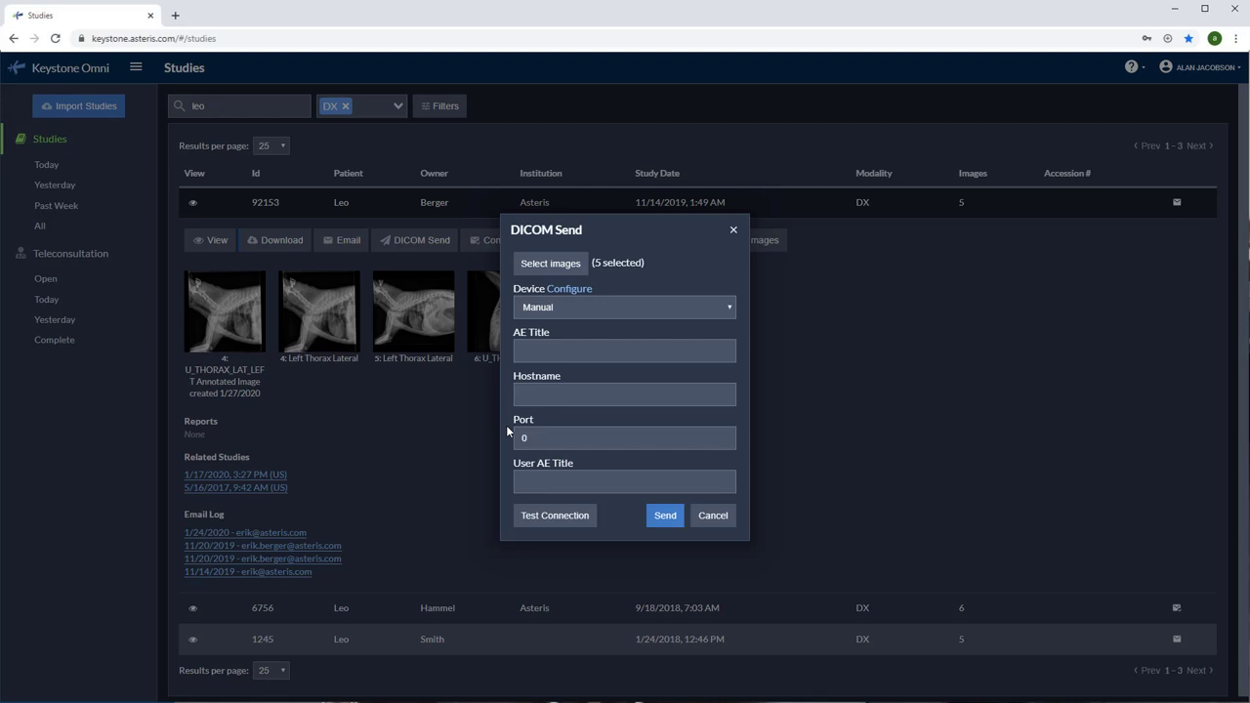
pyautogui.moveTo(512, 461)
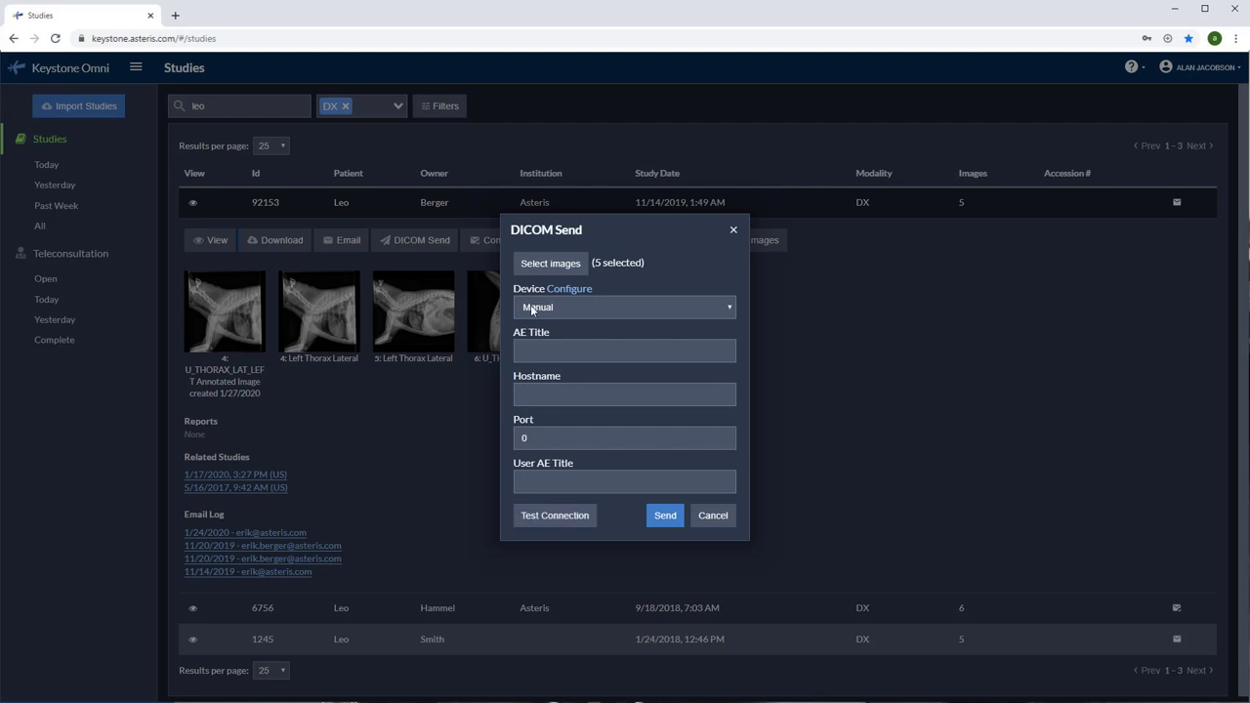
pyautogui.click(551, 262)
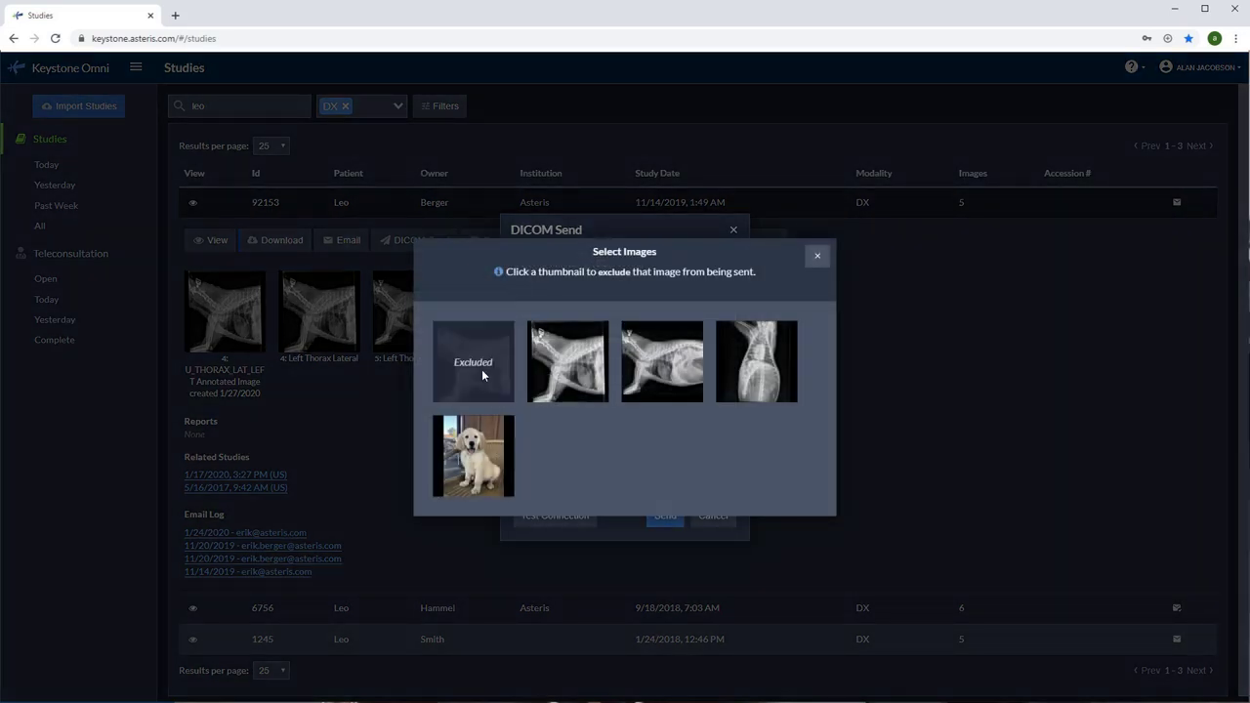
pyautogui.click(567, 360)
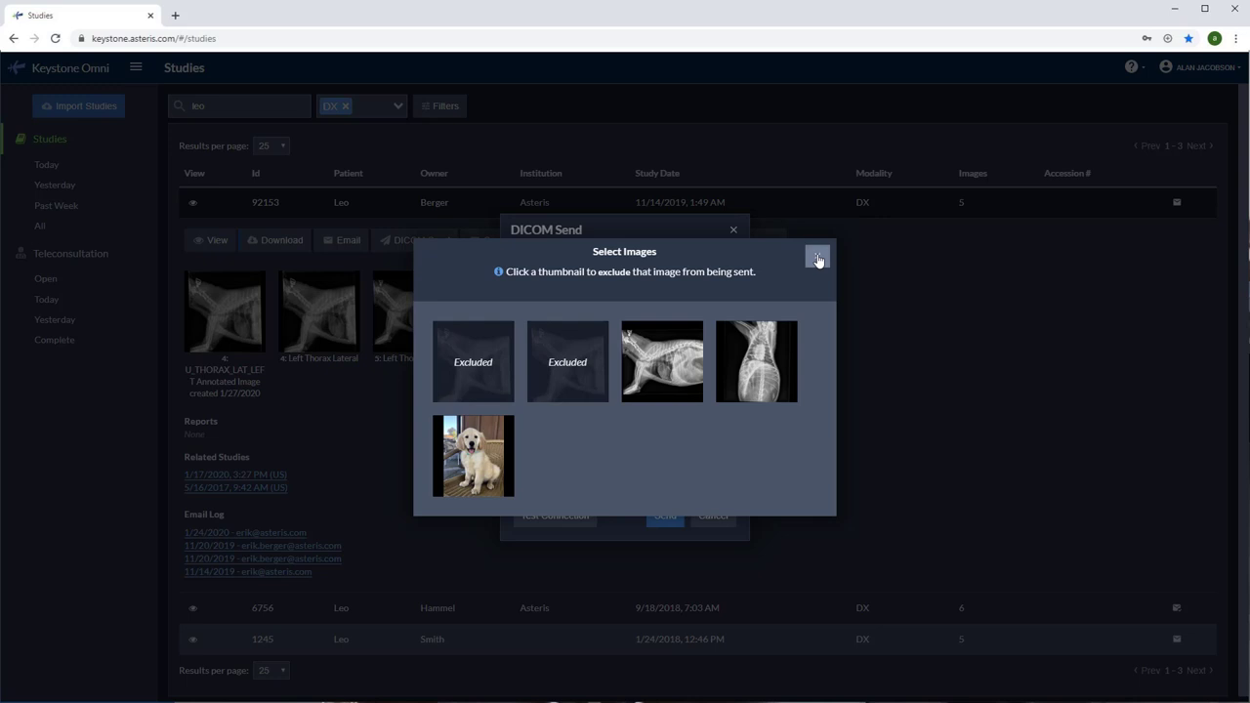
pyautogui.click(817, 256)
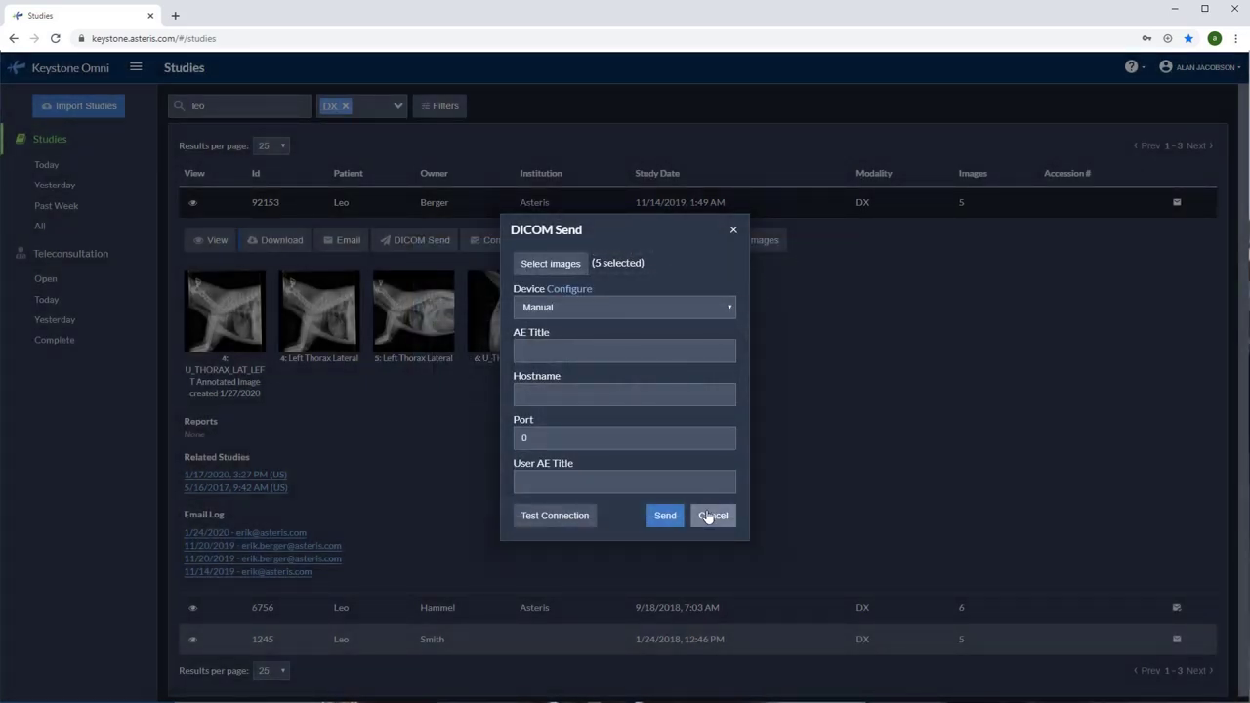
pyautogui.click(713, 516)
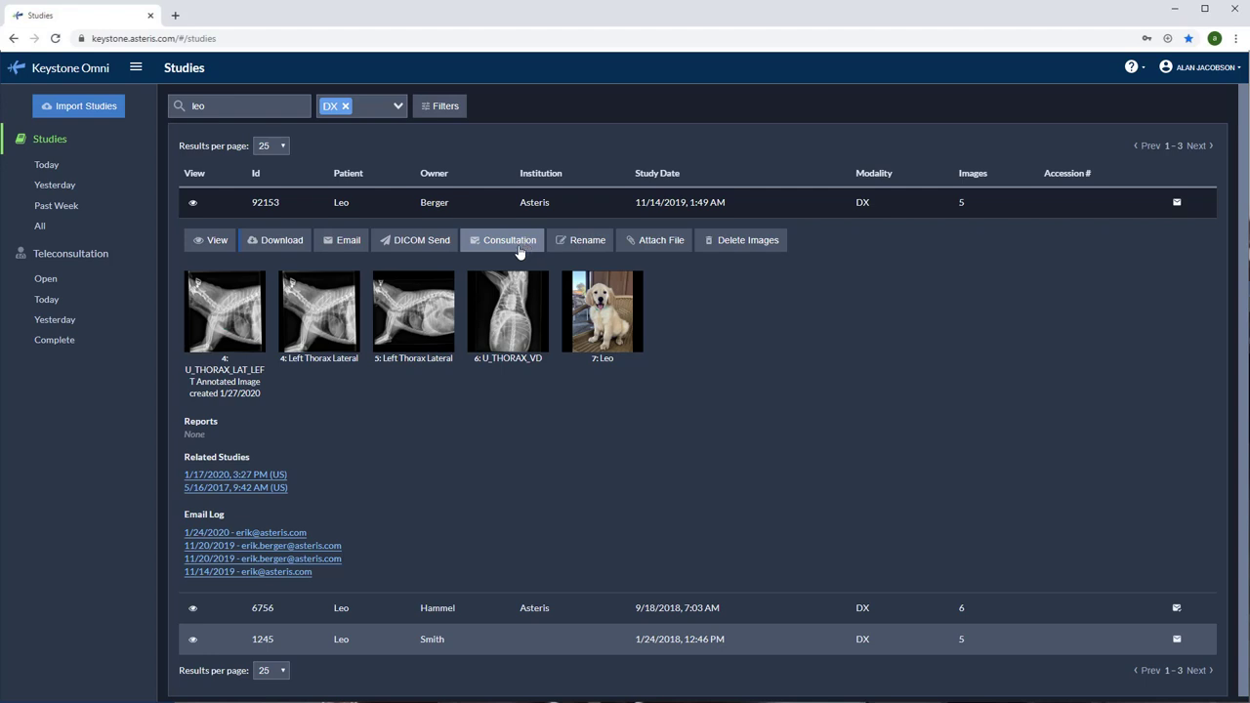
pyautogui.moveTo(312, 491)
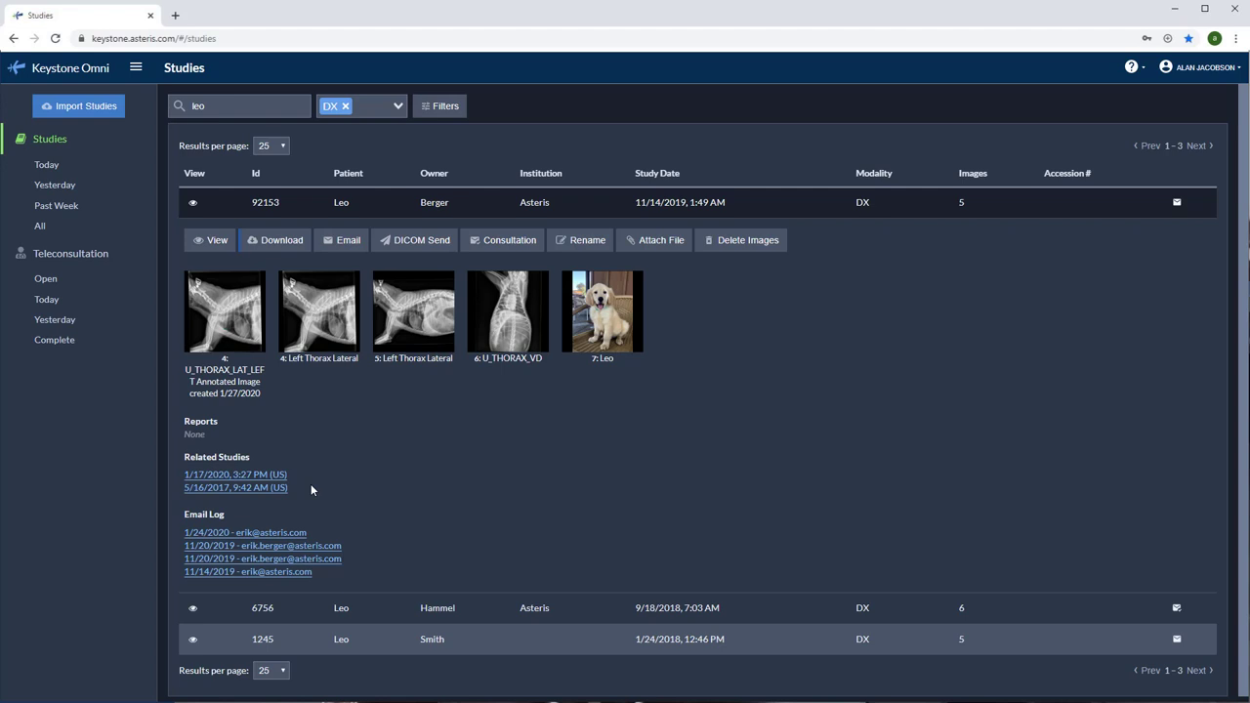
pyautogui.moveTo(534, 270)
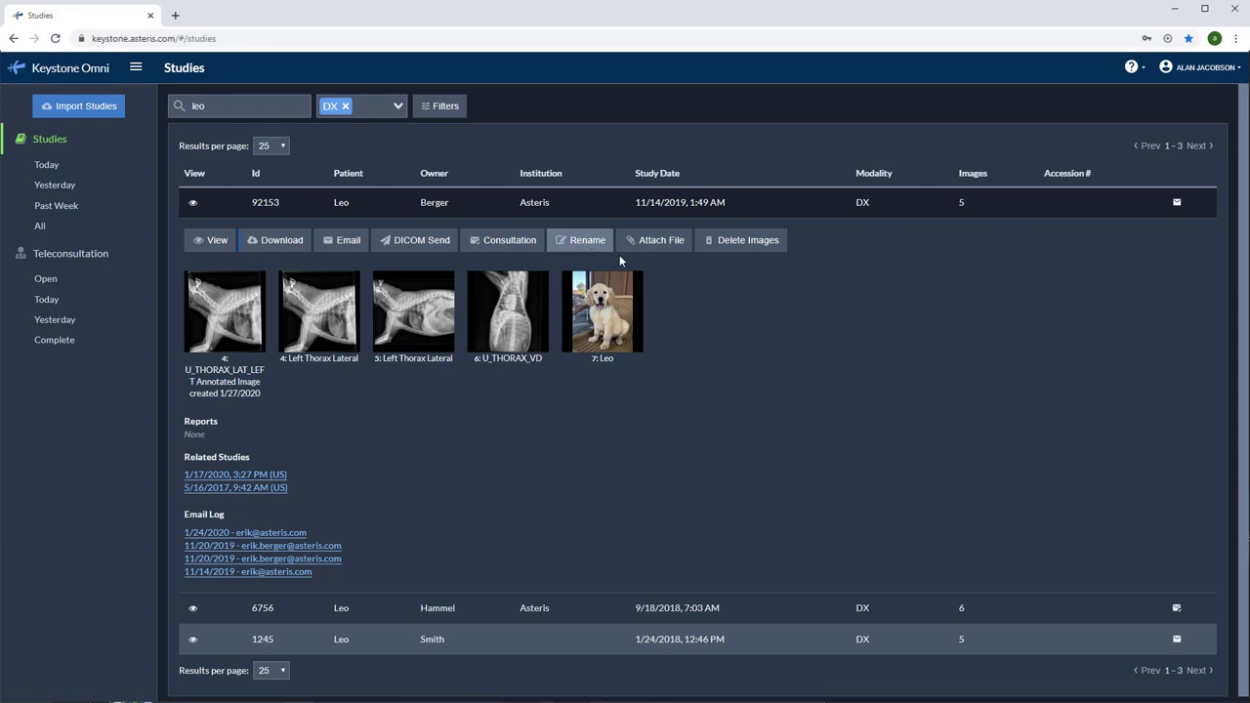
pyautogui.moveTo(653, 238)
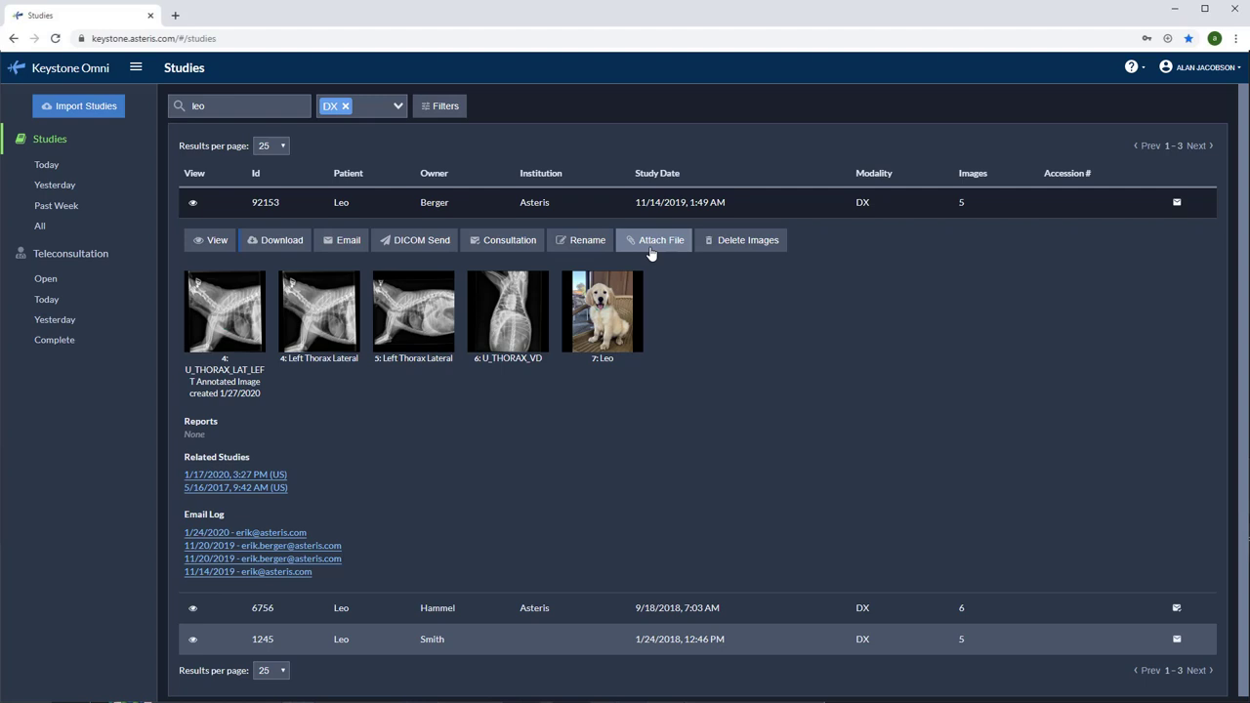
pyautogui.moveTo(682, 301)
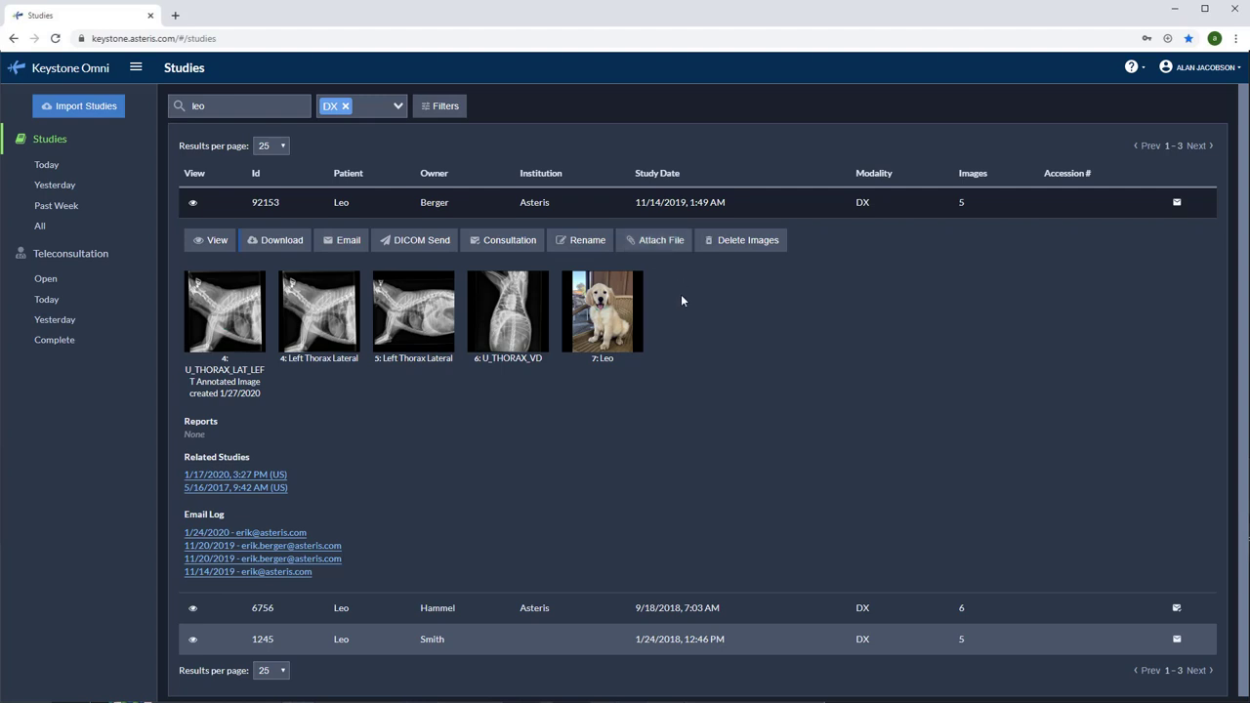
pyautogui.moveTo(684, 340)
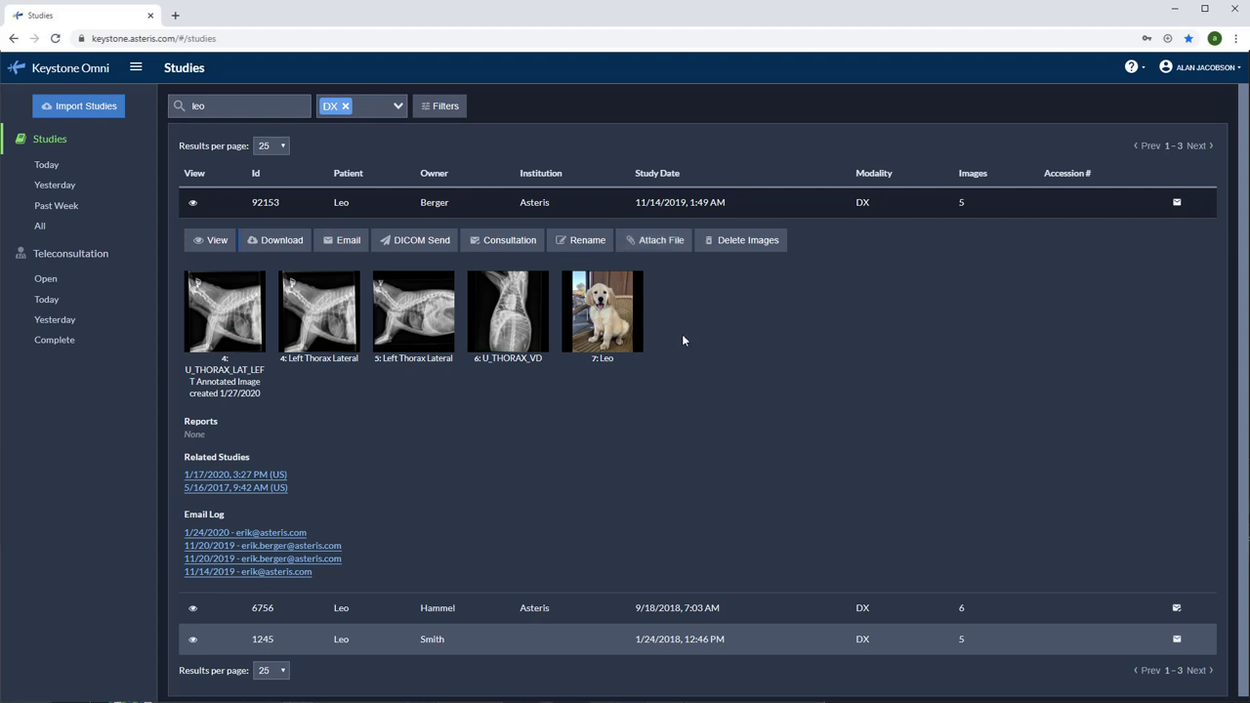
pyautogui.moveTo(608, 375)
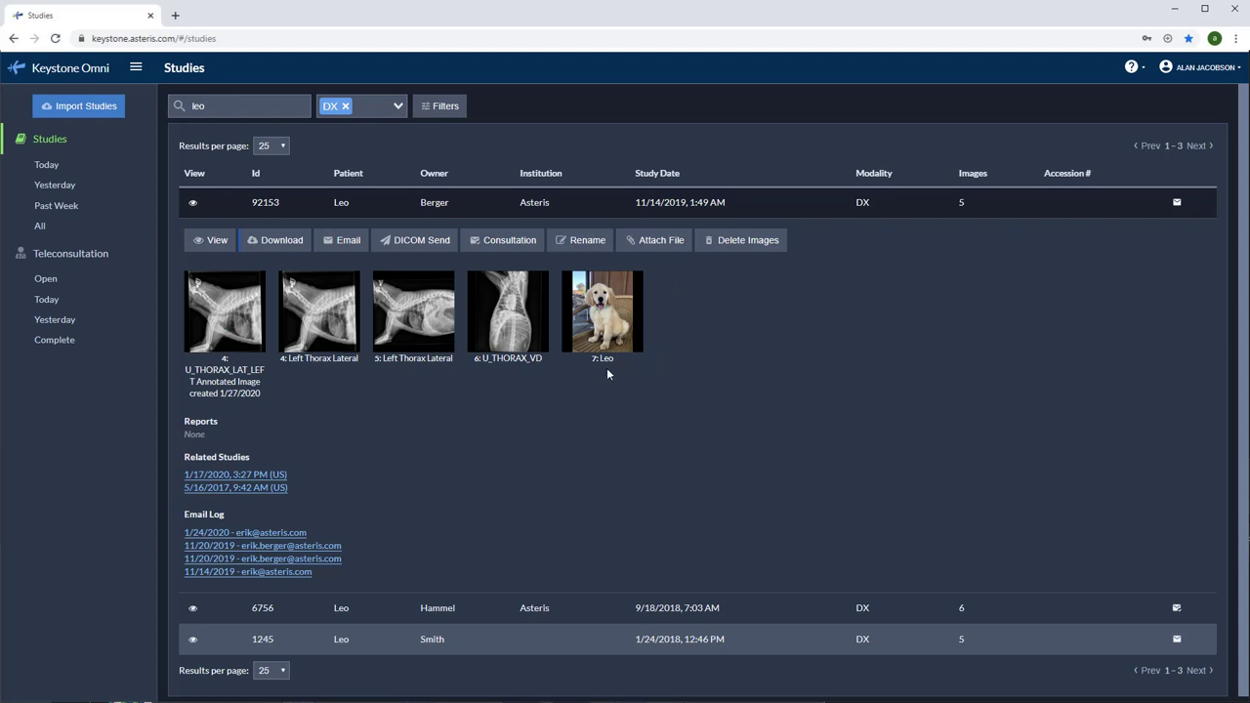
pyautogui.moveTo(582, 360)
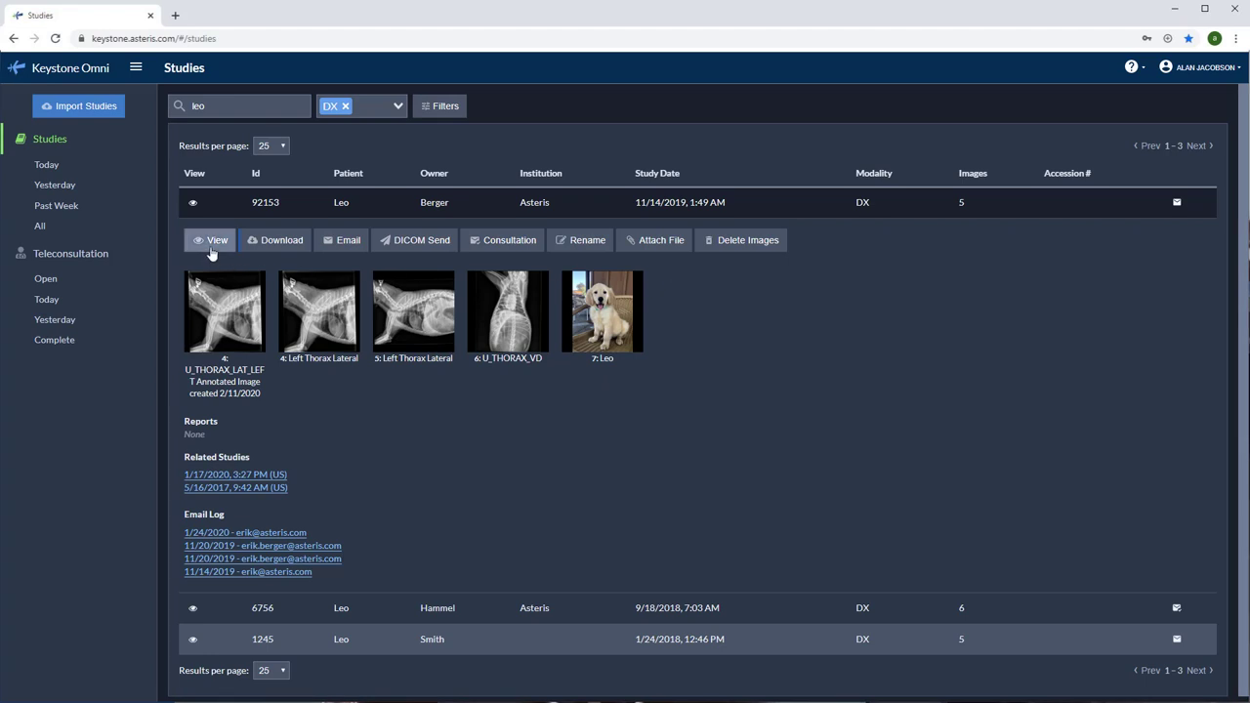
# View Leo's 11/14/2019 DX study, showing the annotated left lateral thorax radiograph
pyautogui.click(211, 238)
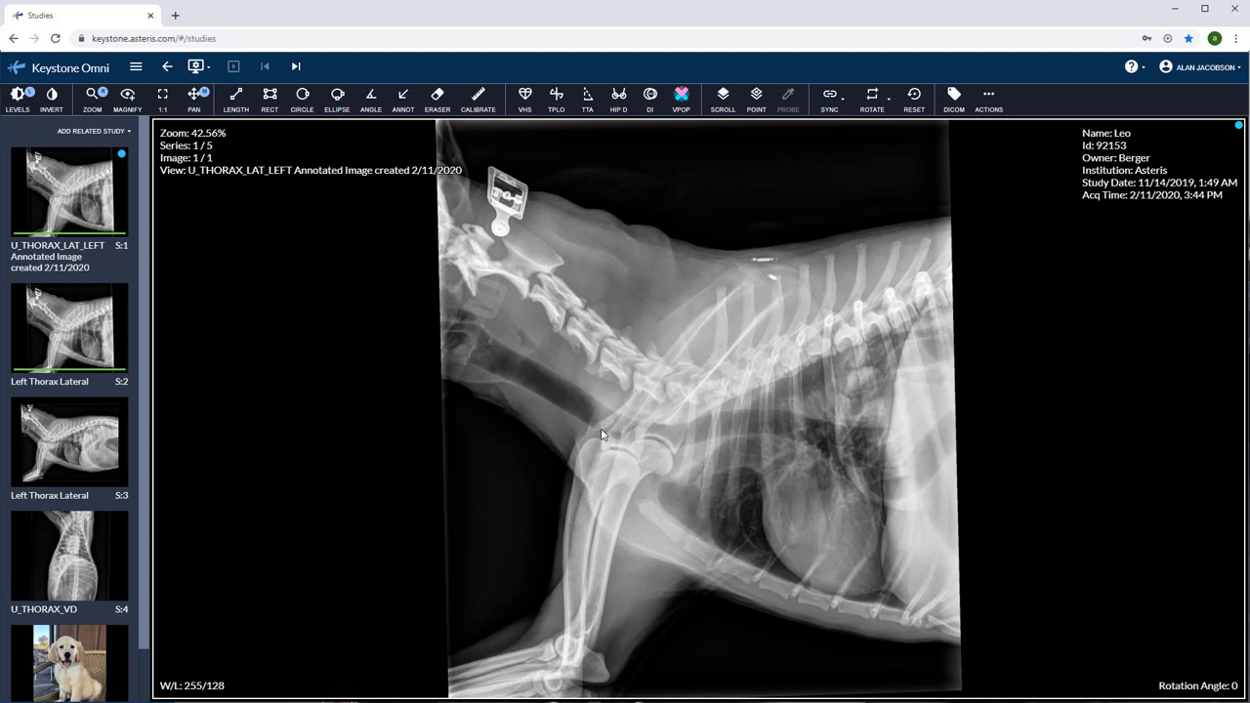
pyautogui.moveTo(610, 438)
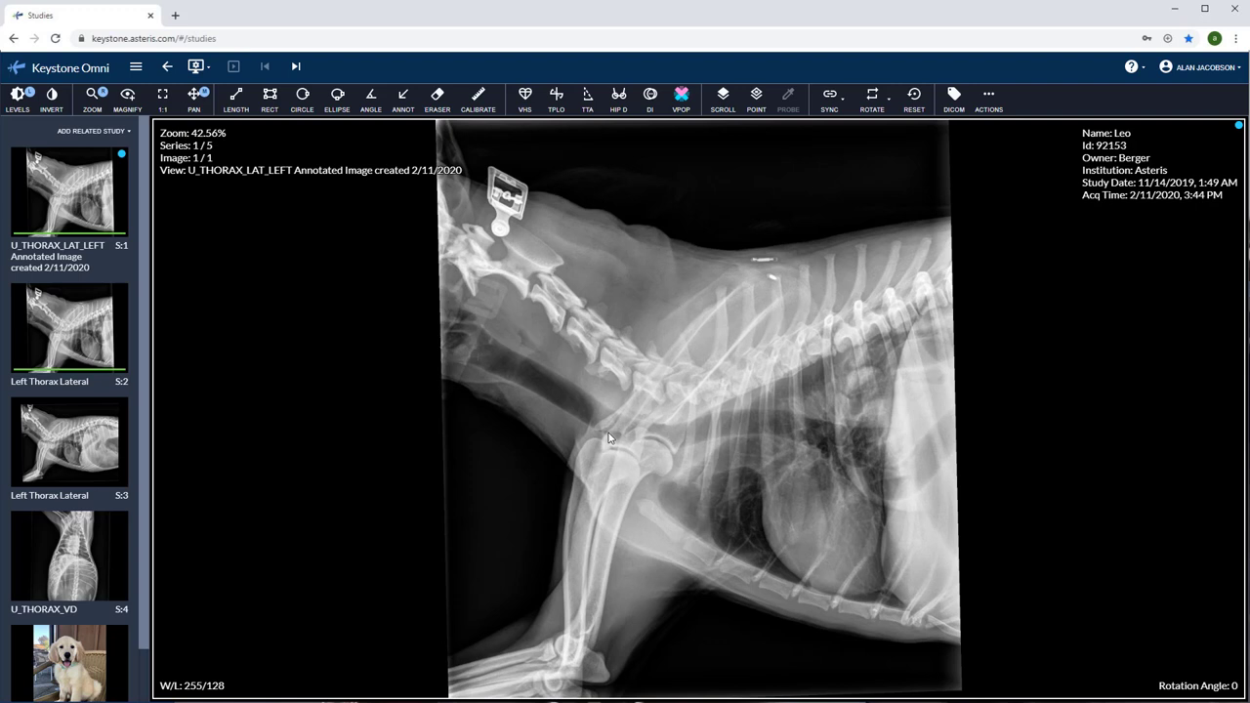
pyautogui.moveTo(582, 420)
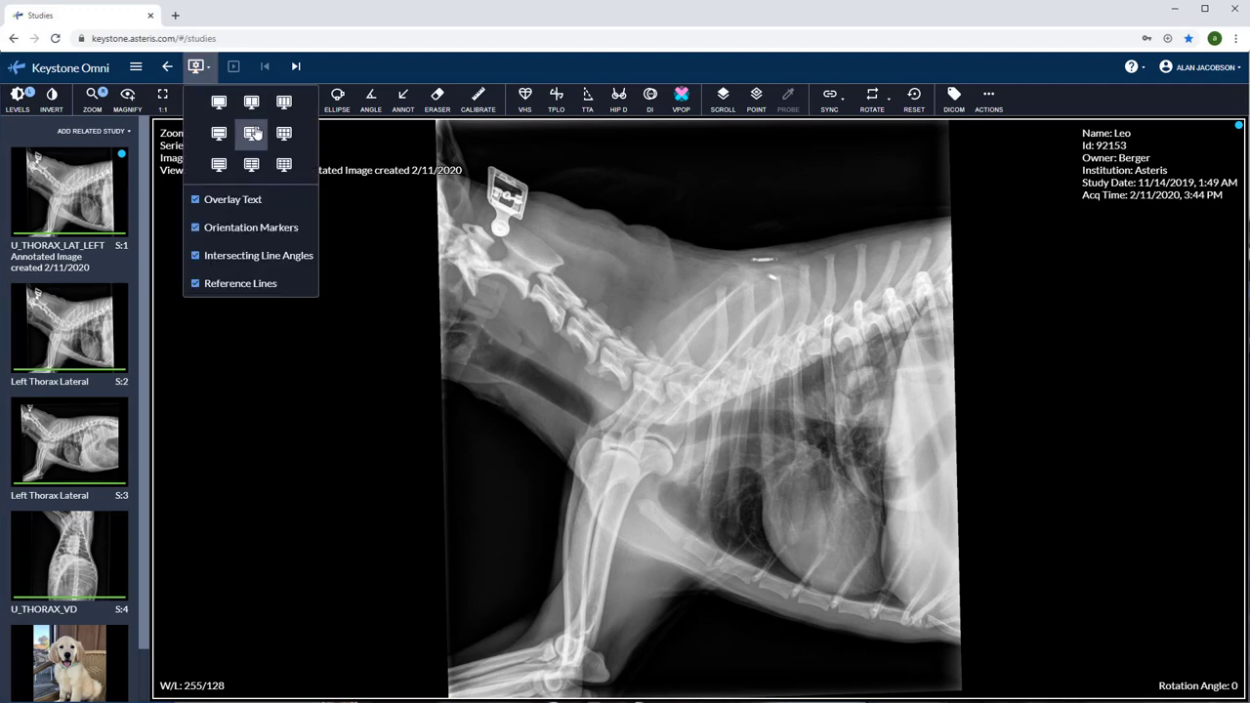
# Switch the viewer to a 2x2 layout showing four thorax radiographs
pyautogui.click(250, 133)
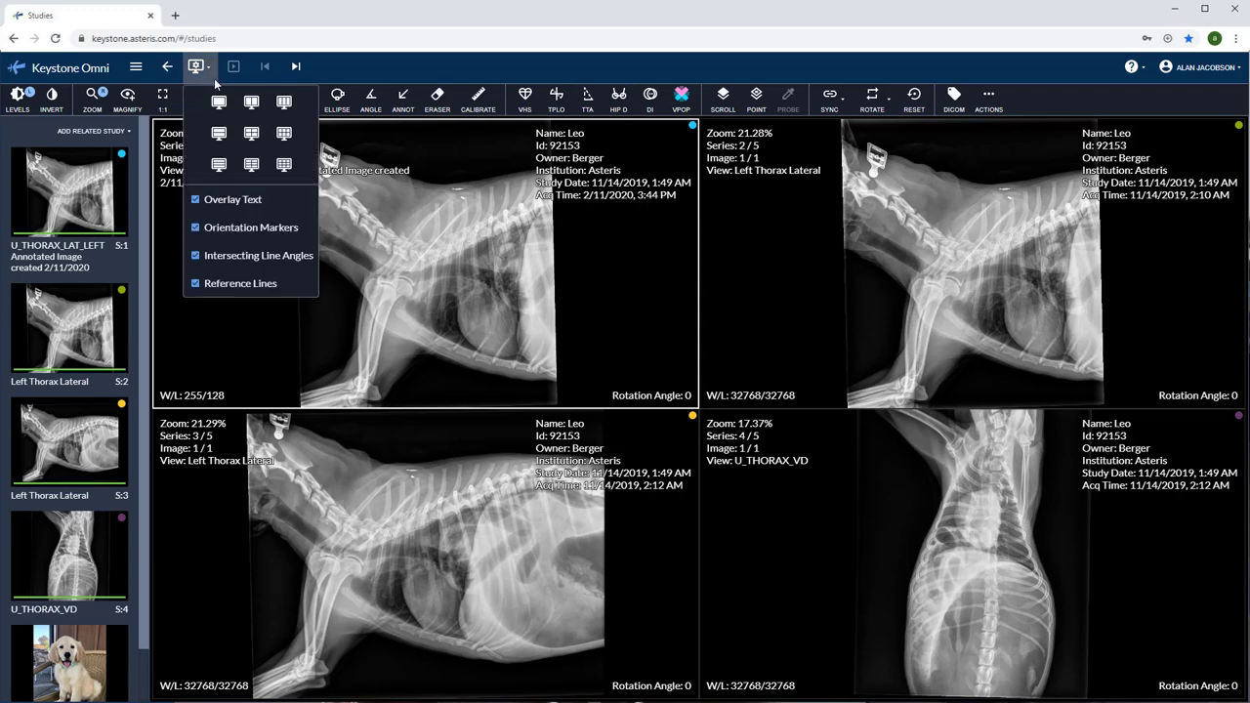
pyautogui.moveTo(258, 205)
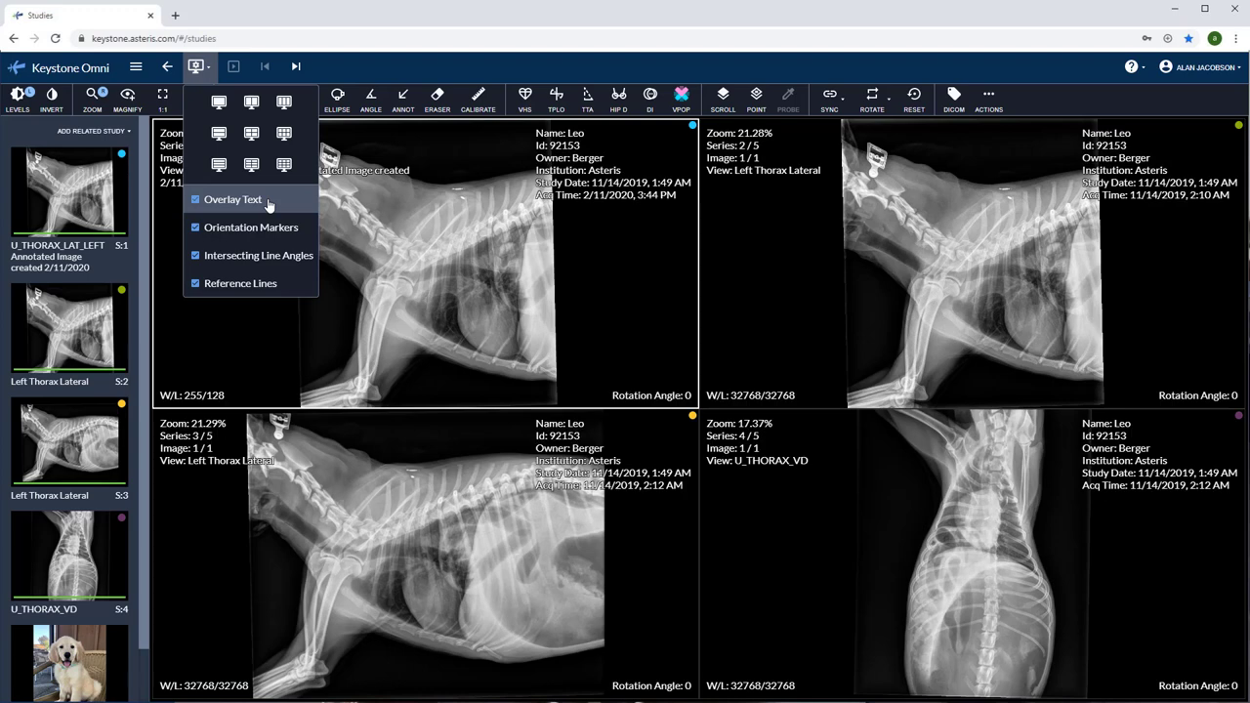
pyautogui.moveTo(271, 230)
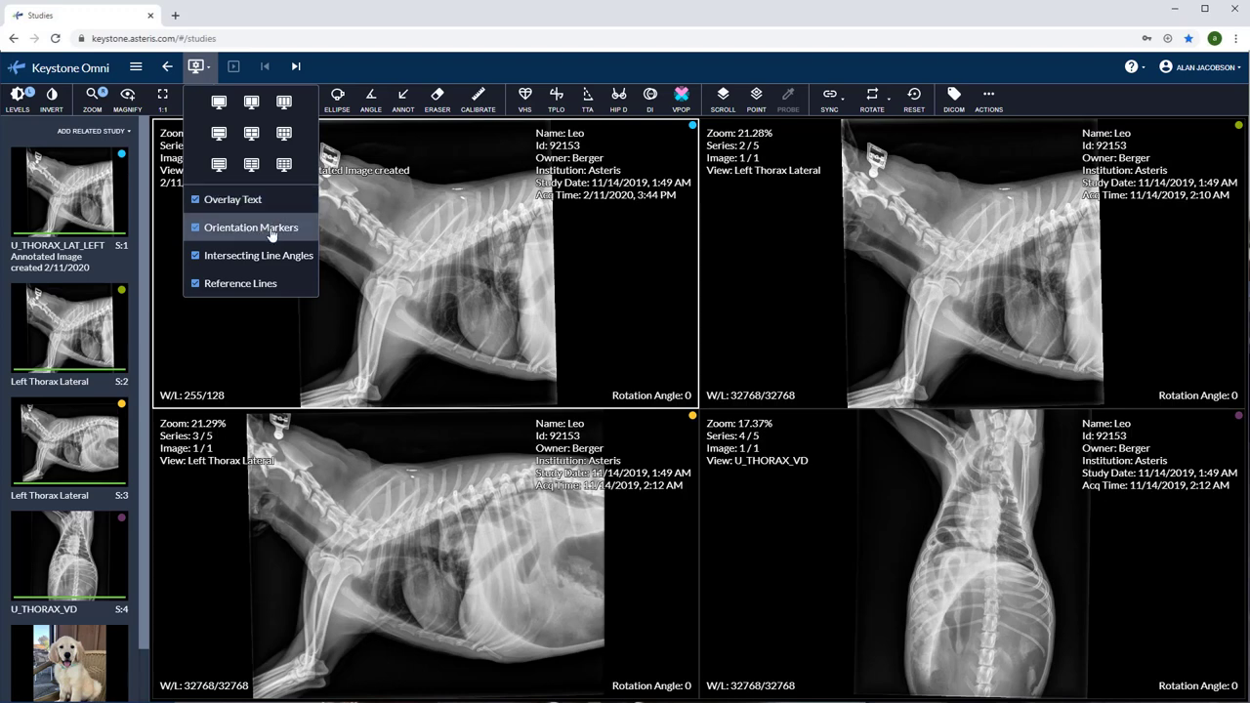
pyautogui.moveTo(283, 261)
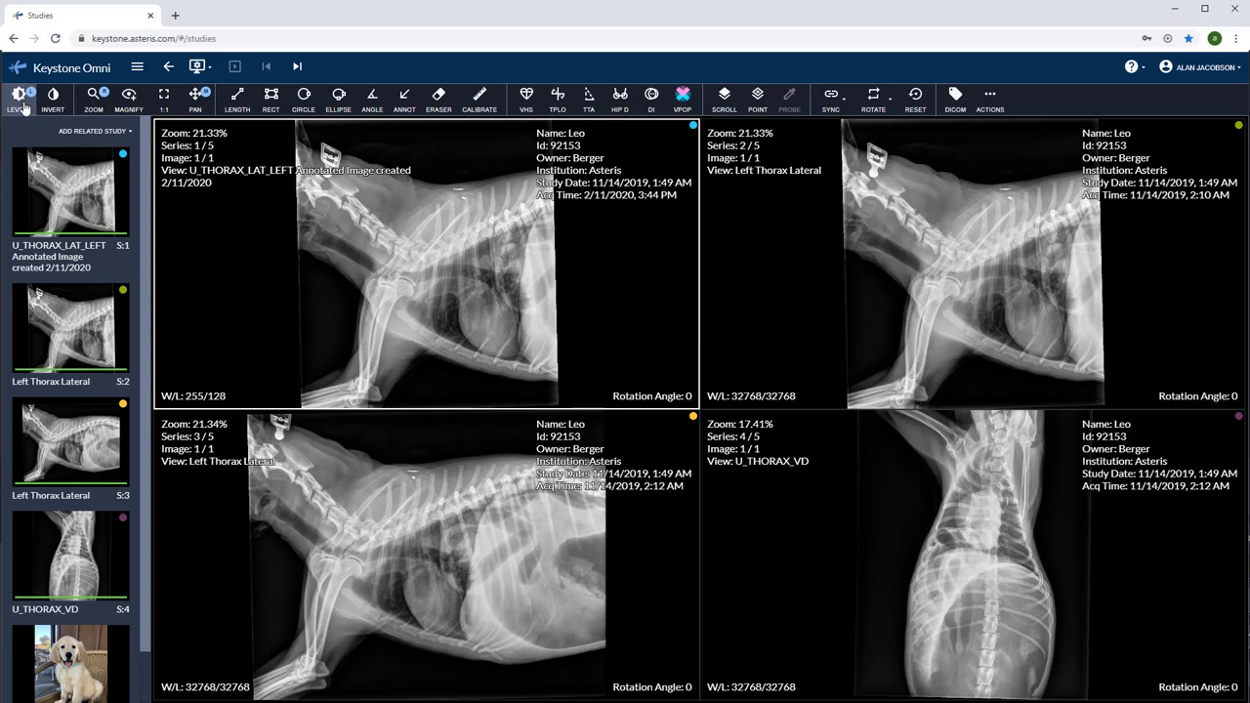
pyautogui.moveTo(18, 98)
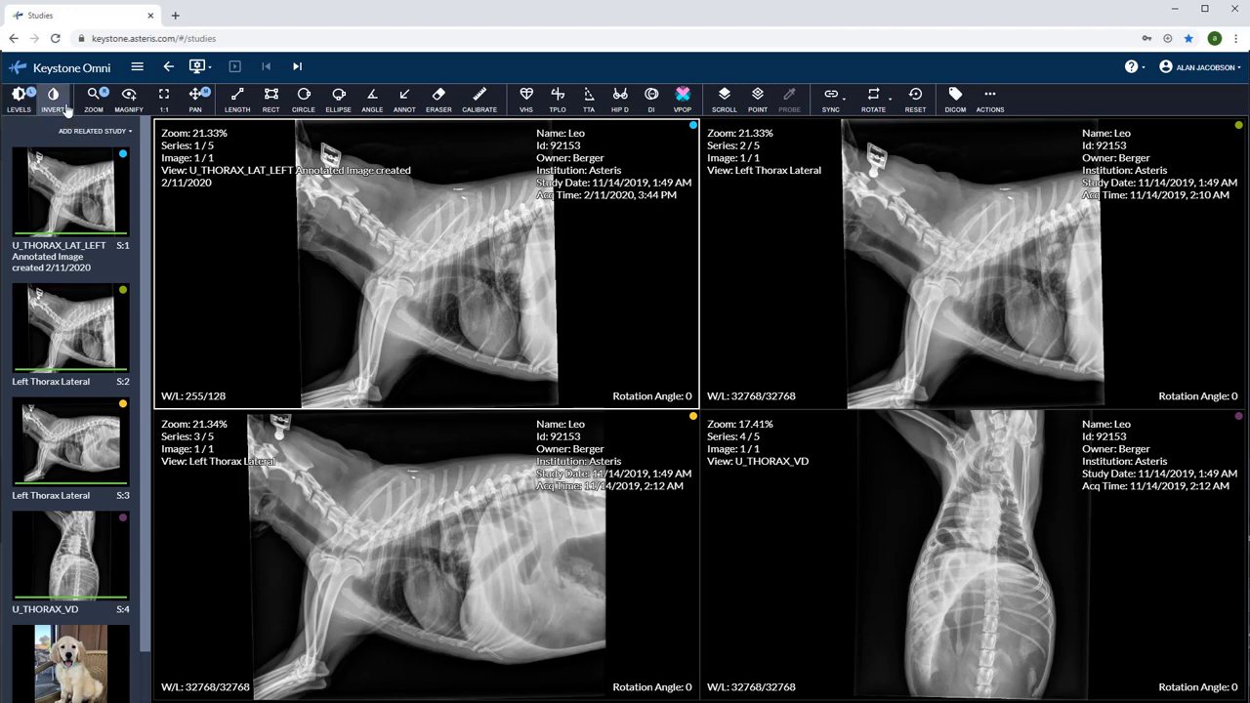
pyautogui.moveTo(94, 98)
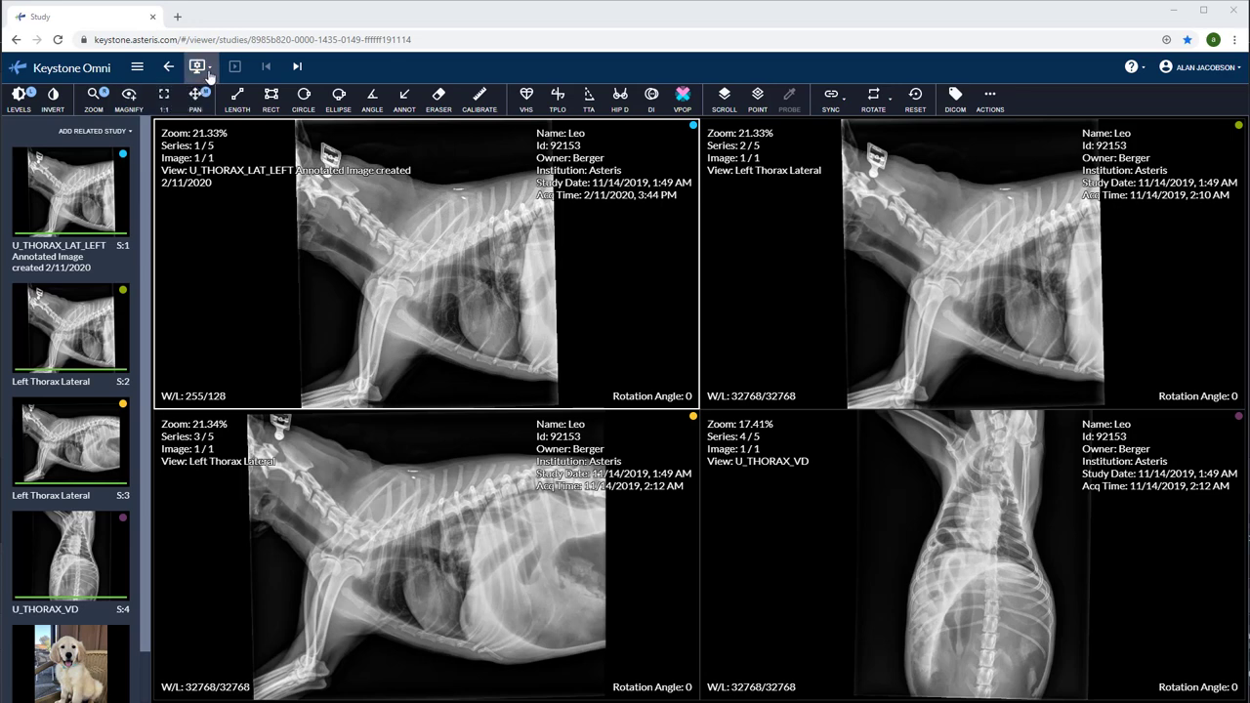
# Return to a 1x1 layout and adjust the lateral thorax image's window/level with the Levels tool
pyautogui.click(199, 67)
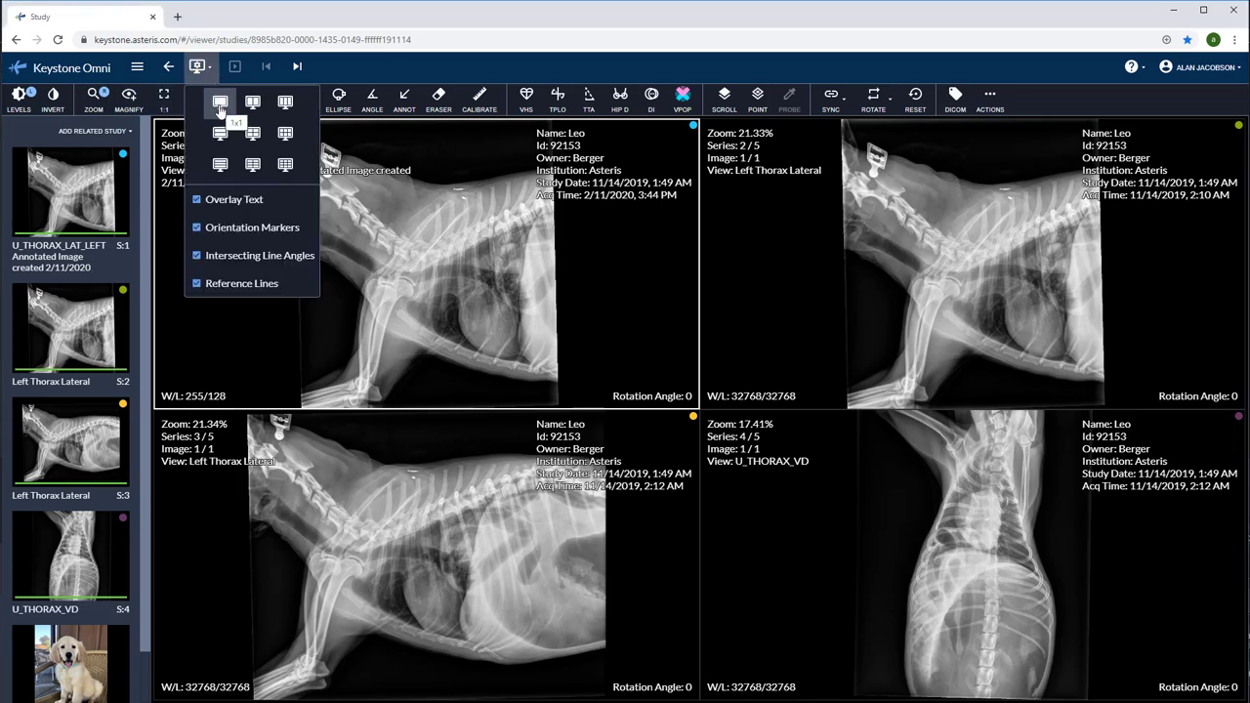
pyautogui.click(219, 102)
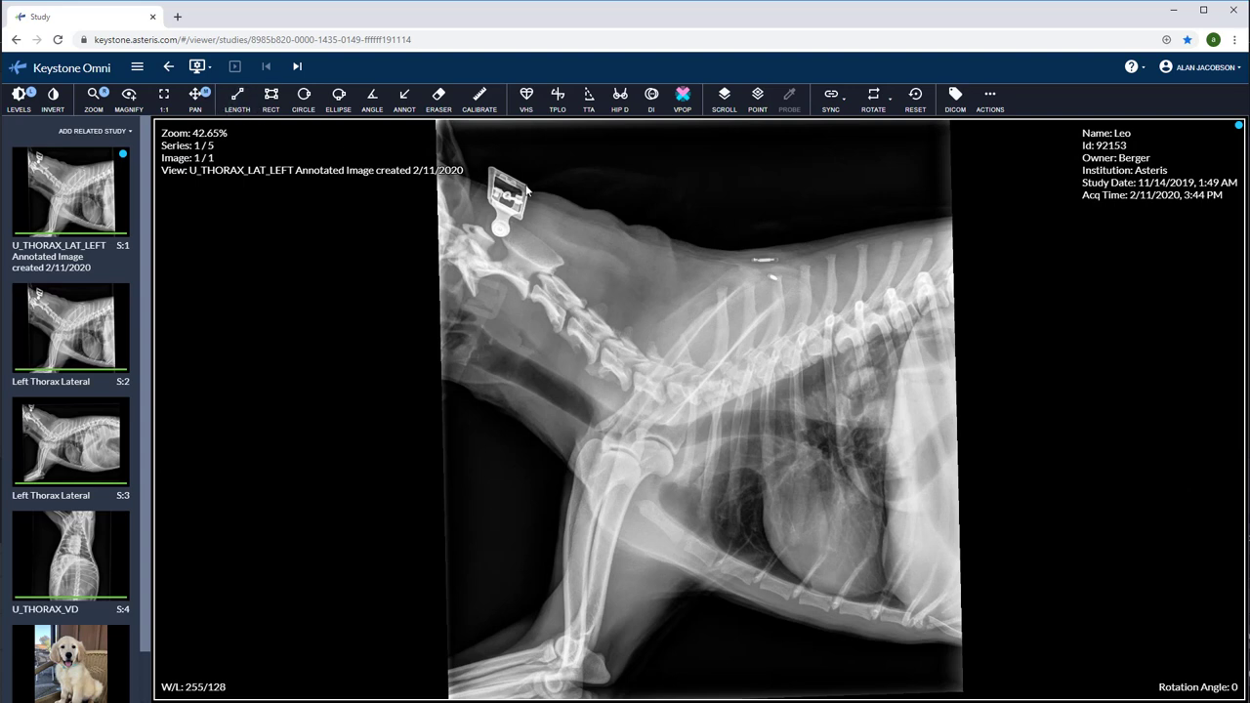
pyautogui.moveTo(497, 410)
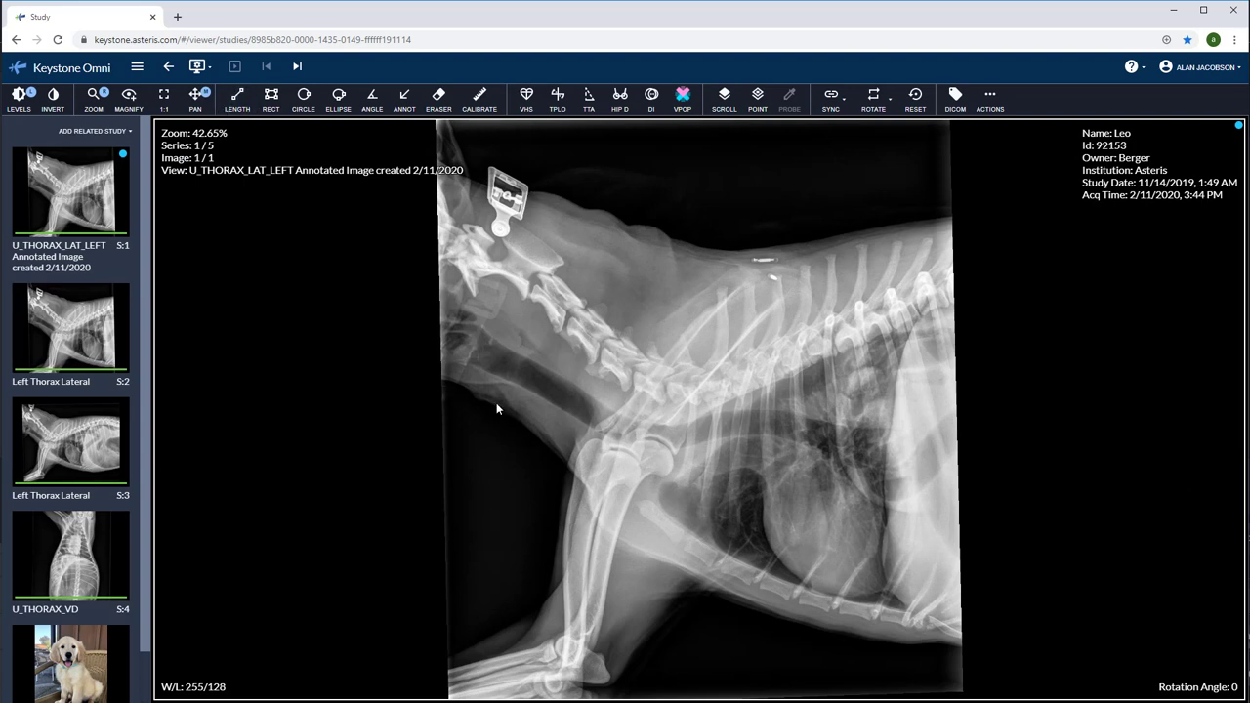
pyautogui.moveTo(578, 418)
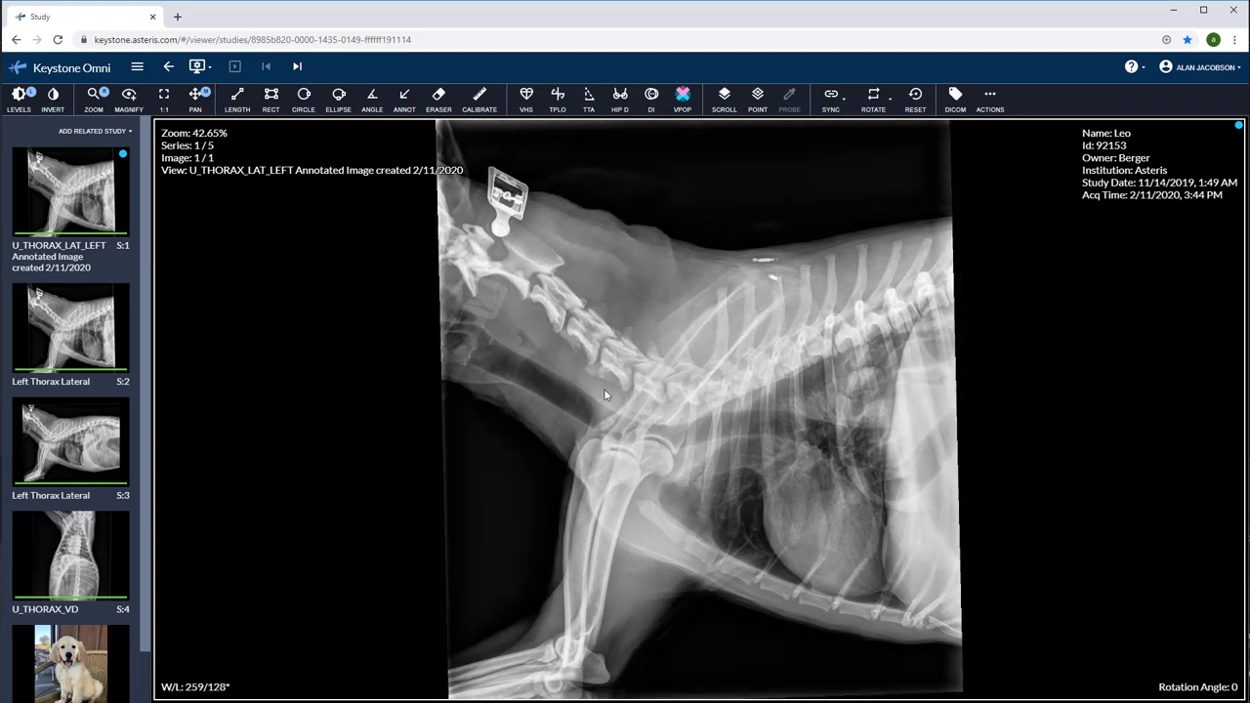
pyautogui.moveTo(606, 394); pyautogui.dragTo(707, 262)
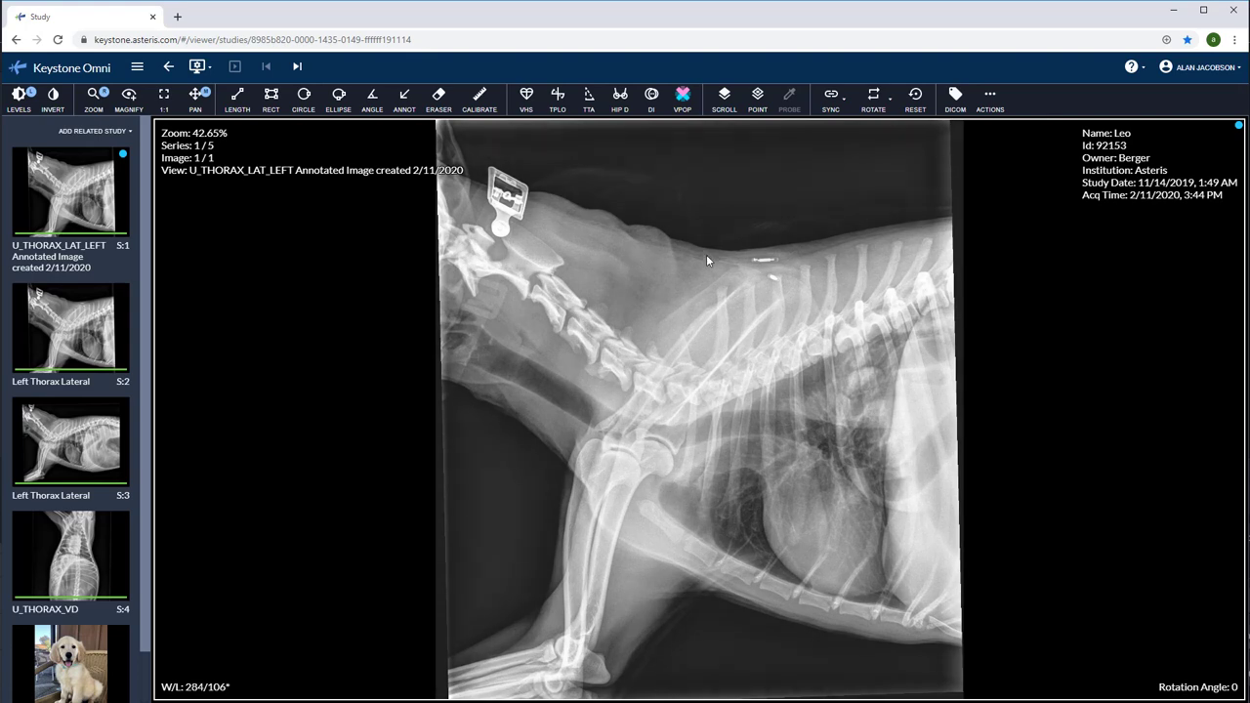
pyautogui.moveTo(707, 262); pyautogui.dragTo(766, 261)
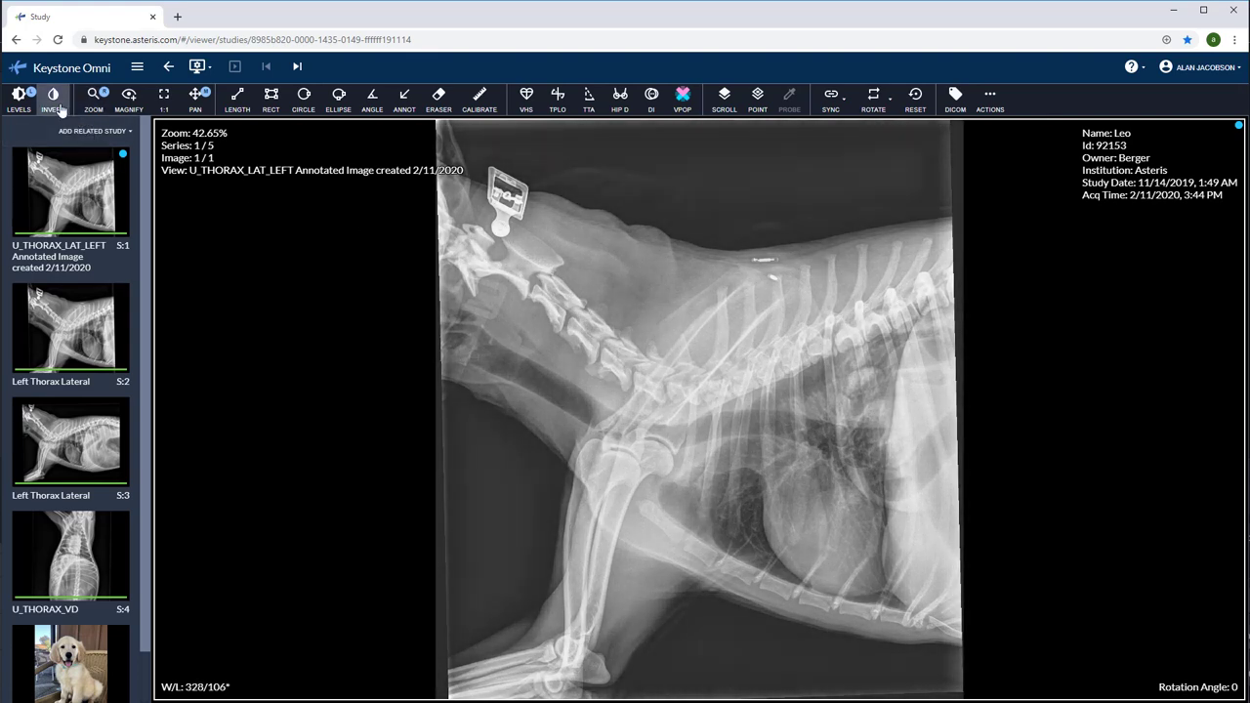
pyautogui.moveTo(53, 94)
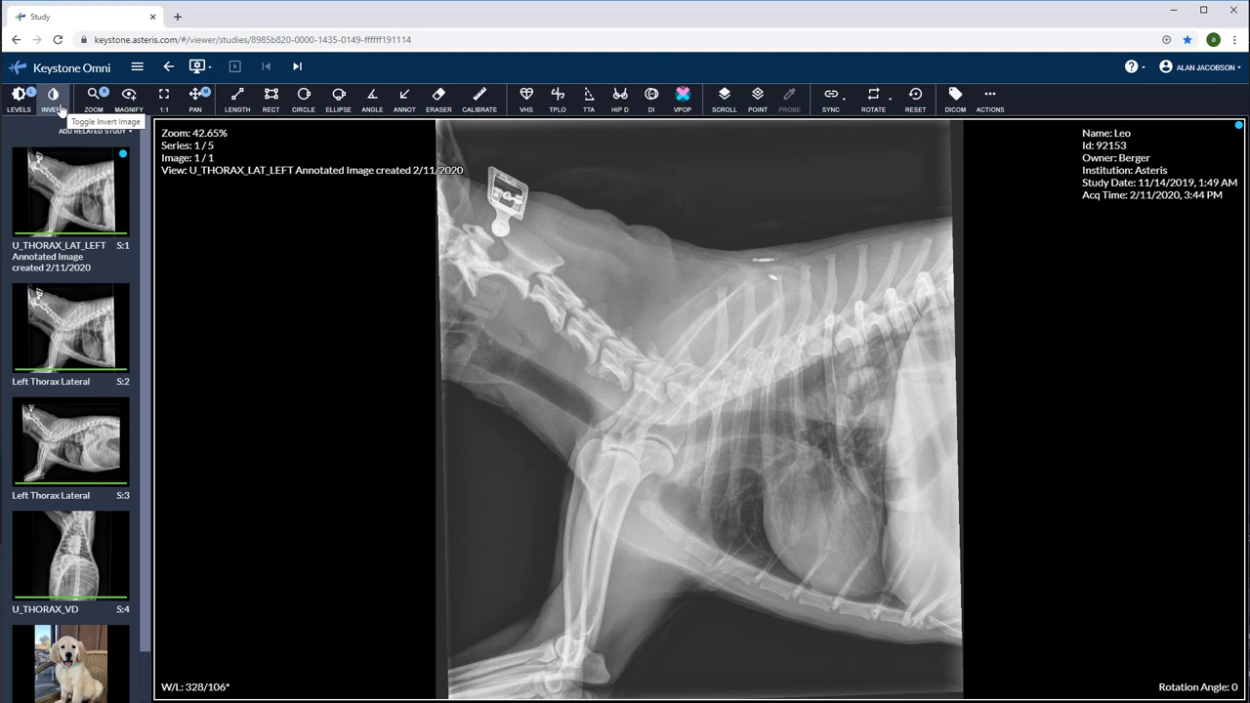
# Invert the radiograph's grayscale and zoom in on the chest
pyautogui.click(53, 100)
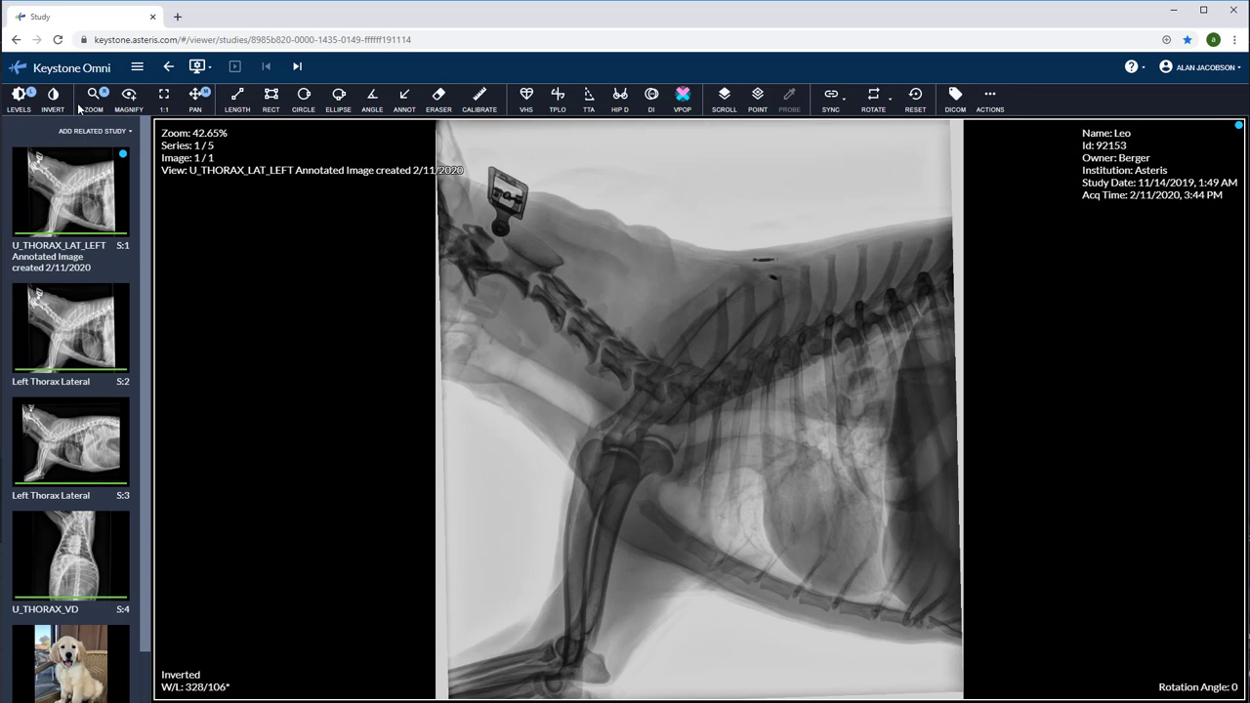
pyautogui.moveTo(90, 98)
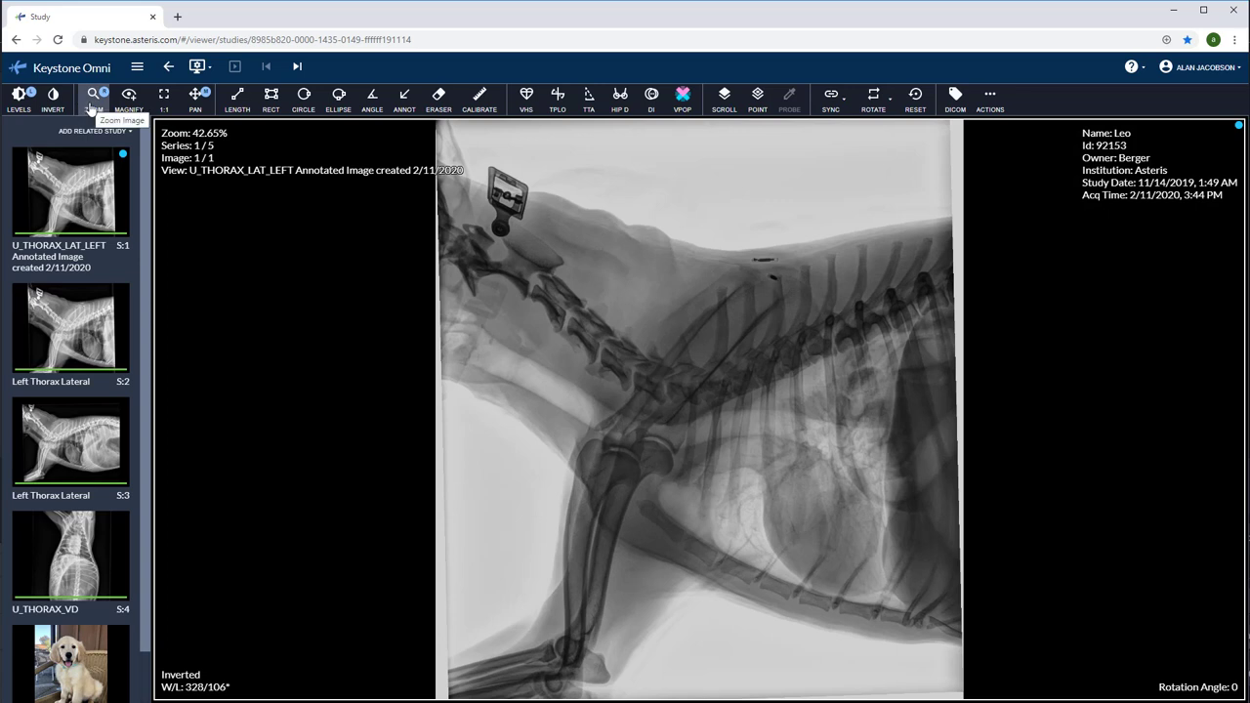
pyautogui.moveTo(461, 272)
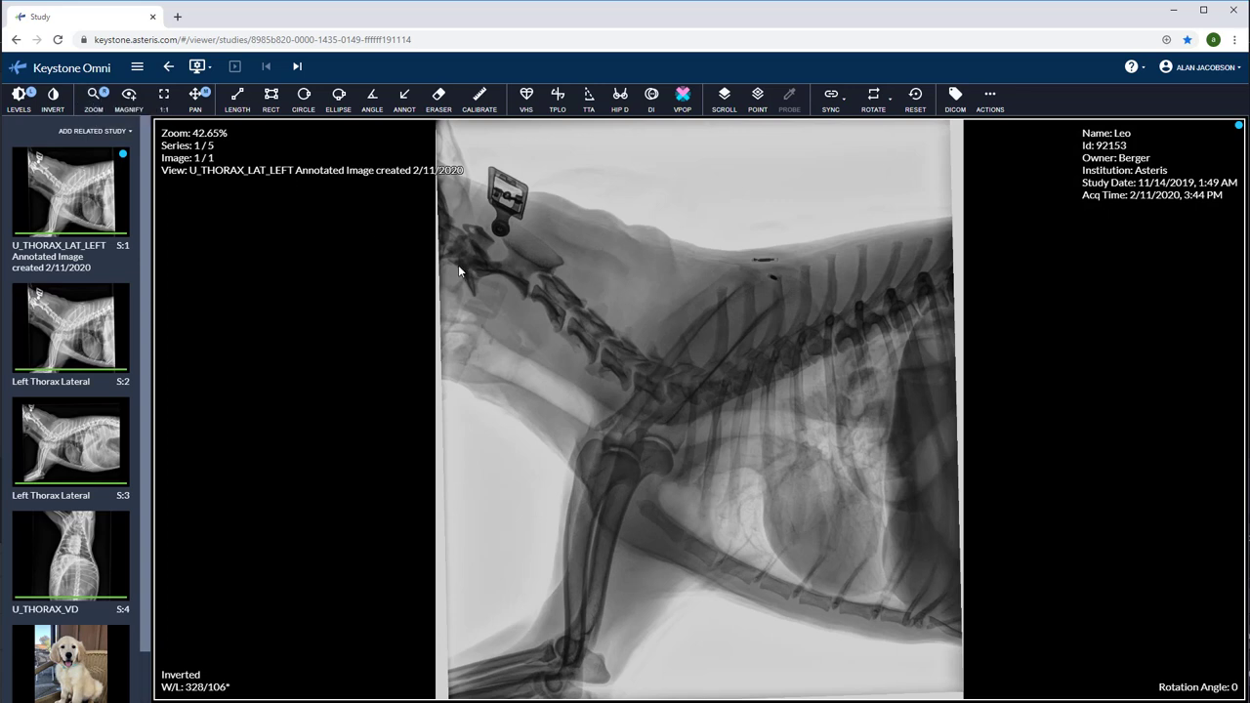
pyautogui.moveTo(711, 451)
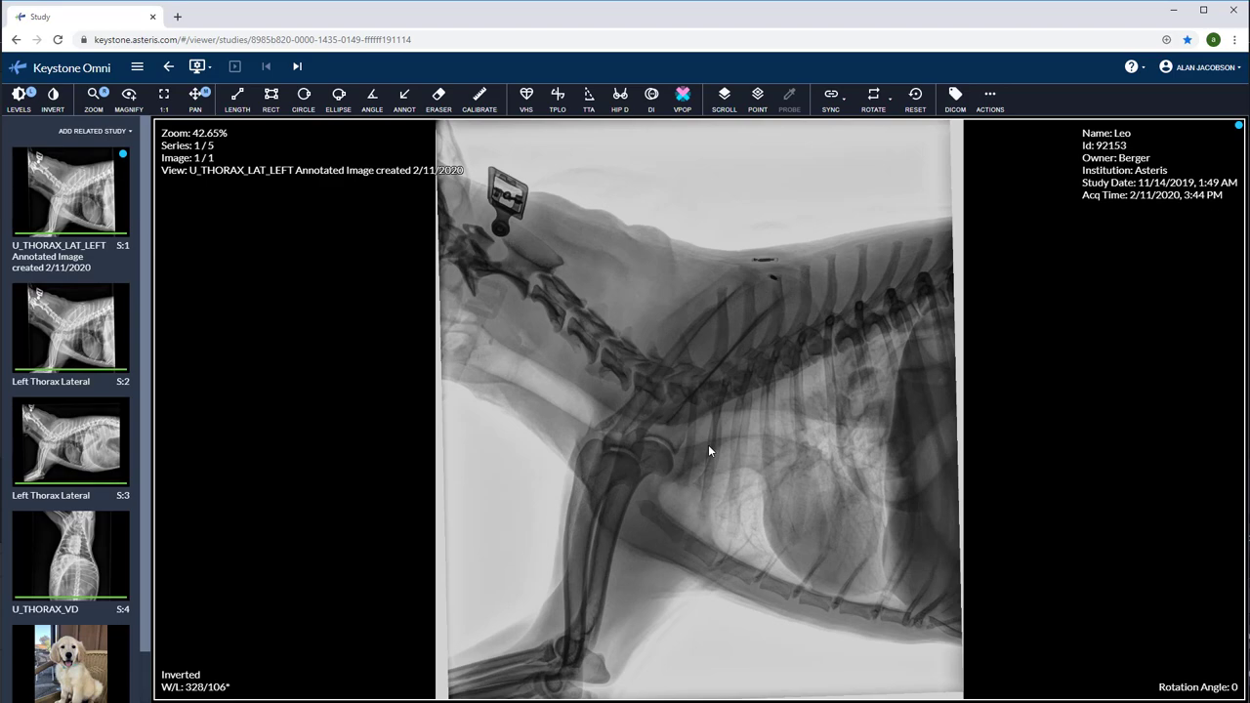
pyautogui.scroll(3)
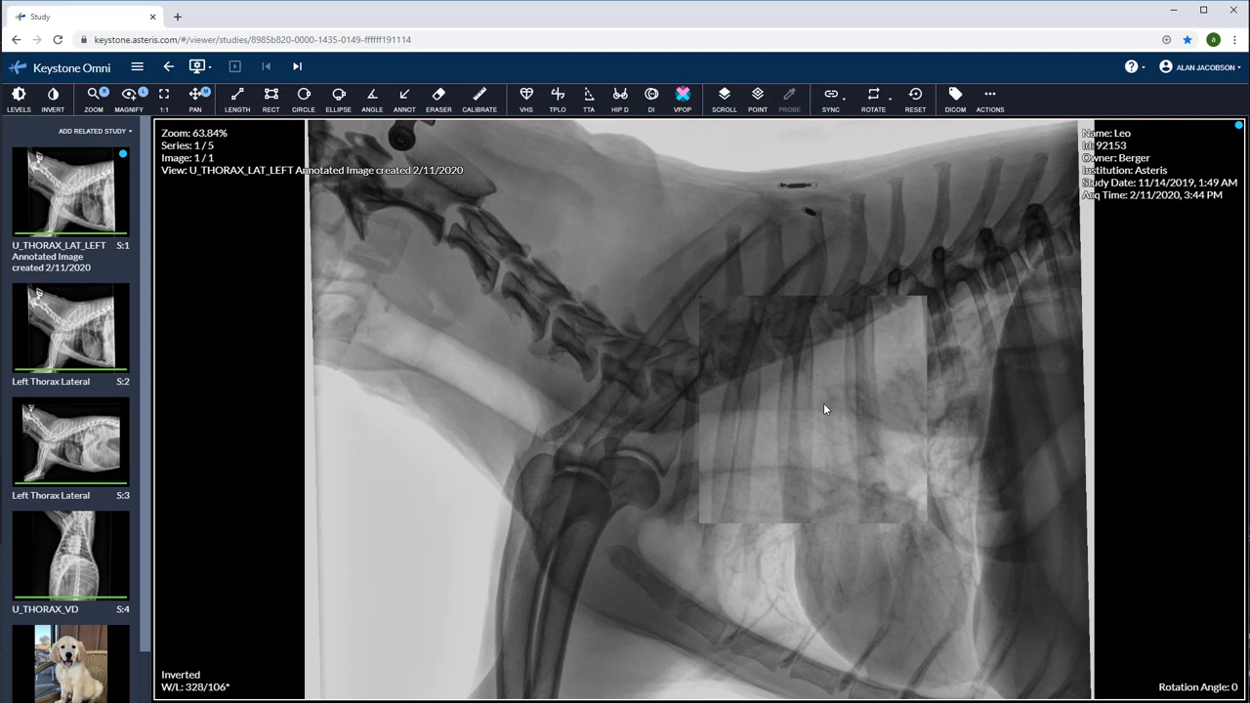
# Magnify and pan over the heart and chest, then reset the radiograph to its original view
pyautogui.moveTo(824, 410); pyautogui.dragTo(935, 588)
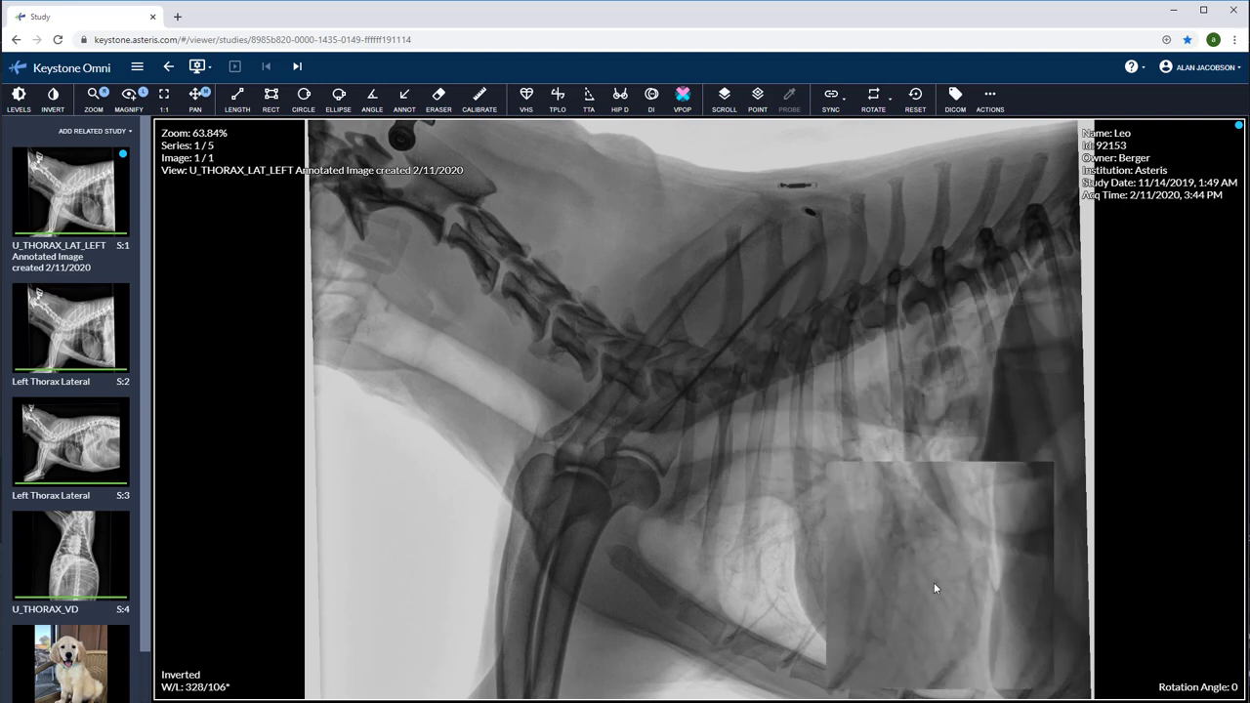
pyautogui.moveTo(936, 586); pyautogui.dragTo(855, 391)
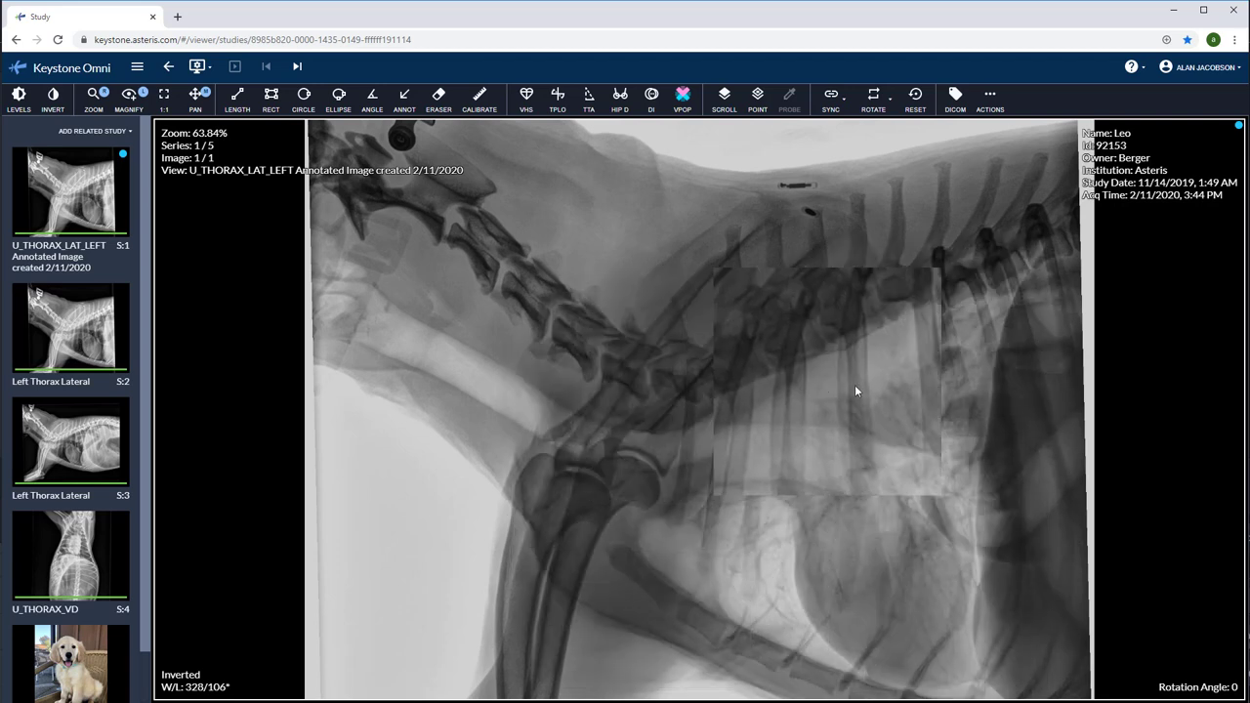
pyautogui.click(195, 98)
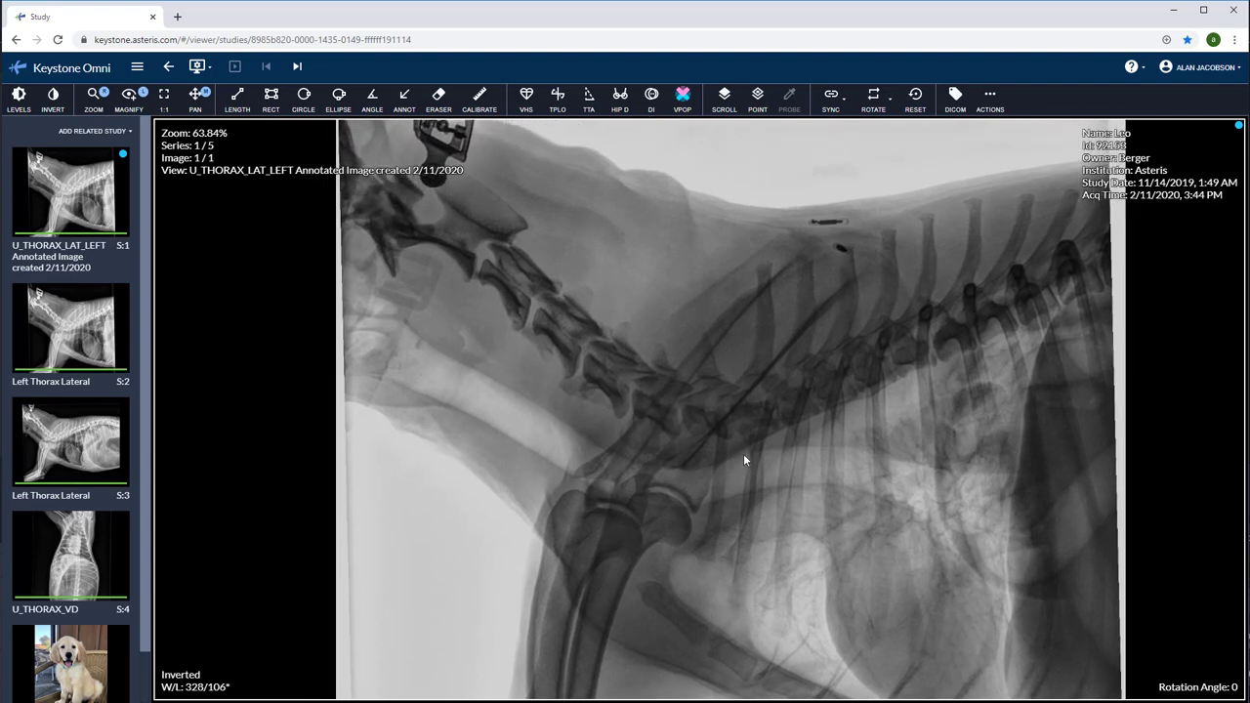
pyautogui.moveTo(746, 461); pyautogui.dragTo(719, 406)
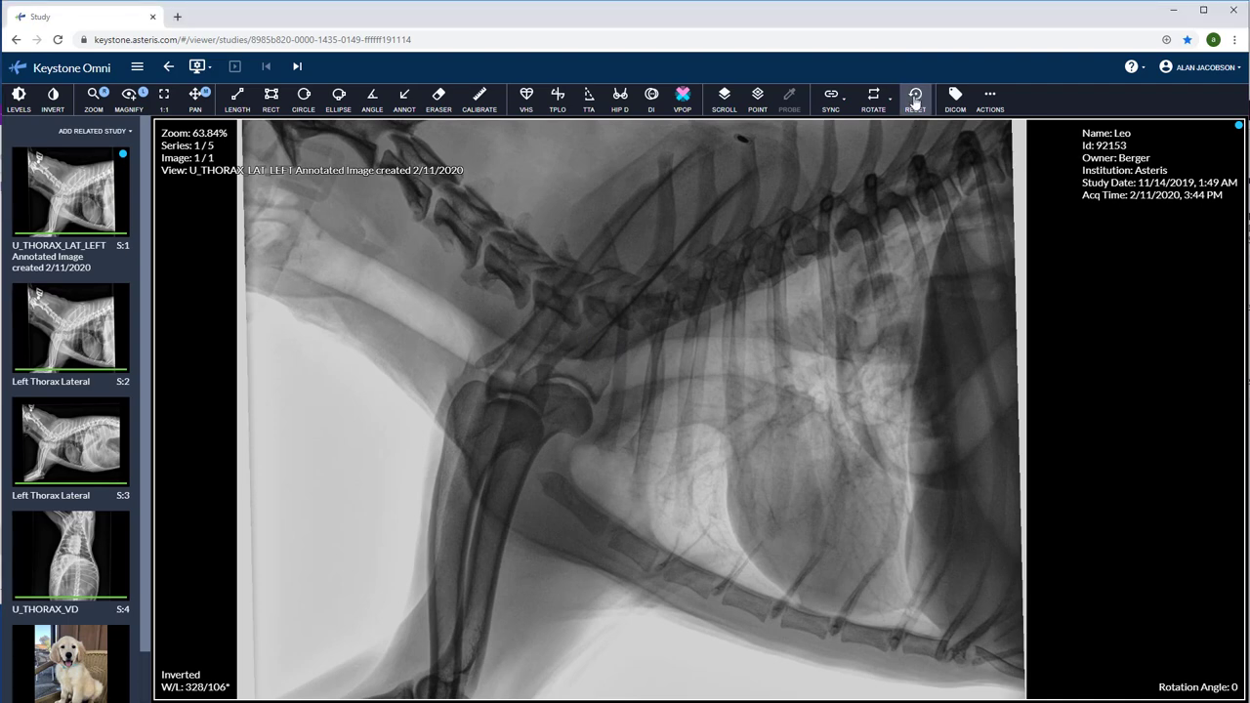
pyautogui.click(915, 97)
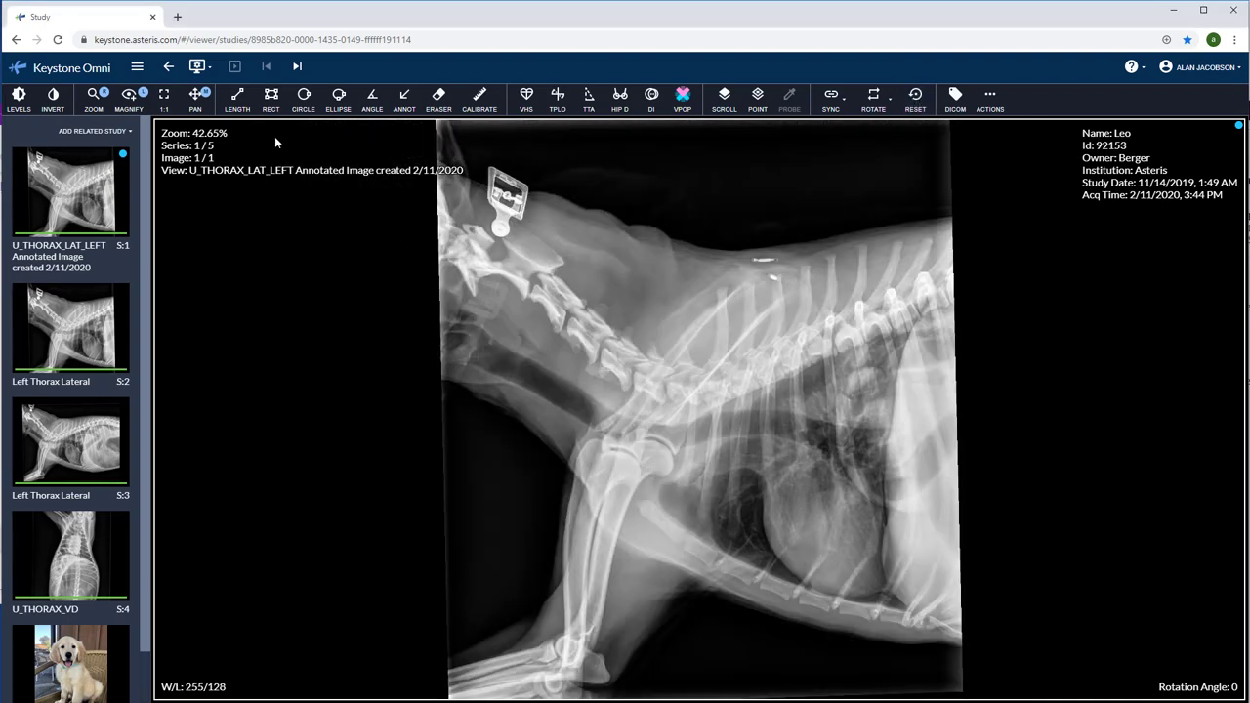
pyautogui.moveTo(480, 98)
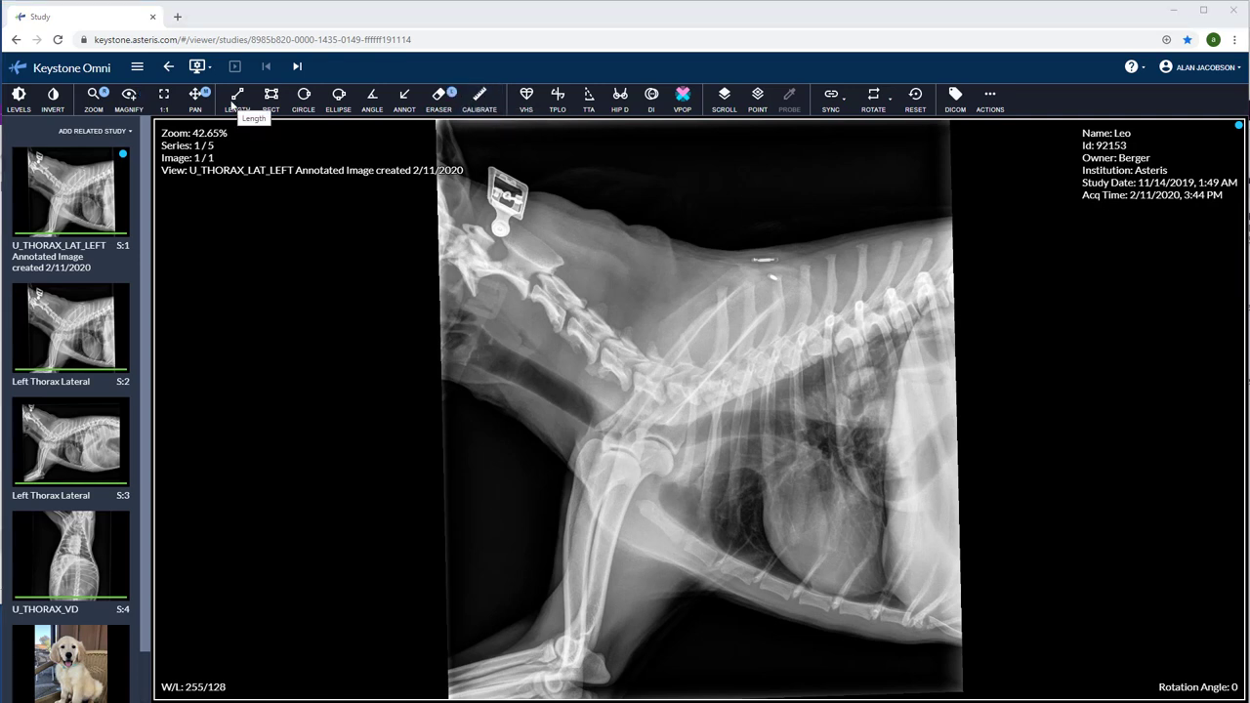
pyautogui.moveTo(504, 344)
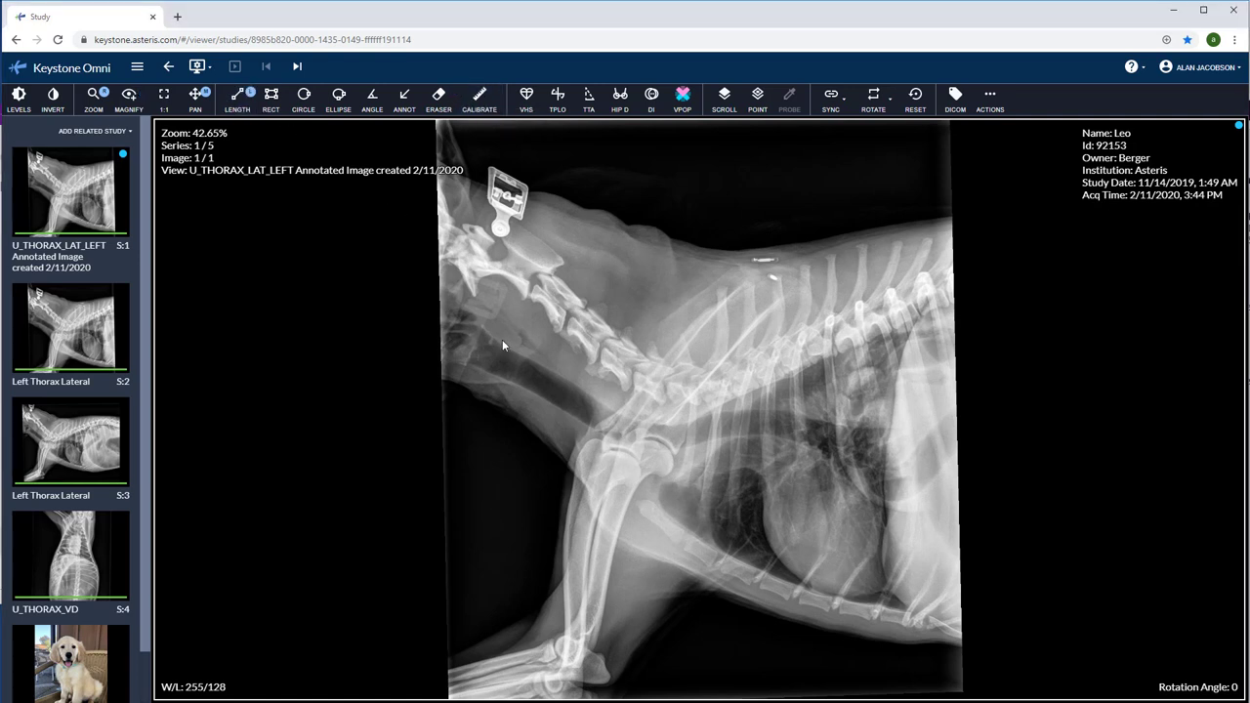
# Draw a length measurement of roughly 492 mm across the neck area
pyautogui.moveTo(492, 336); pyautogui.dragTo(600, 401)
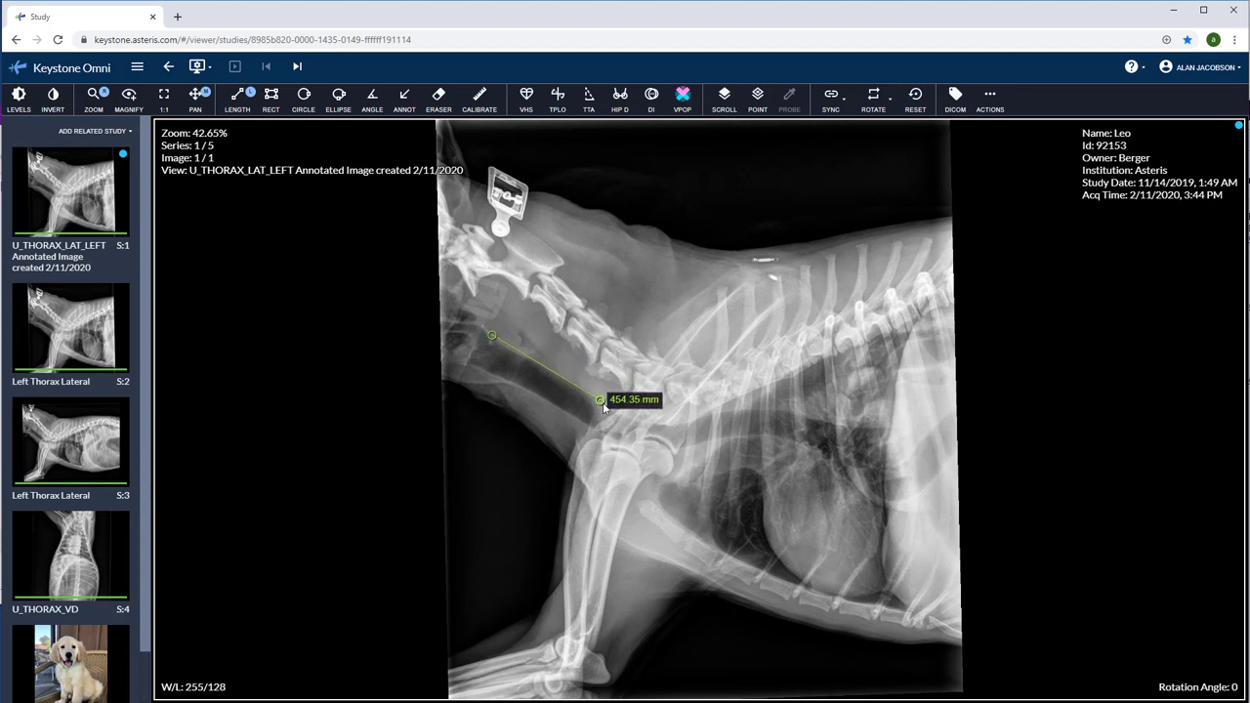
pyautogui.moveTo(602, 399); pyautogui.dragTo(610, 407)
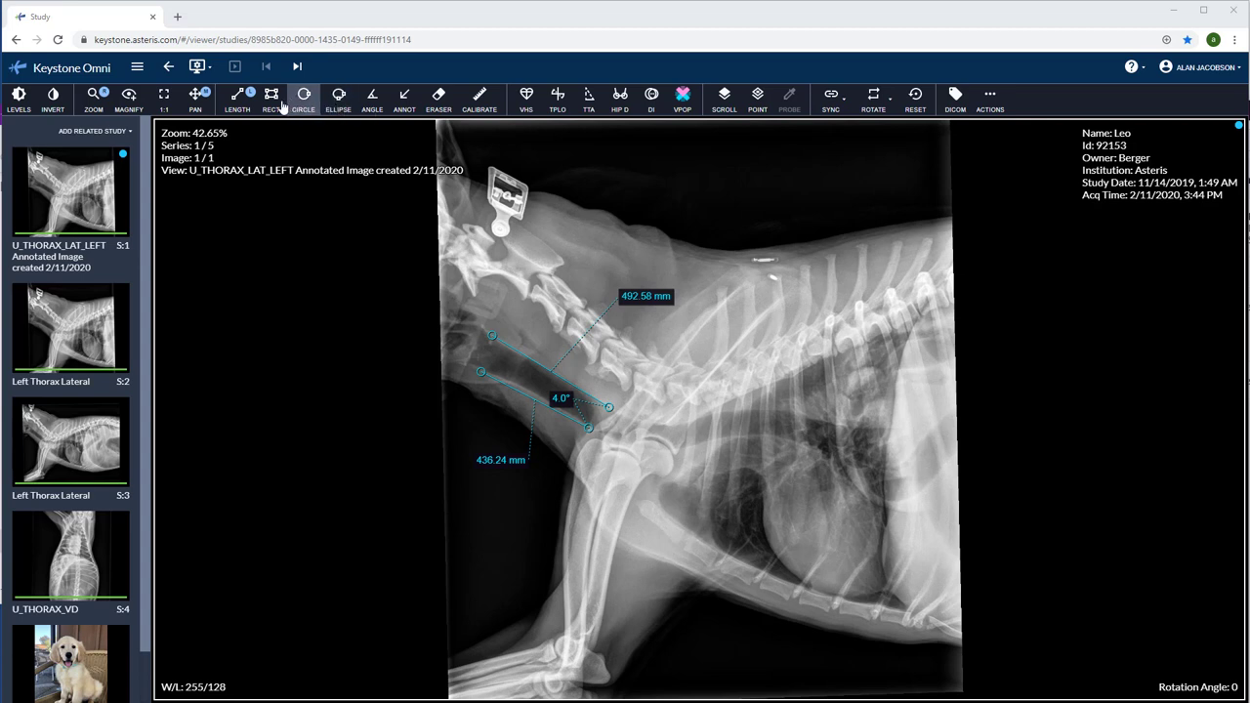
# Draw an area measurement region of about 238 mm radius over the chest
pyautogui.moveTo(789, 303); pyautogui.dragTo(871, 366)
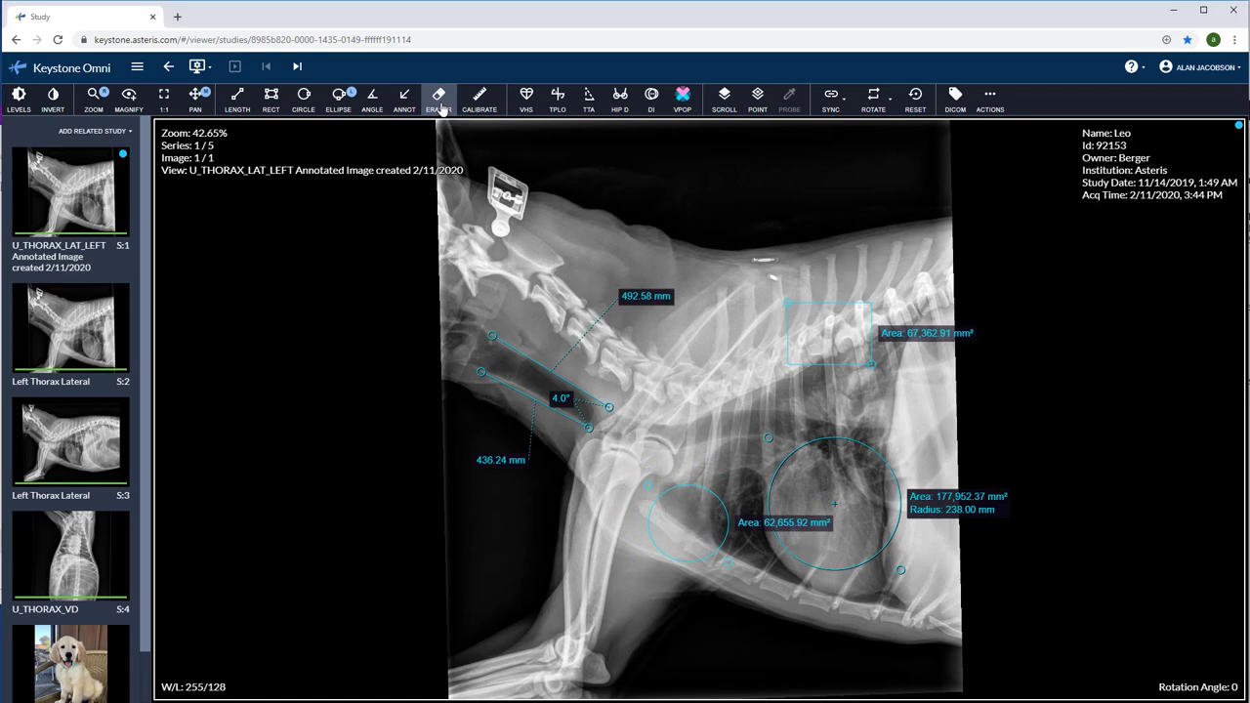
# Erase every measurement annotation from Leo's thorax radiograph with the Eraser tool
pyautogui.click(438, 100)
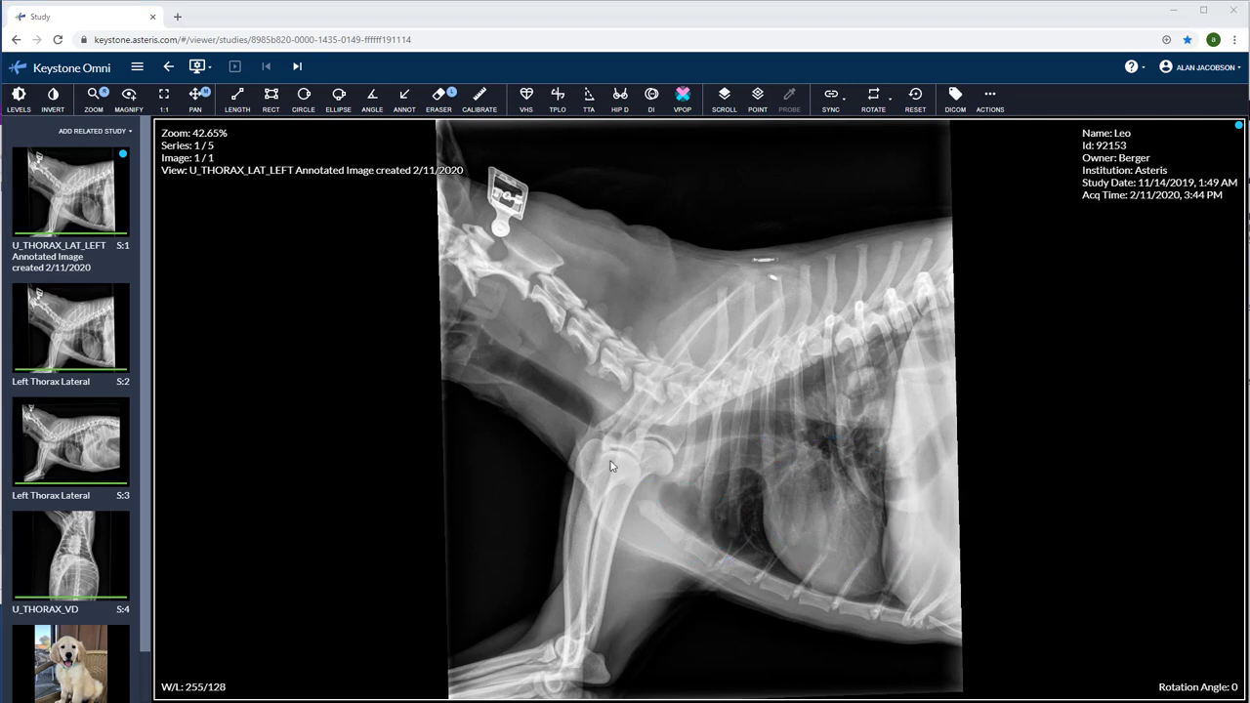
pyautogui.moveTo(424, 133)
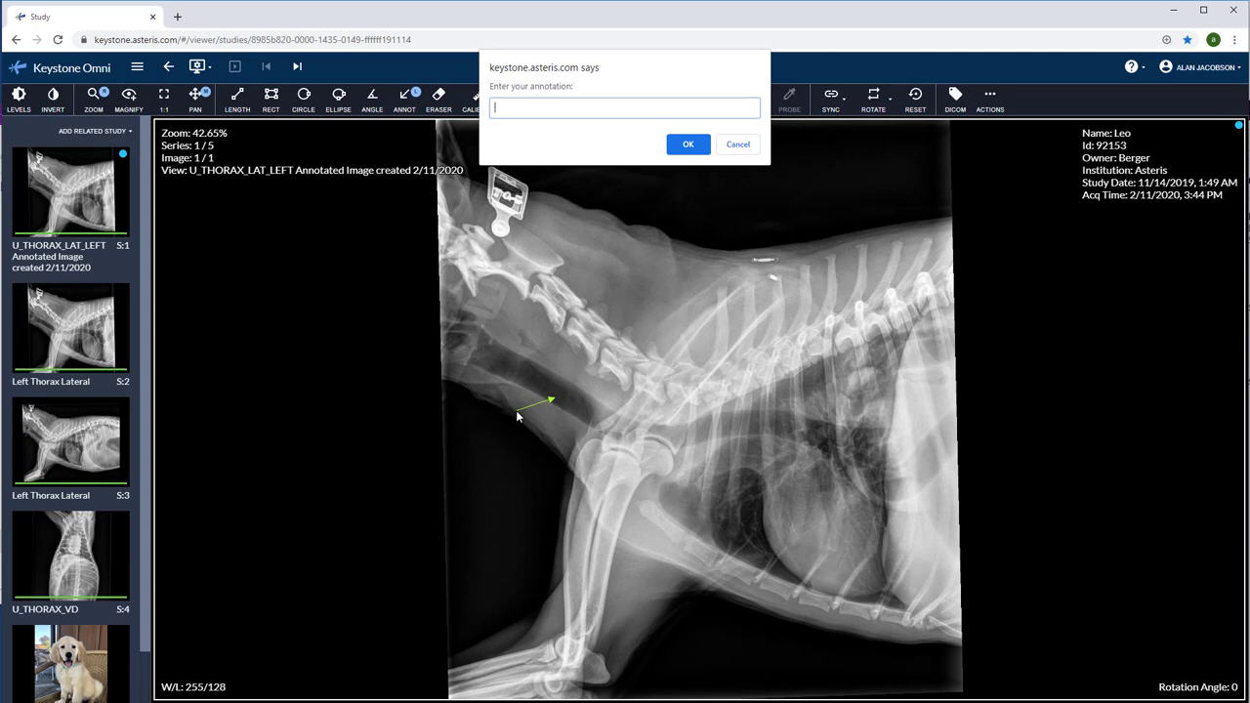
# Add the text annotation 'Trachea' and place it just below the arrow
pyautogui.write('Tr')
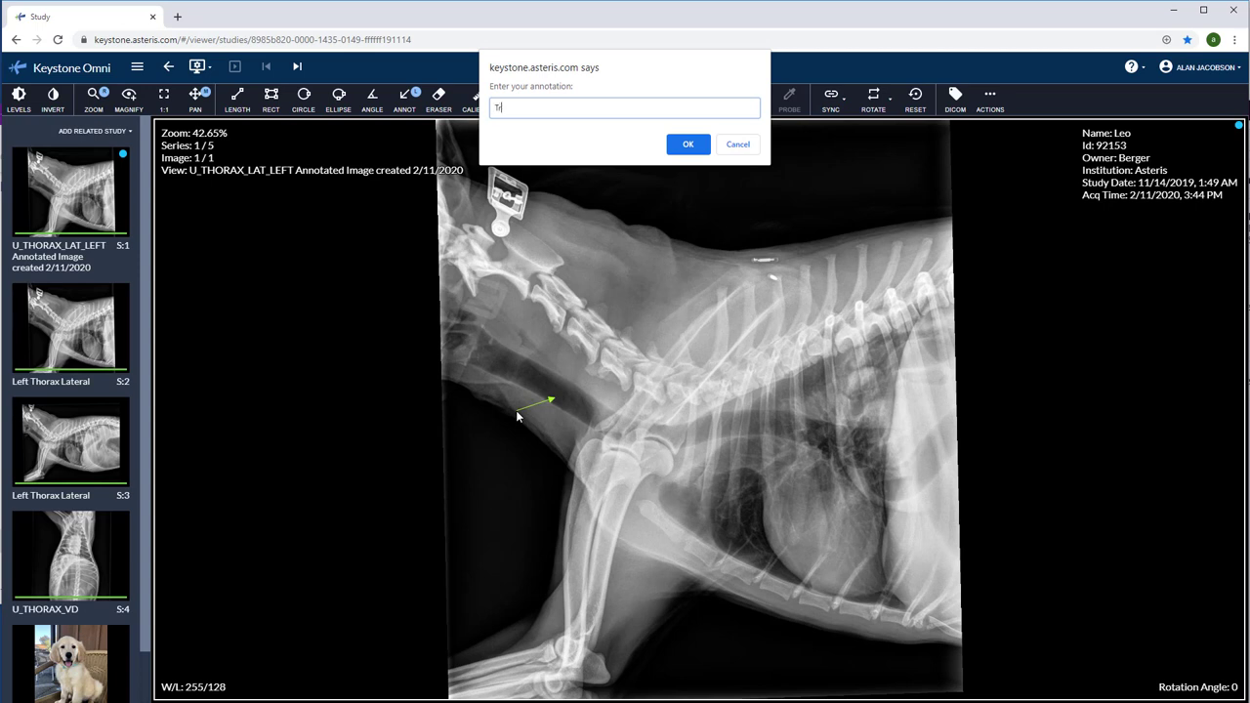
pyautogui.write('Trachea')
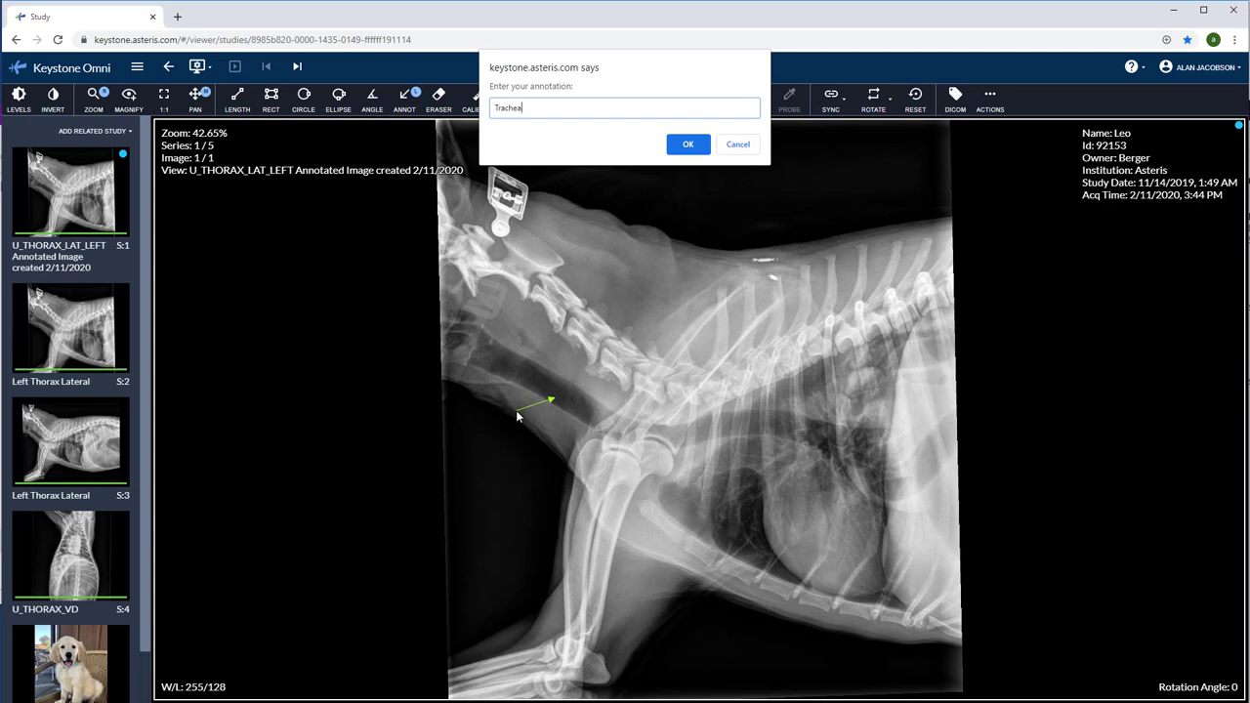
pyautogui.click(688, 144)
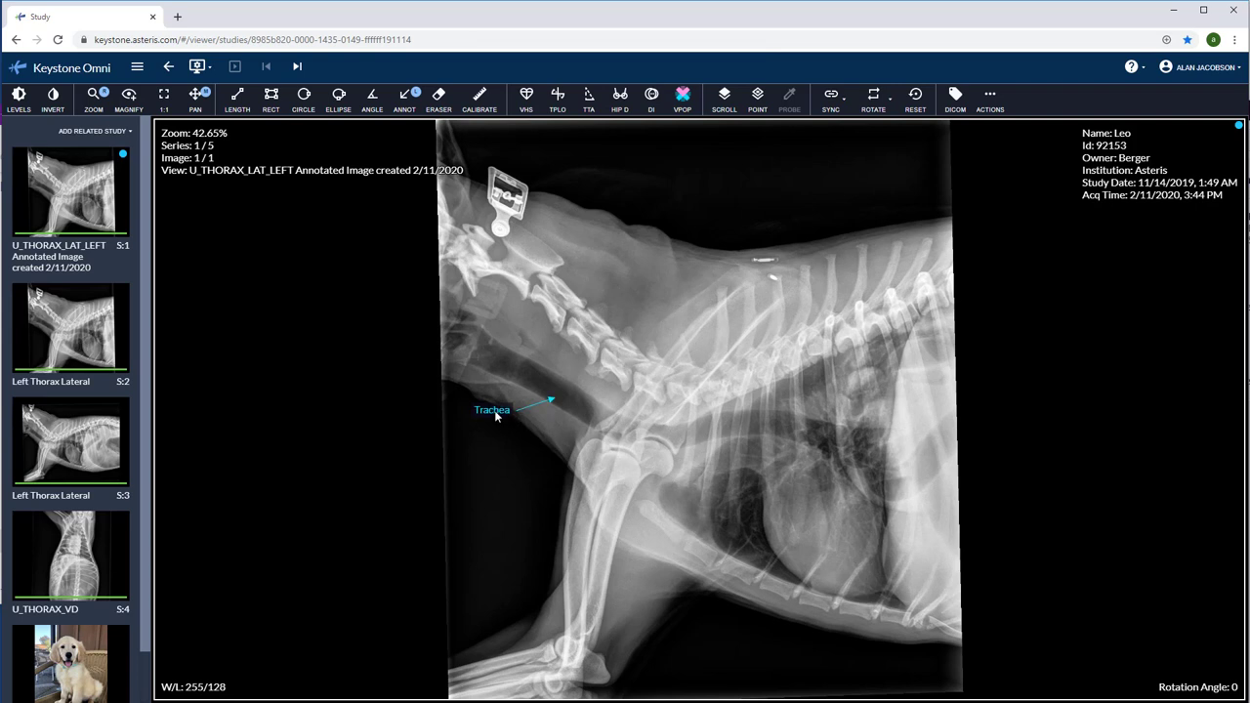
pyautogui.moveTo(492, 411); pyautogui.dragTo(524, 444)
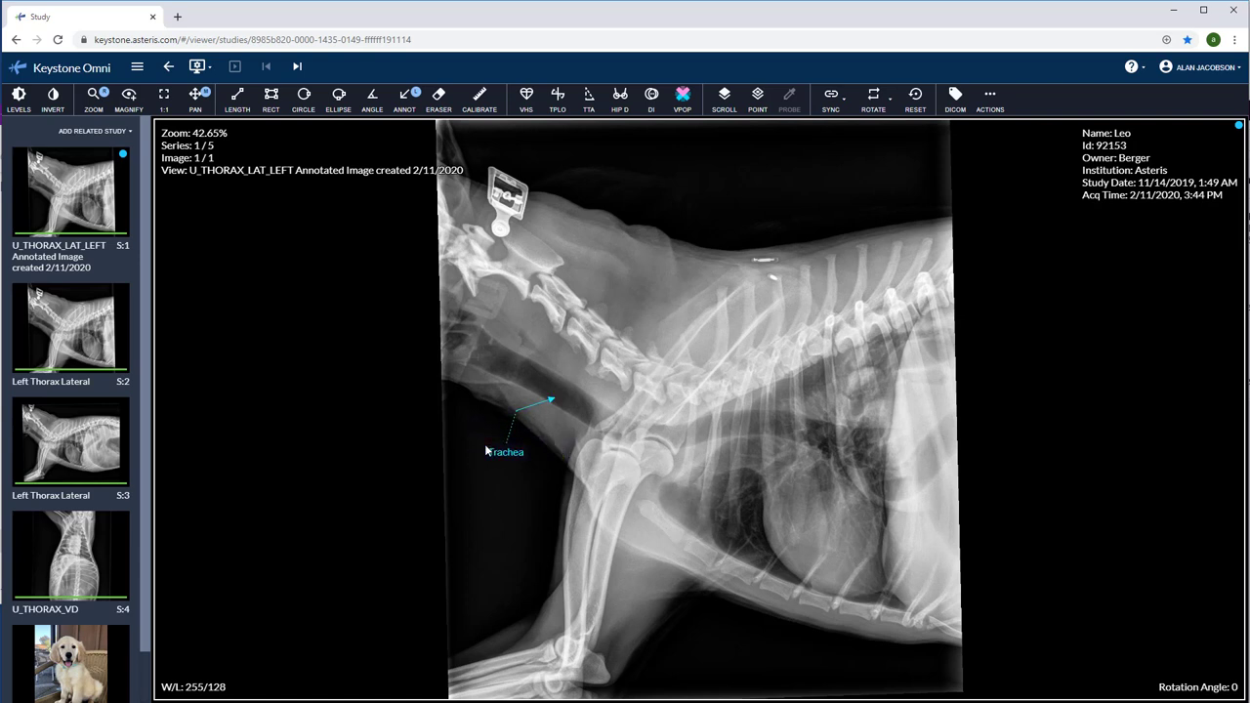
pyautogui.moveTo(489, 477)
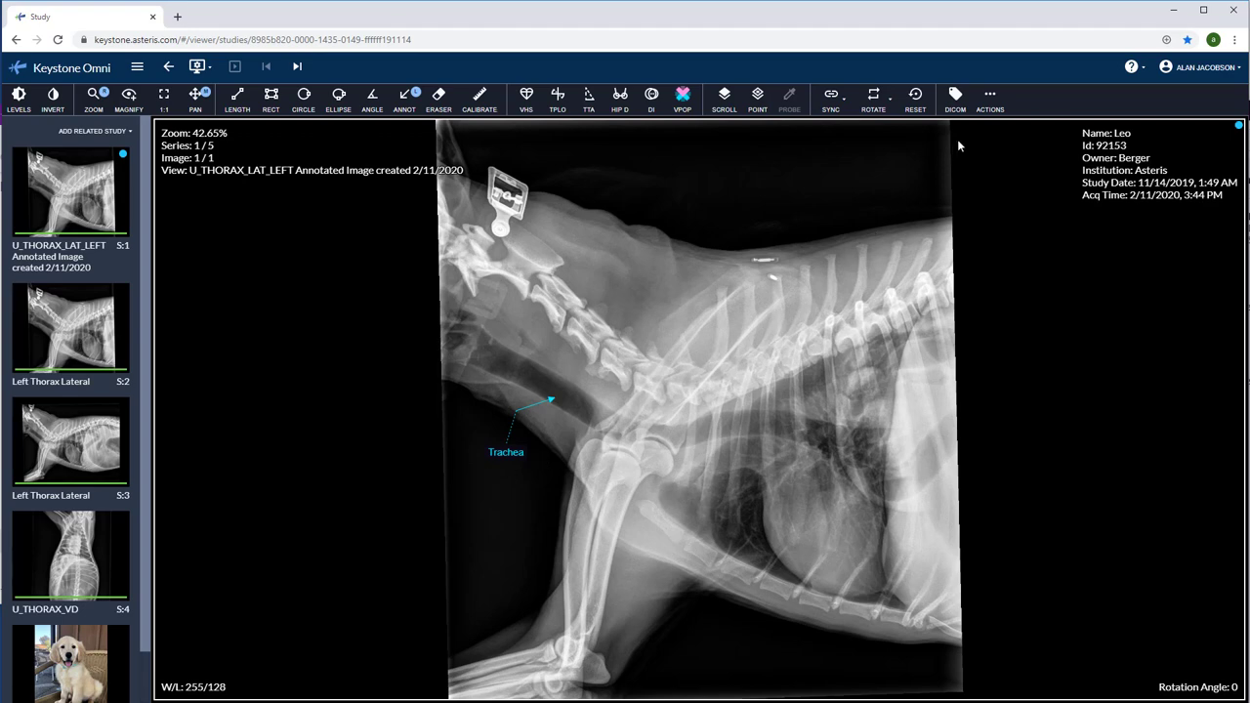
# Use Actions > Burn-in Annotations to create a new image with the Trachea label burned in
pyautogui.click(989, 97)
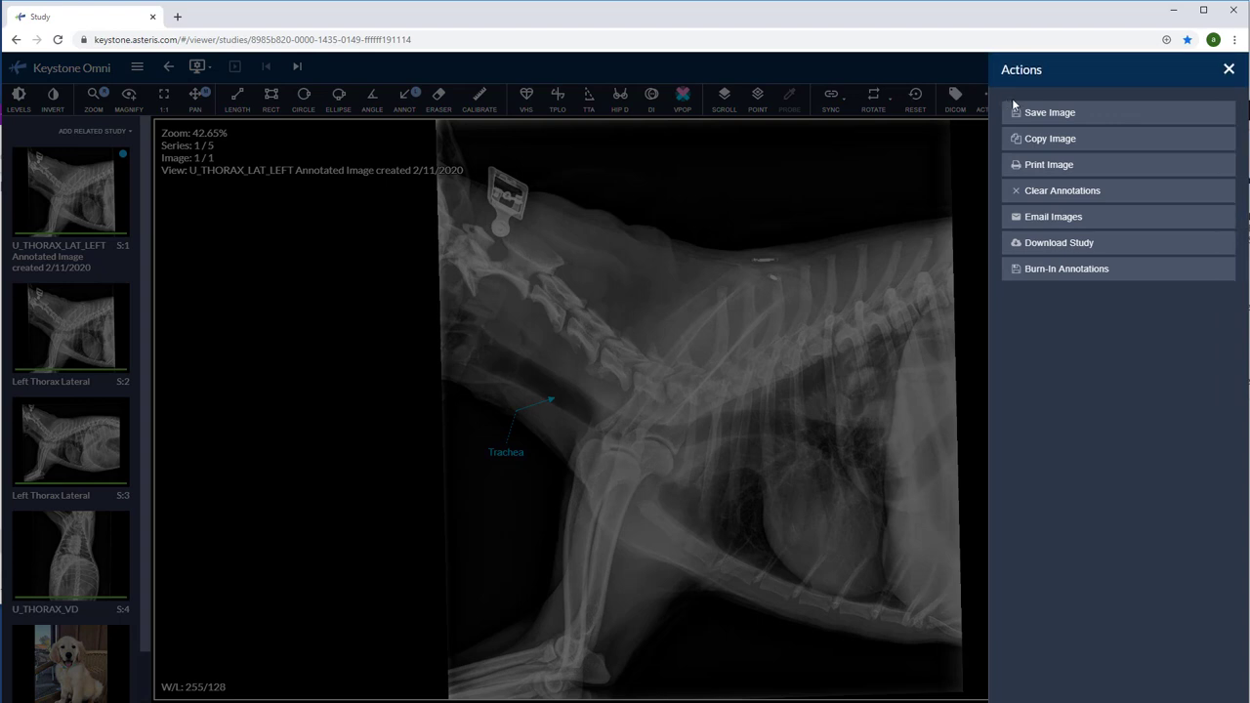
pyautogui.moveTo(1090, 277)
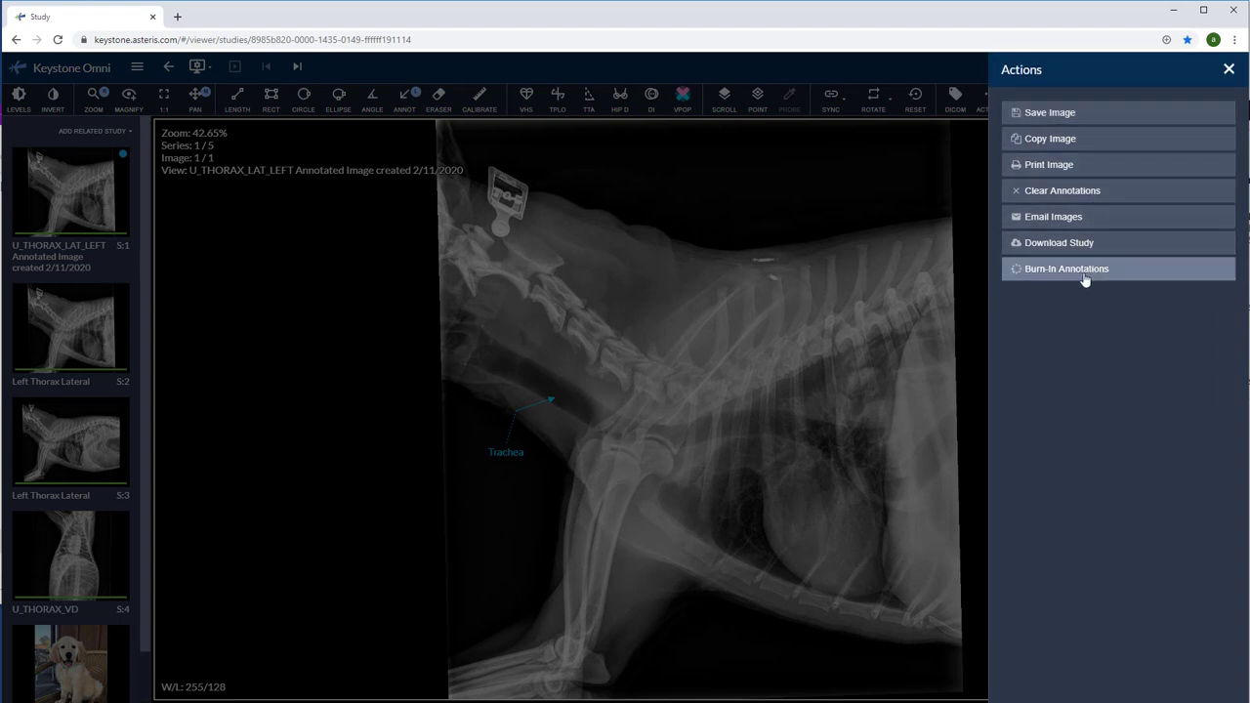
pyautogui.click(1066, 270)
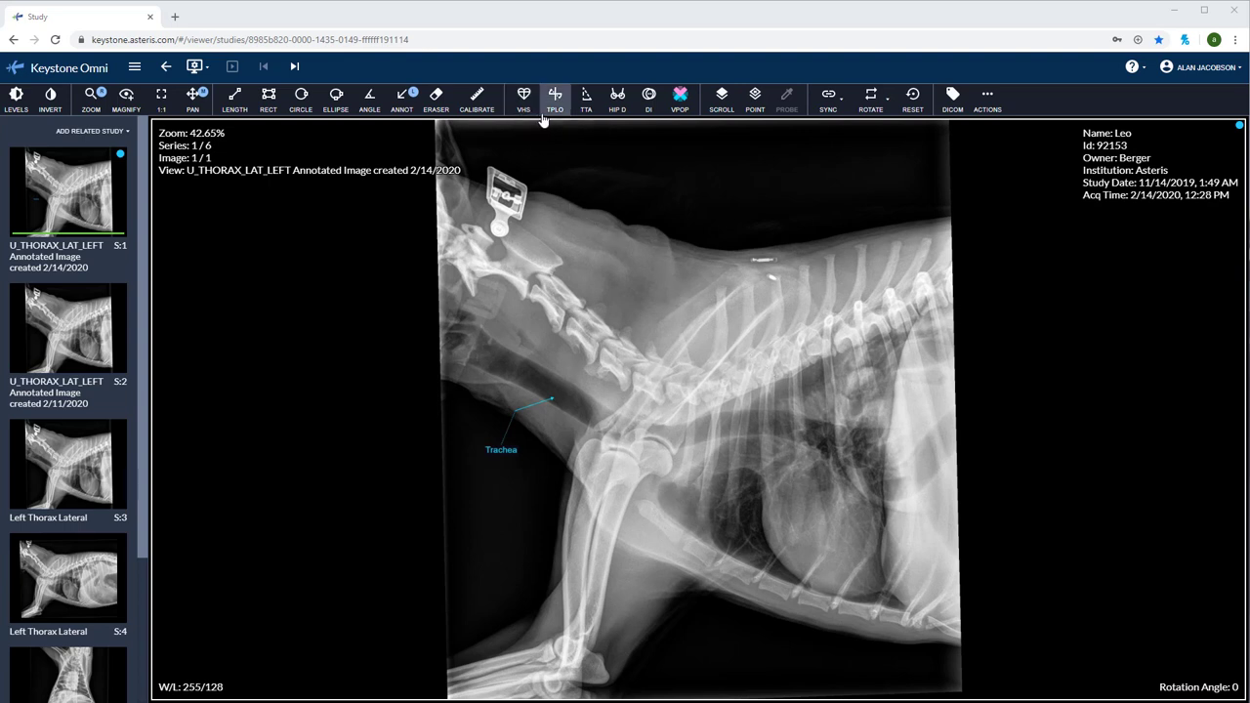
pyautogui.moveTo(586, 97)
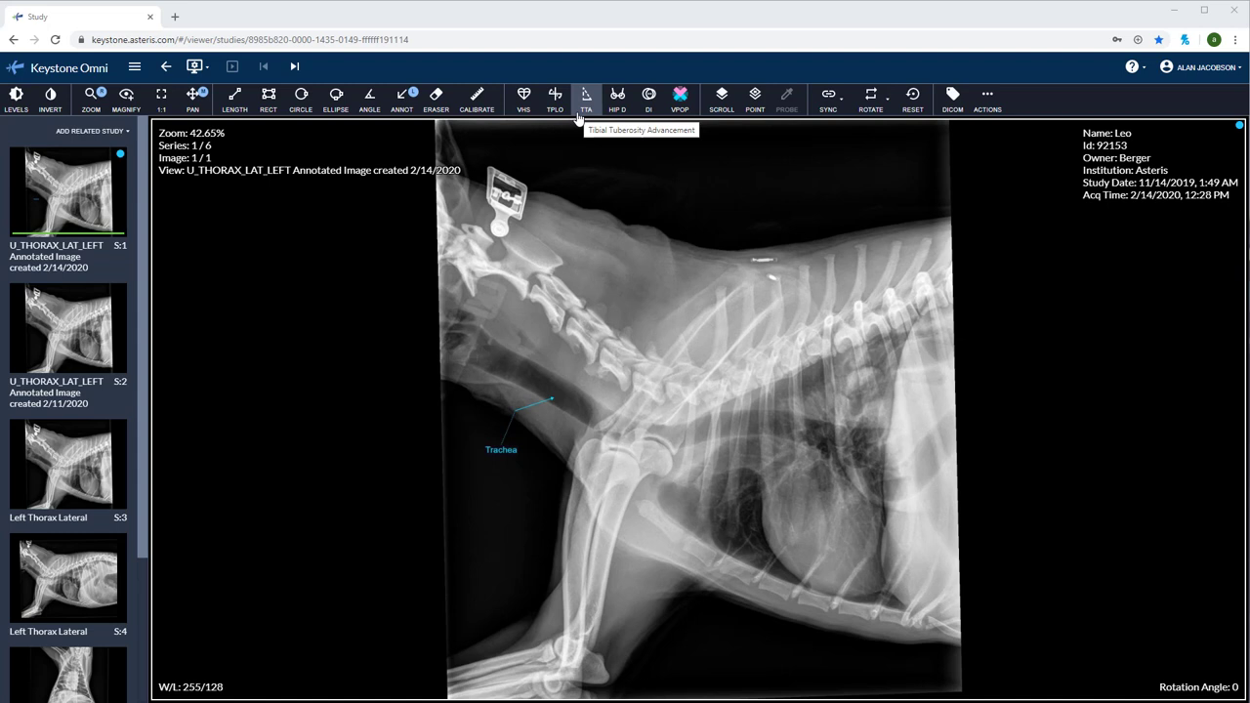
pyautogui.moveTo(617, 97)
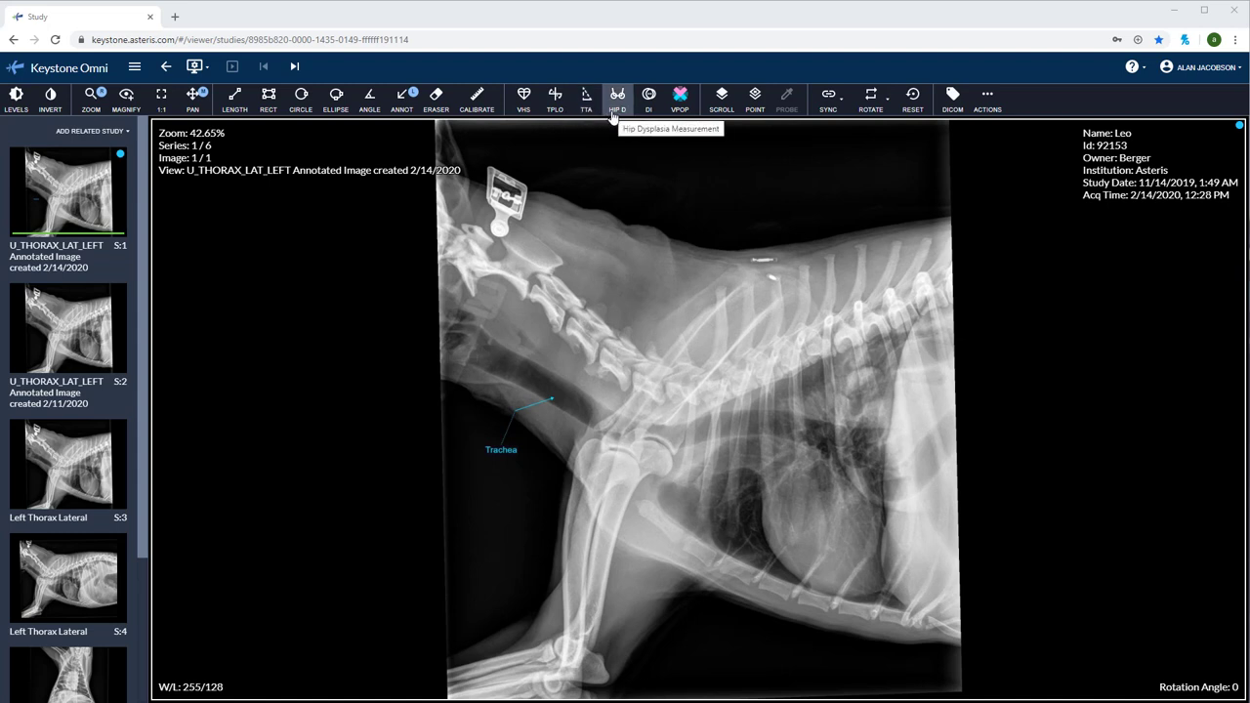
pyautogui.moveTo(648, 97)
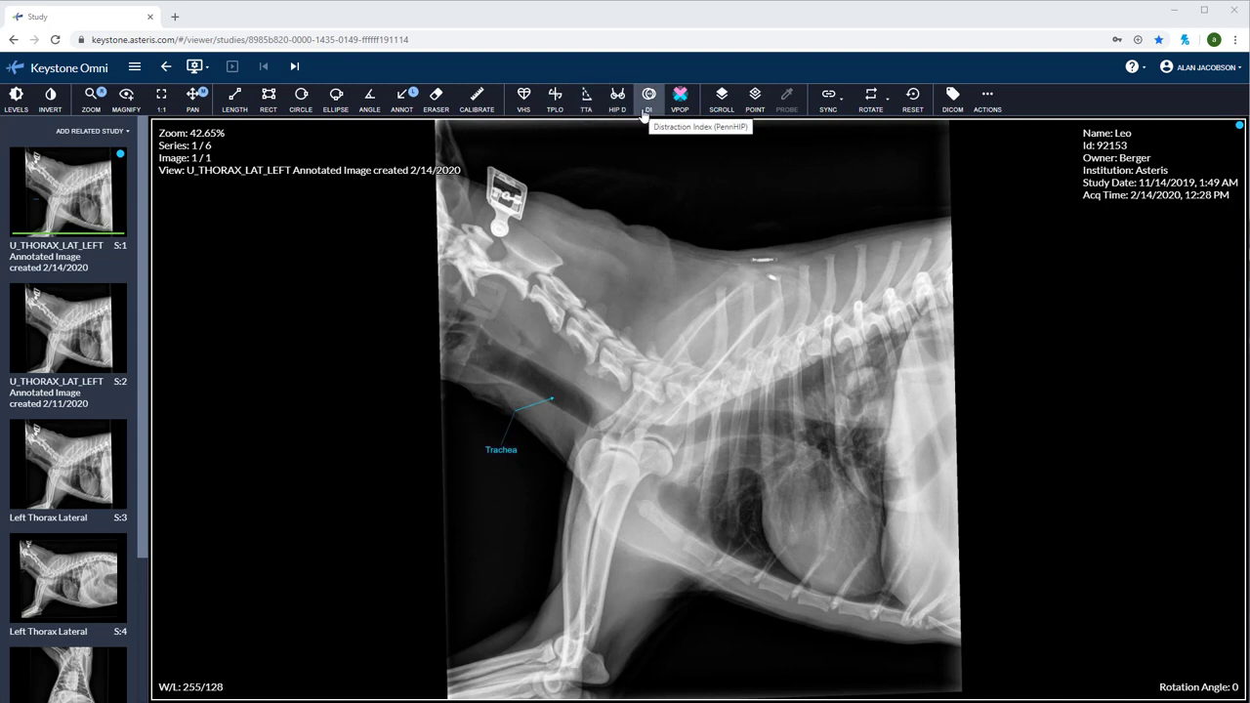
pyautogui.moveTo(664, 115)
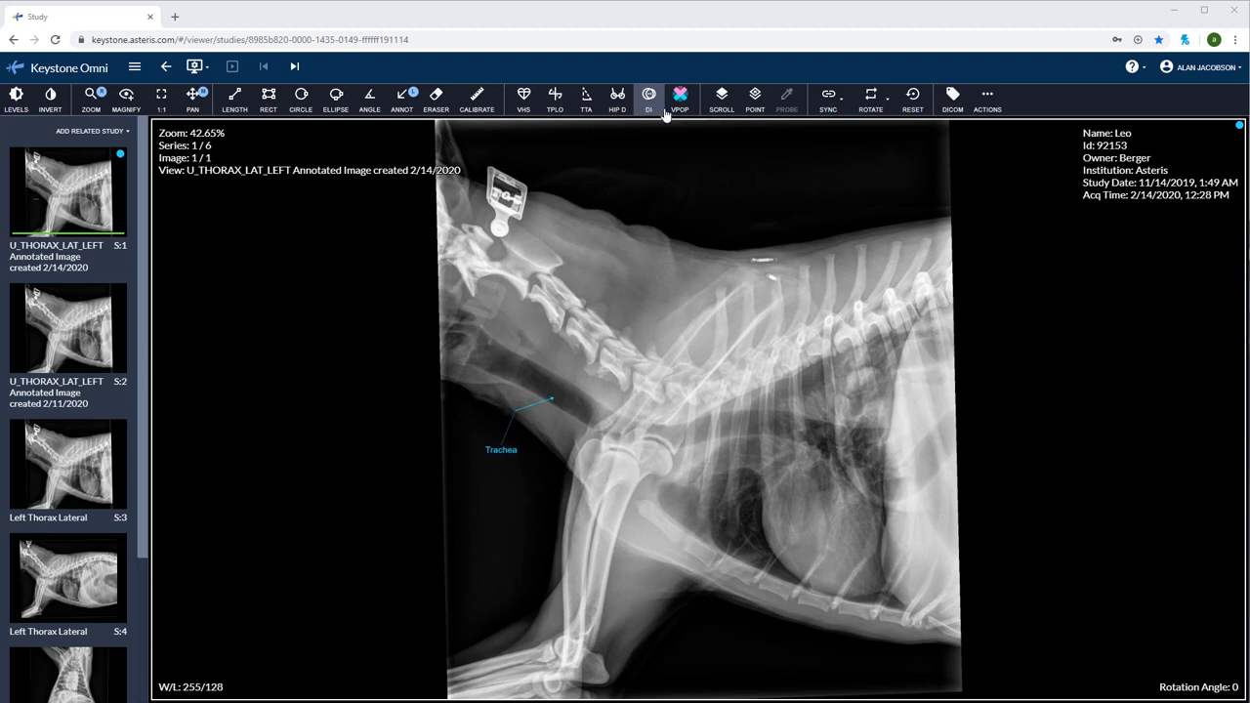
pyautogui.moveTo(680, 98)
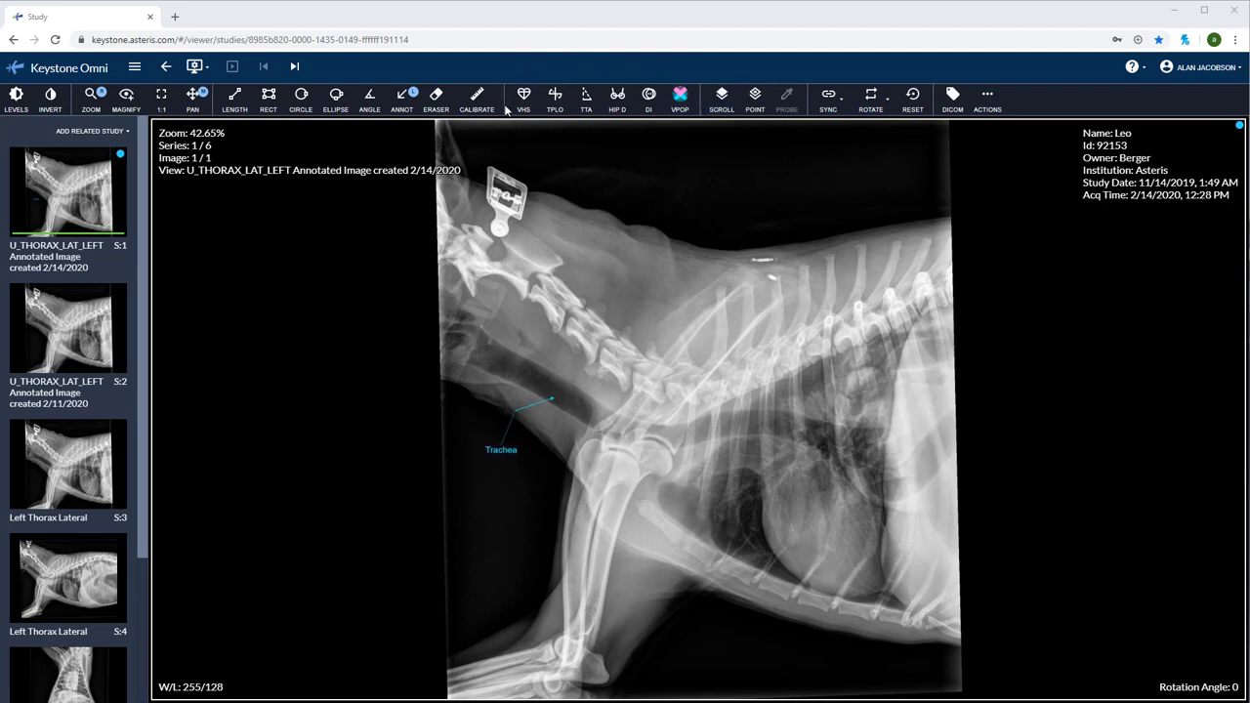
pyautogui.moveTo(703, 143)
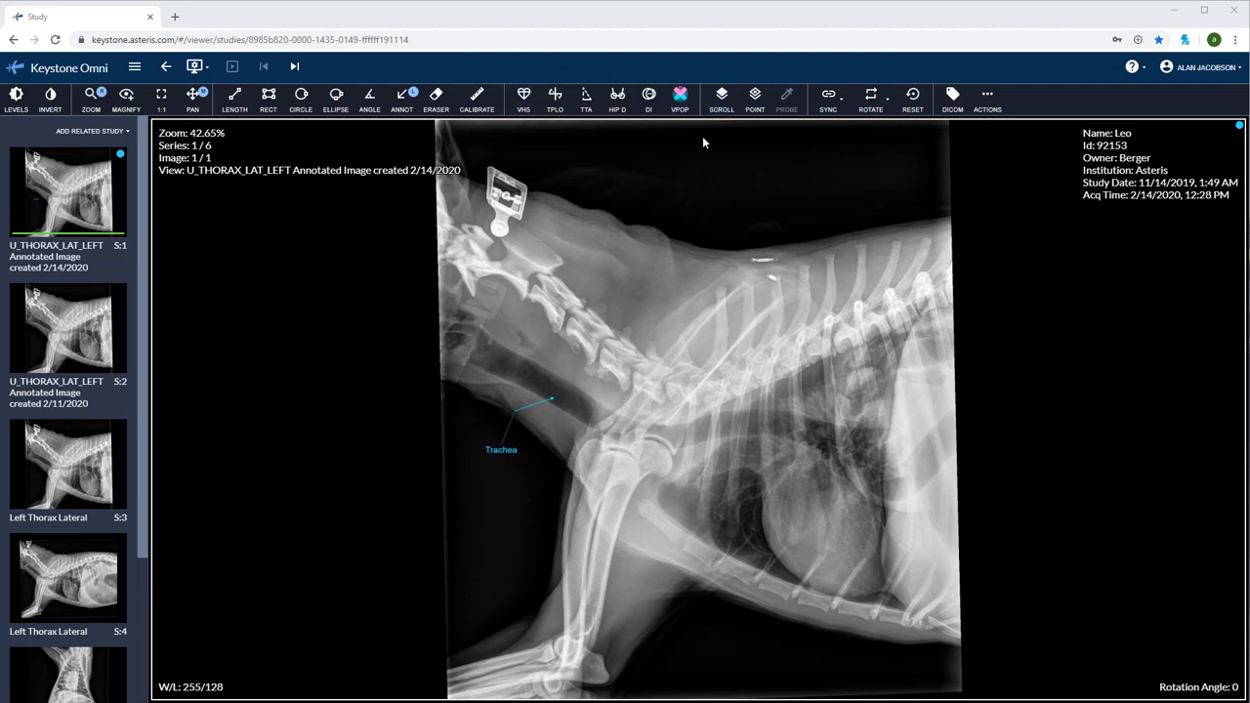
pyautogui.moveTo(750, 125)
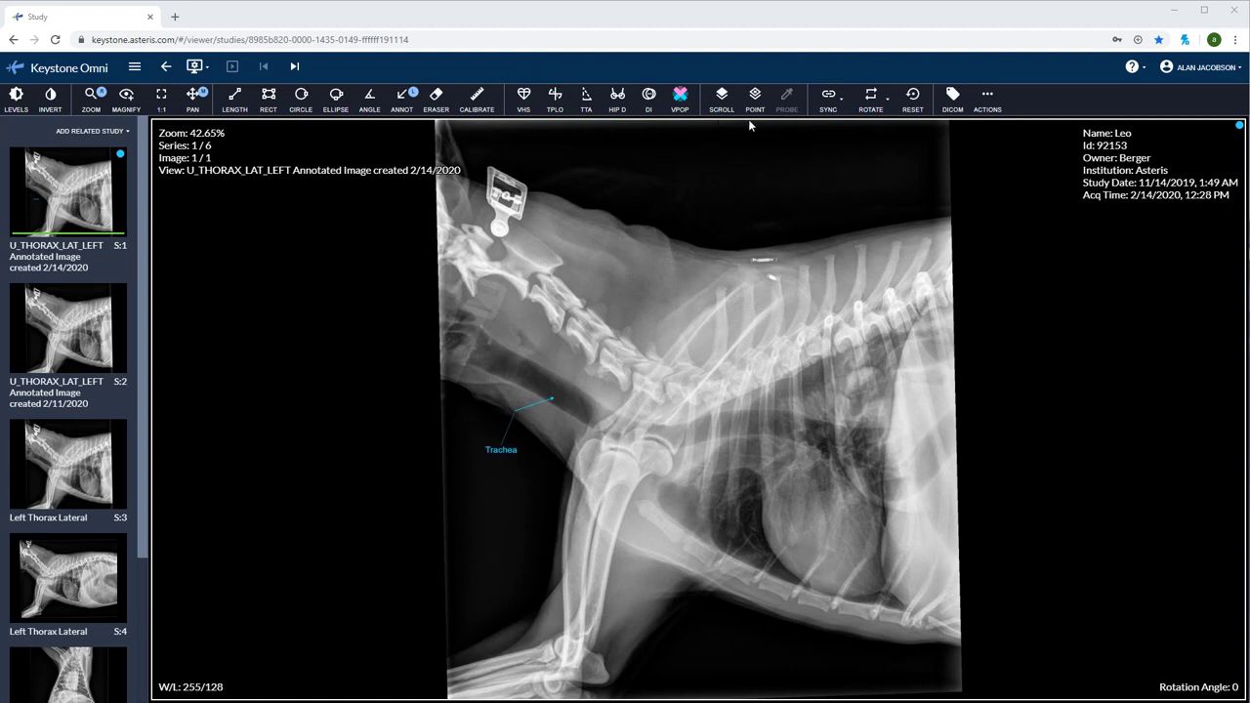
pyautogui.moveTo(836, 127)
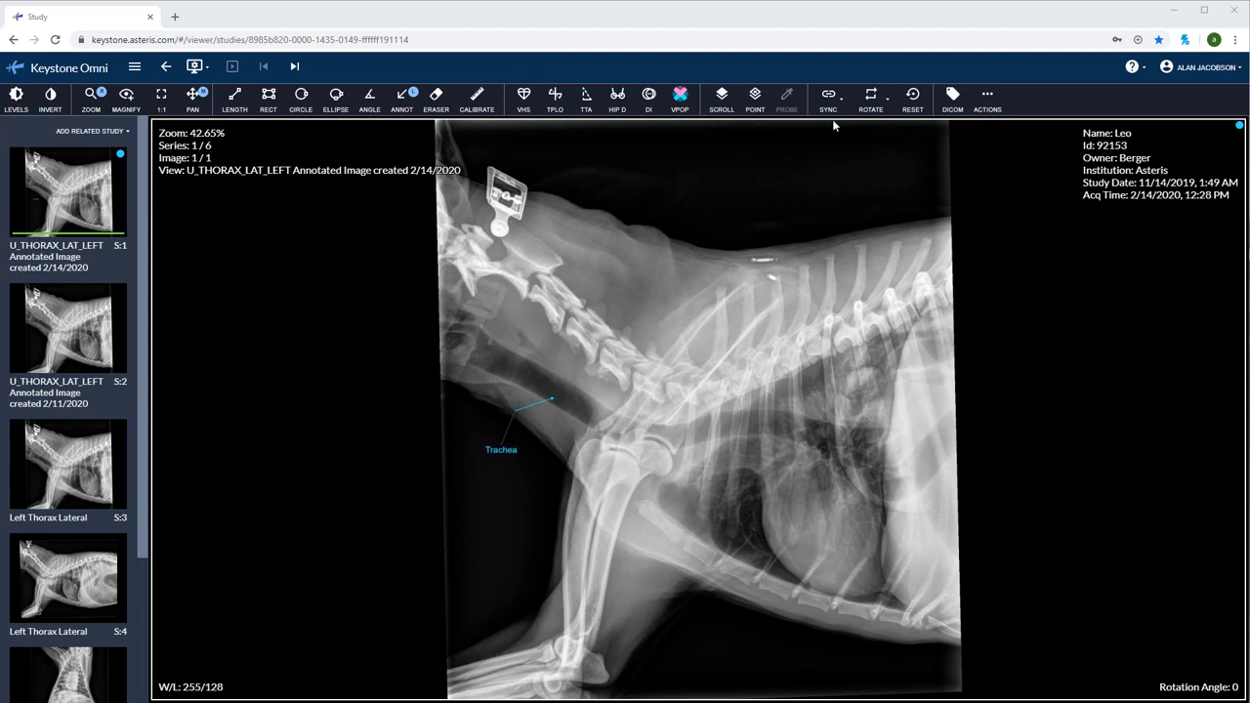
pyautogui.moveTo(797, 149)
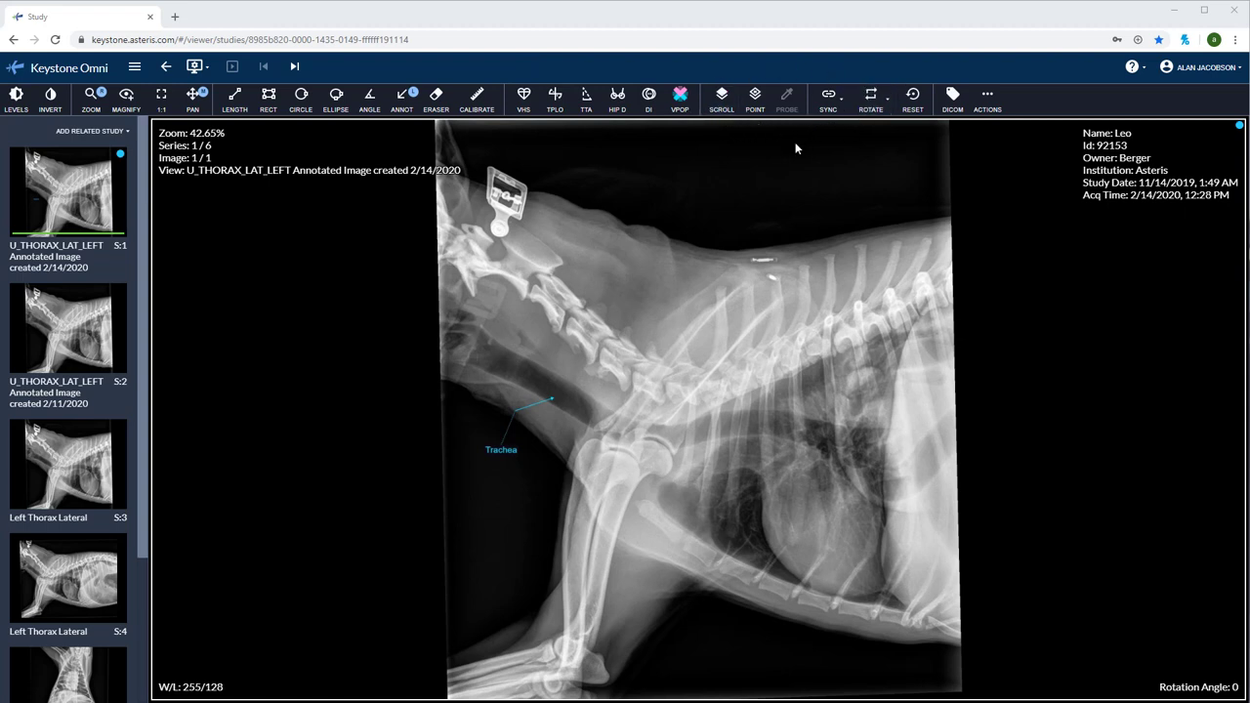
pyautogui.moveTo(717, 141)
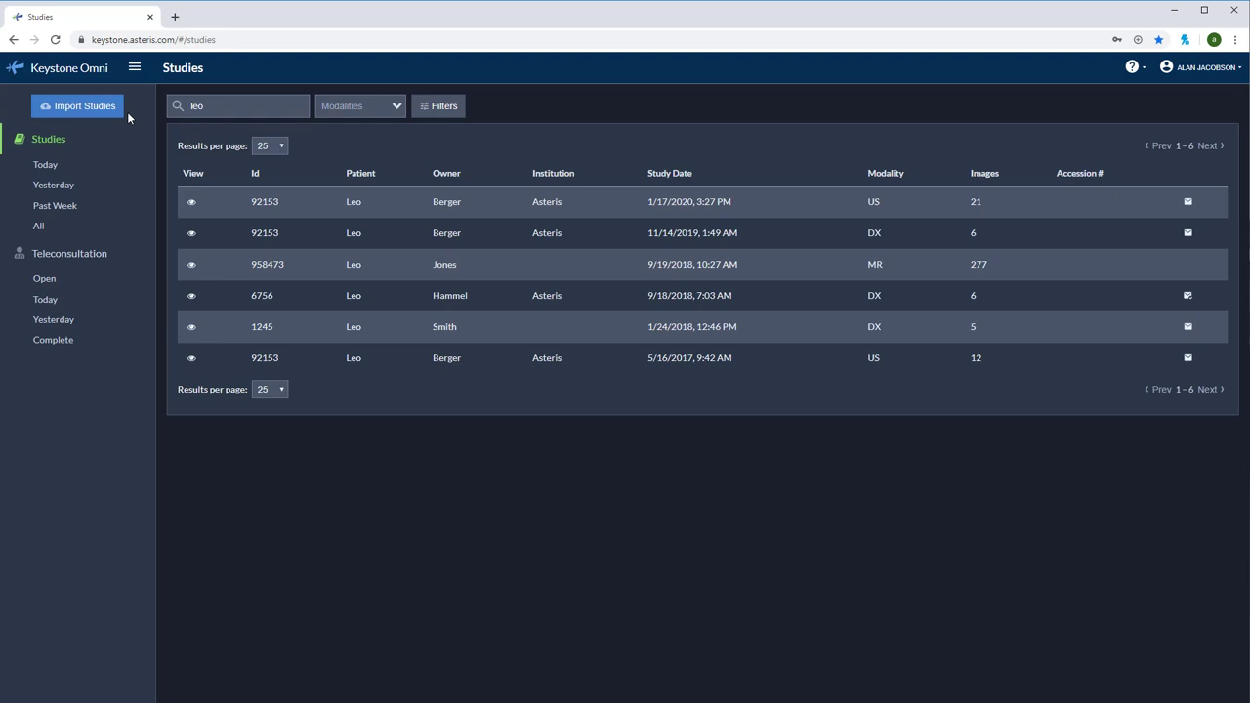
# View the Import Studies upload dialog, then close it without adding files
pyautogui.click(78, 105)
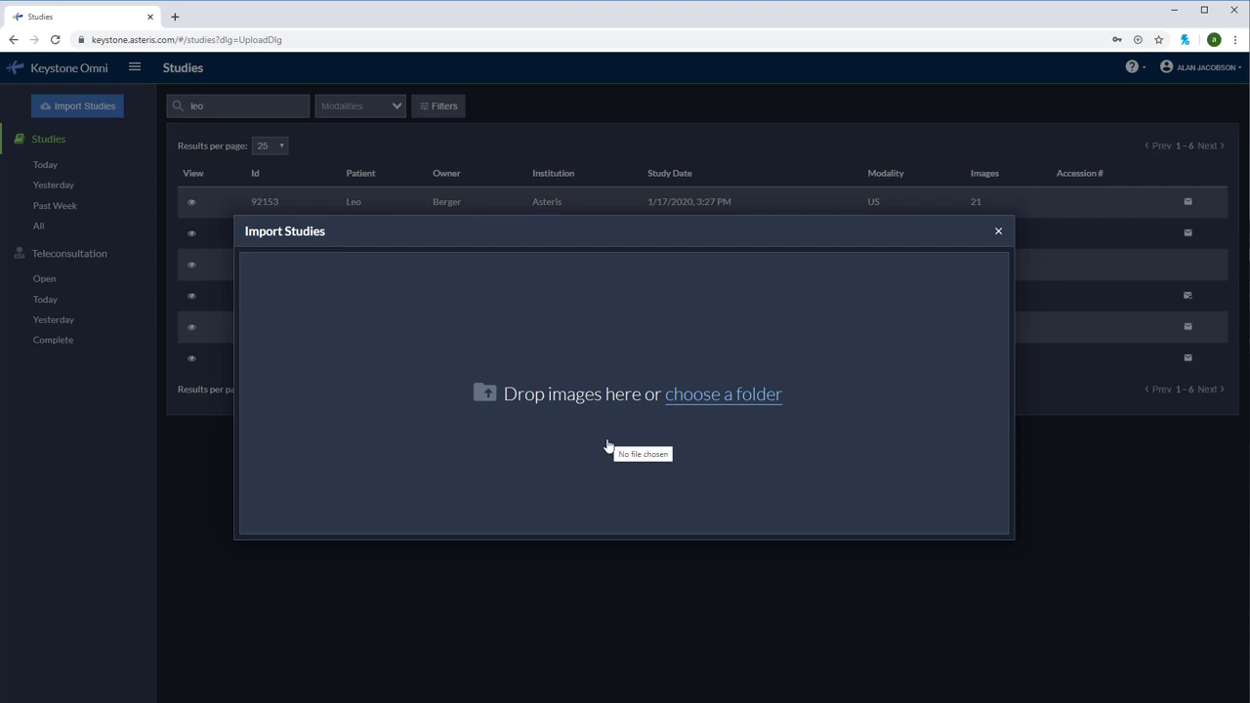
pyautogui.moveTo(760, 408)
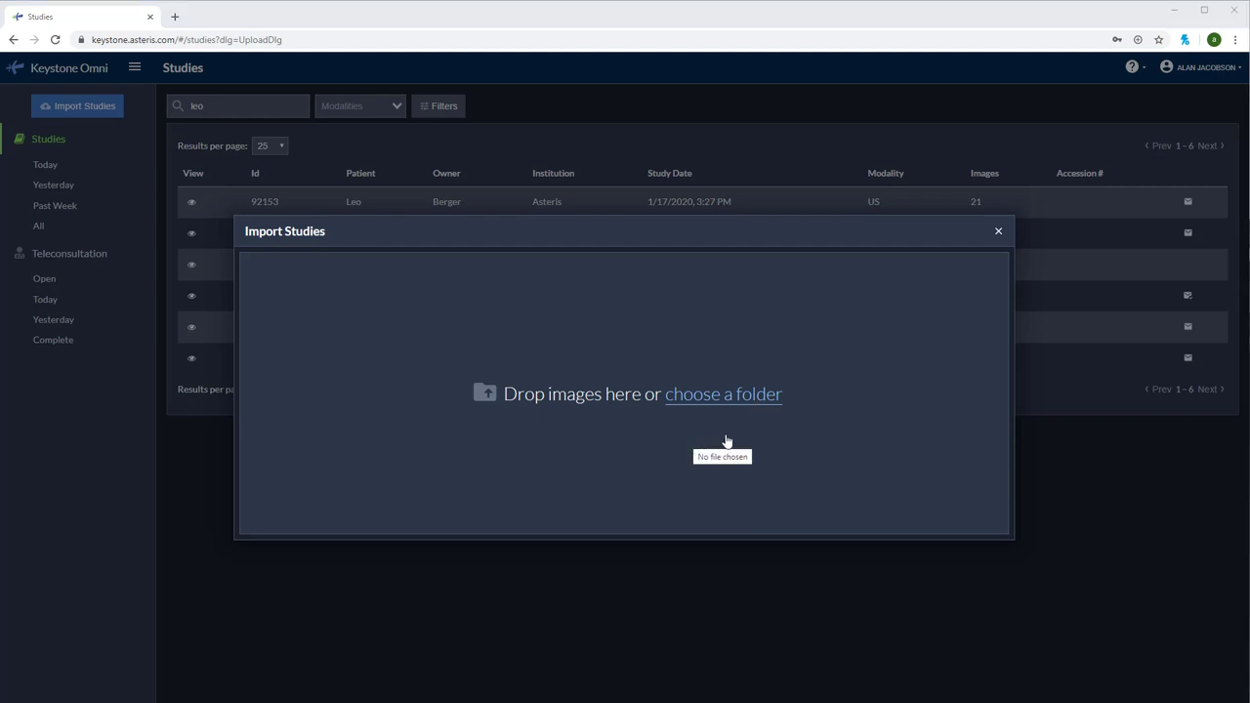
pyautogui.moveTo(738, 442)
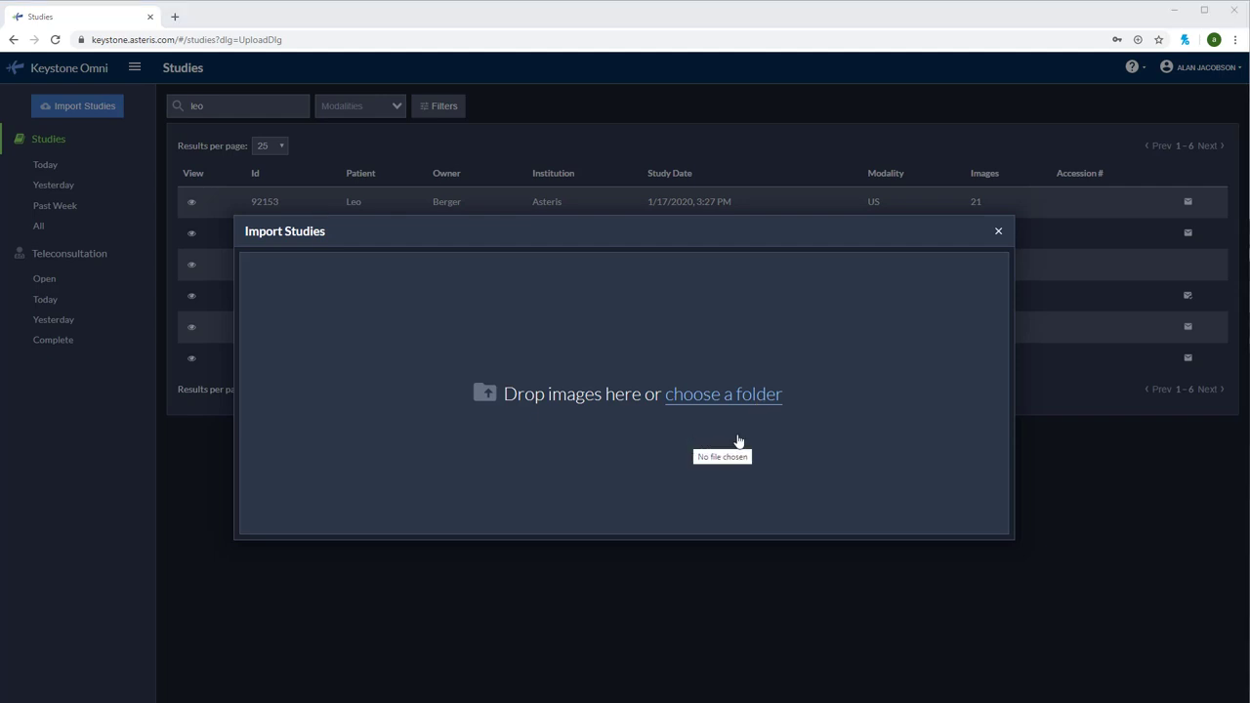
pyautogui.moveTo(770, 448)
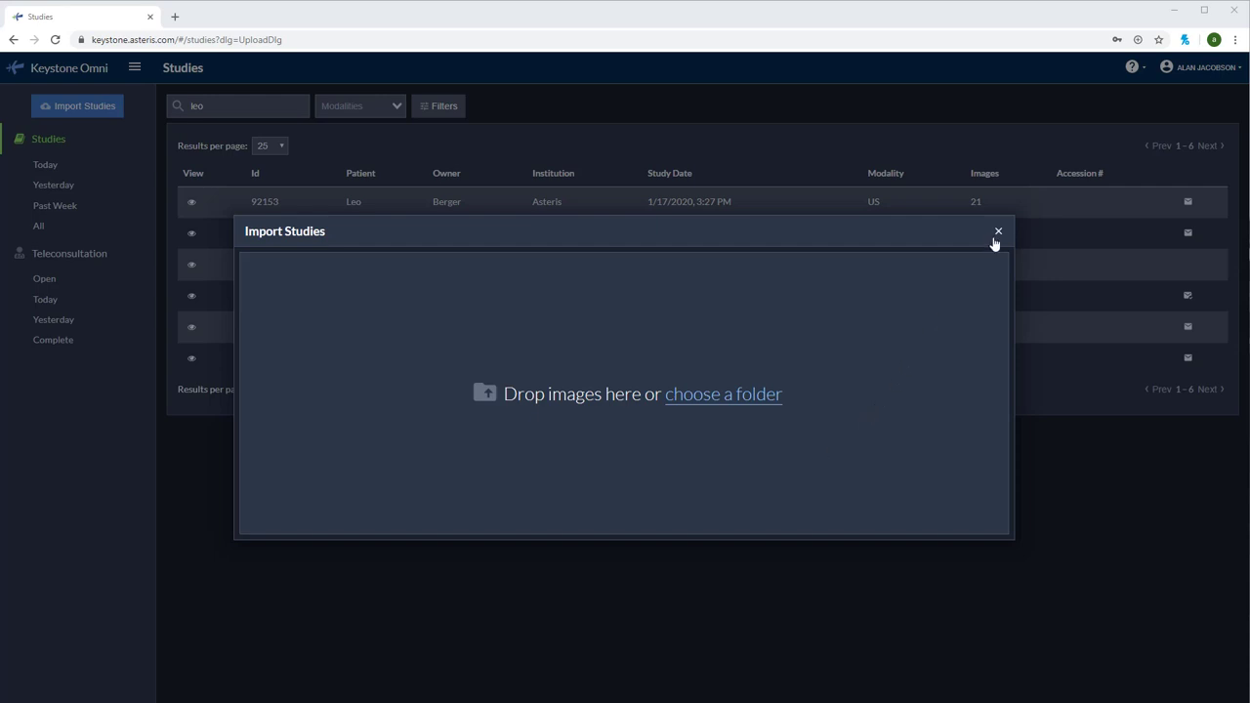
pyautogui.click(998, 230)
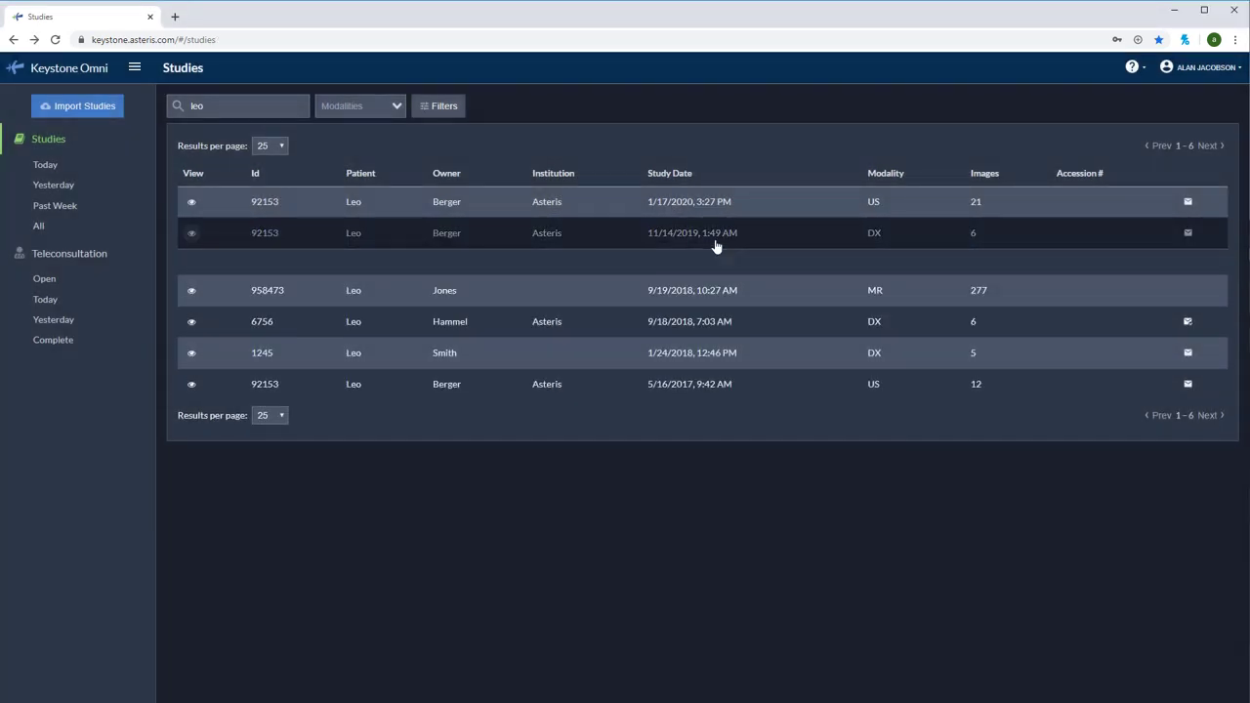